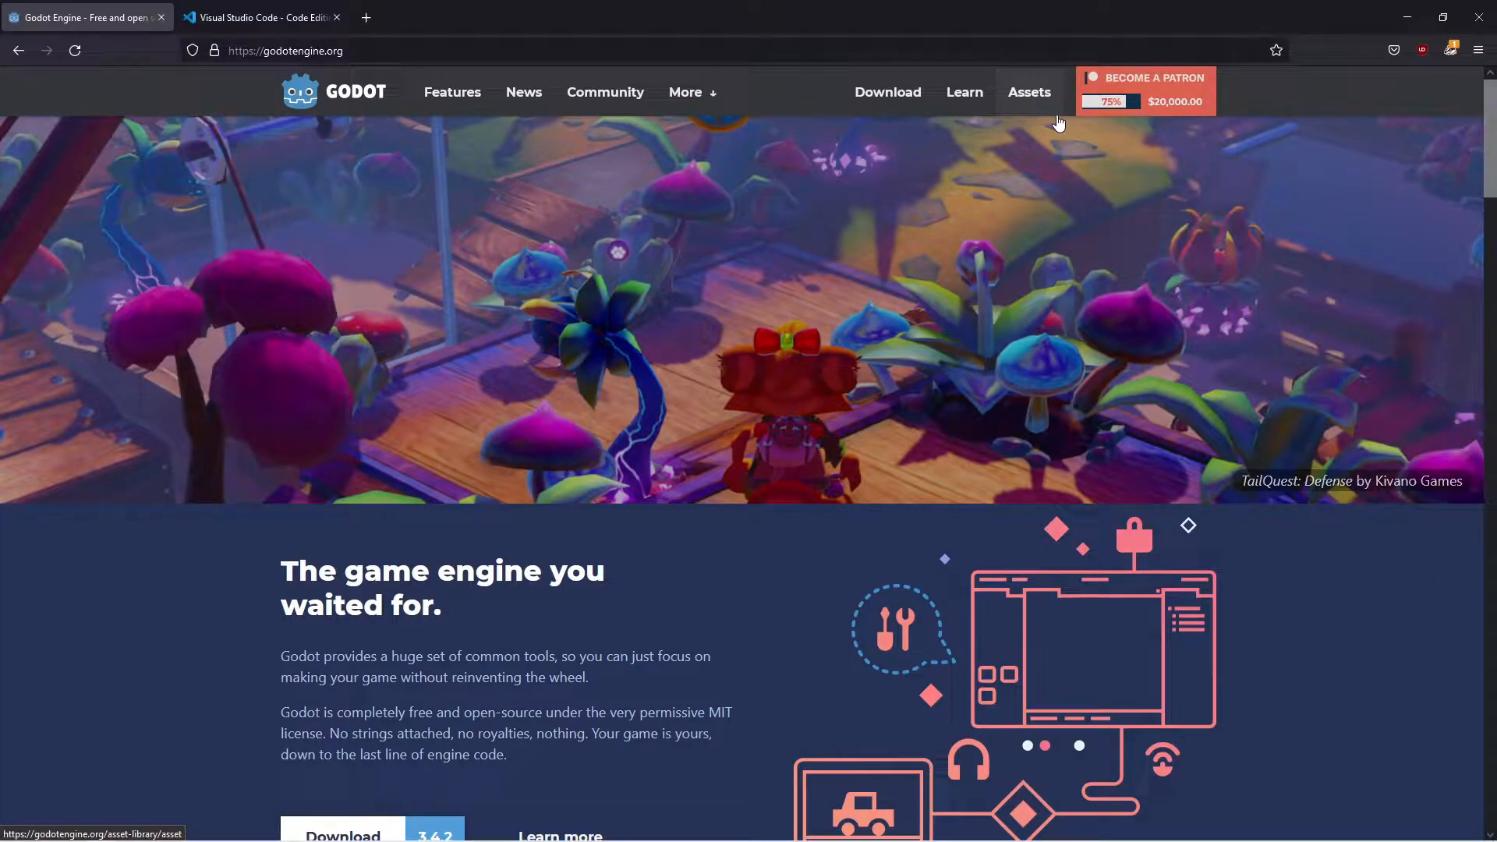
mouse_move(1049, 116)
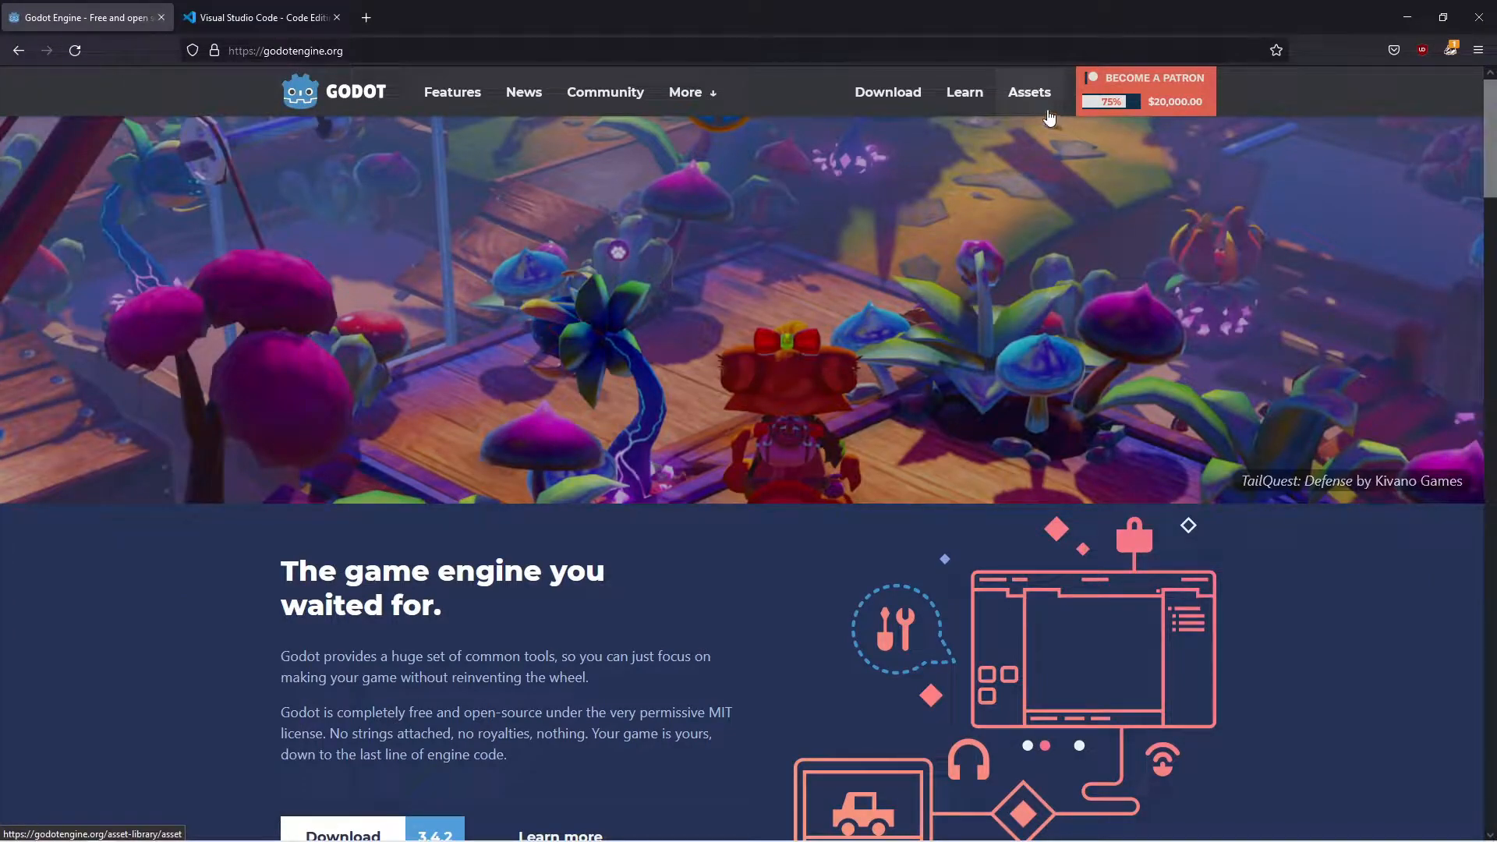
mouse_move(422, 59)
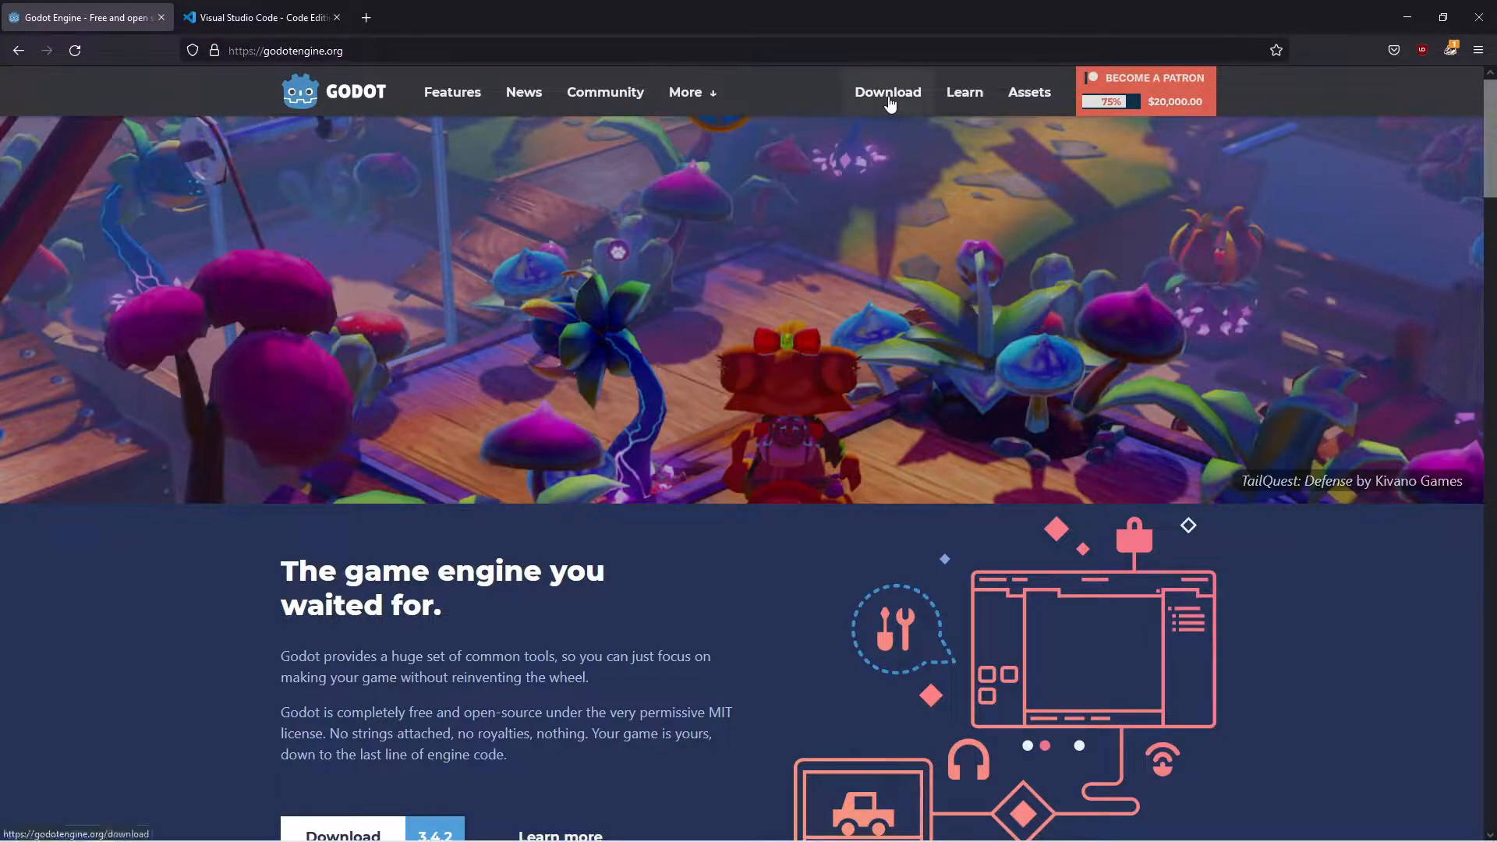
Save the Godot 3.4.2 Mono 64-bit (x86_64) Windows zip from the Godot downloads page.
left_click(887, 92)
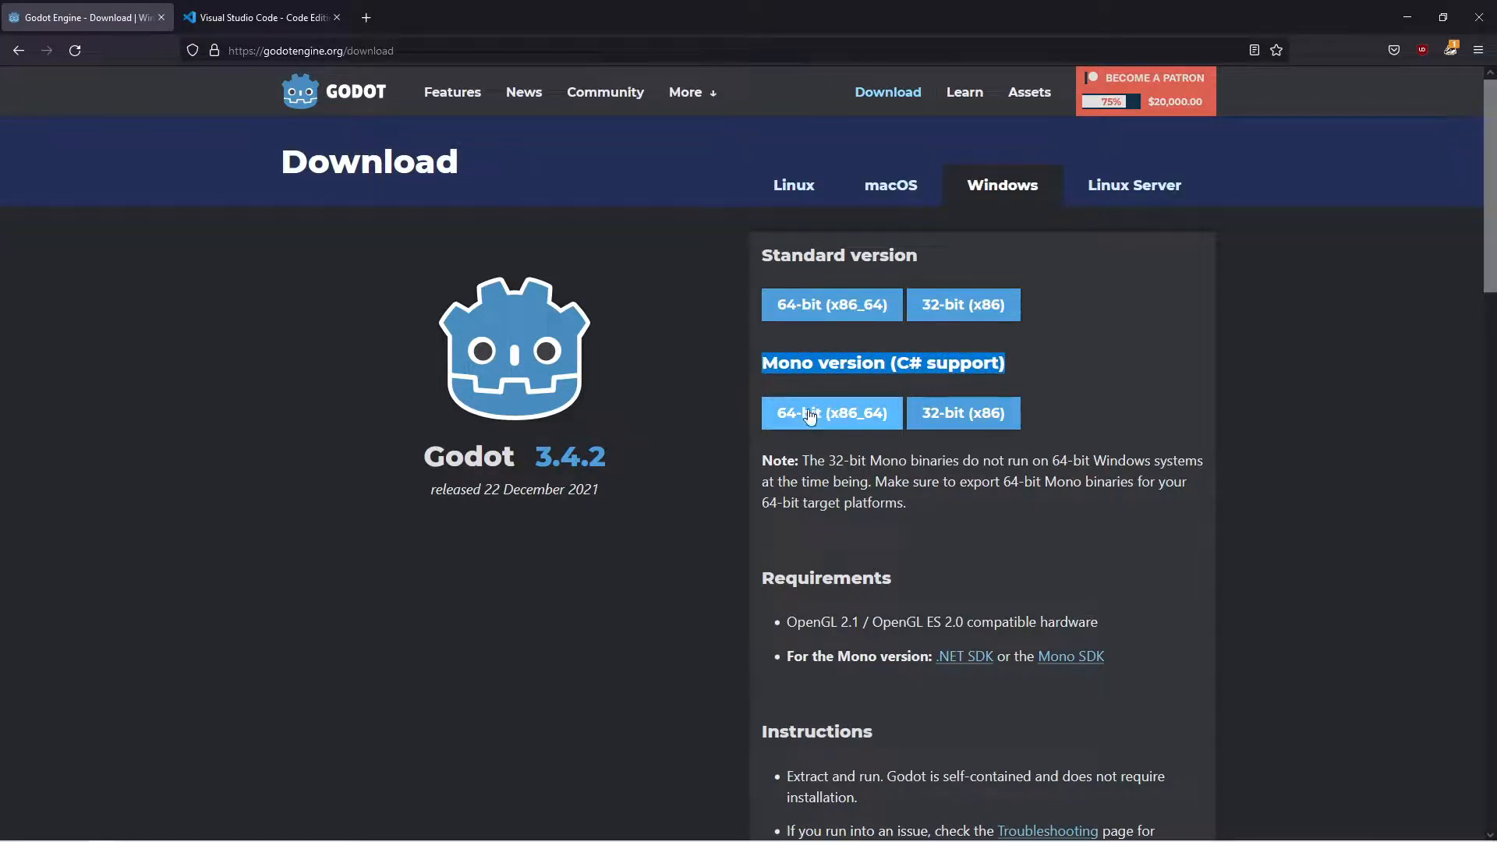
mouse_move(932, 407)
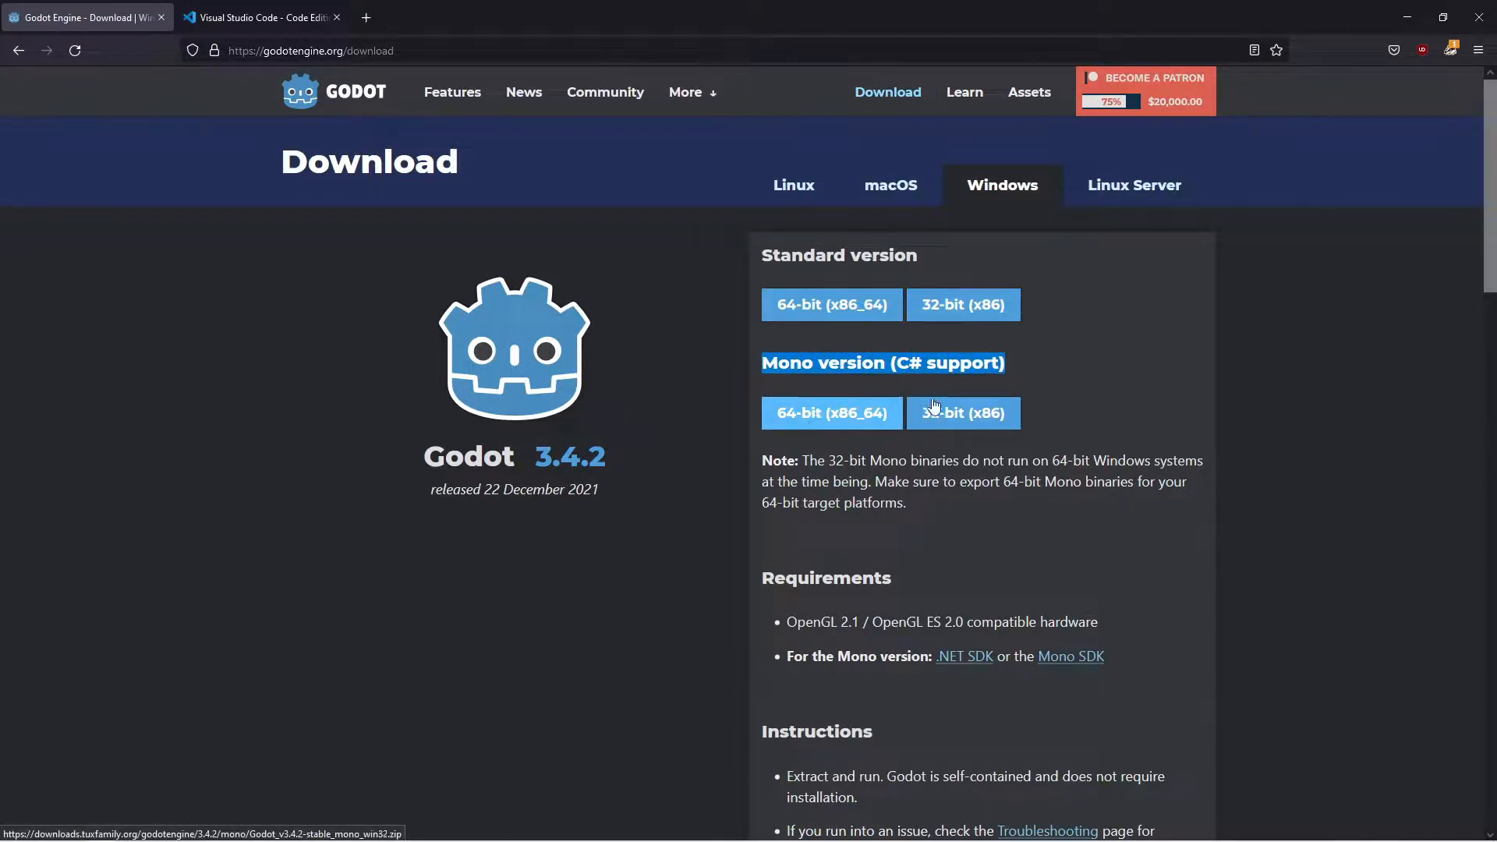
mouse_move(953, 419)
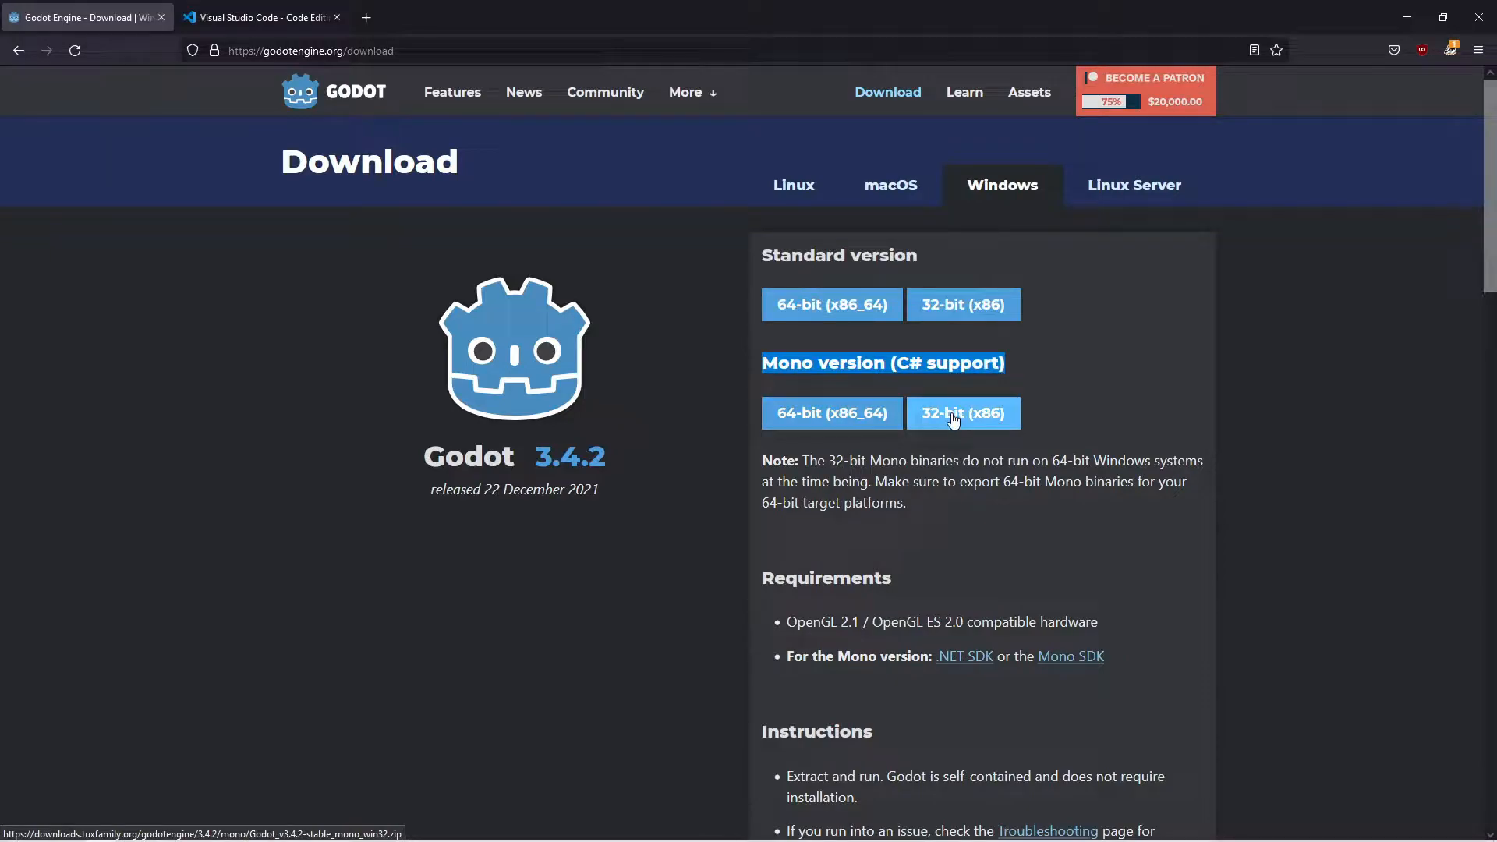
mouse_move(821, 422)
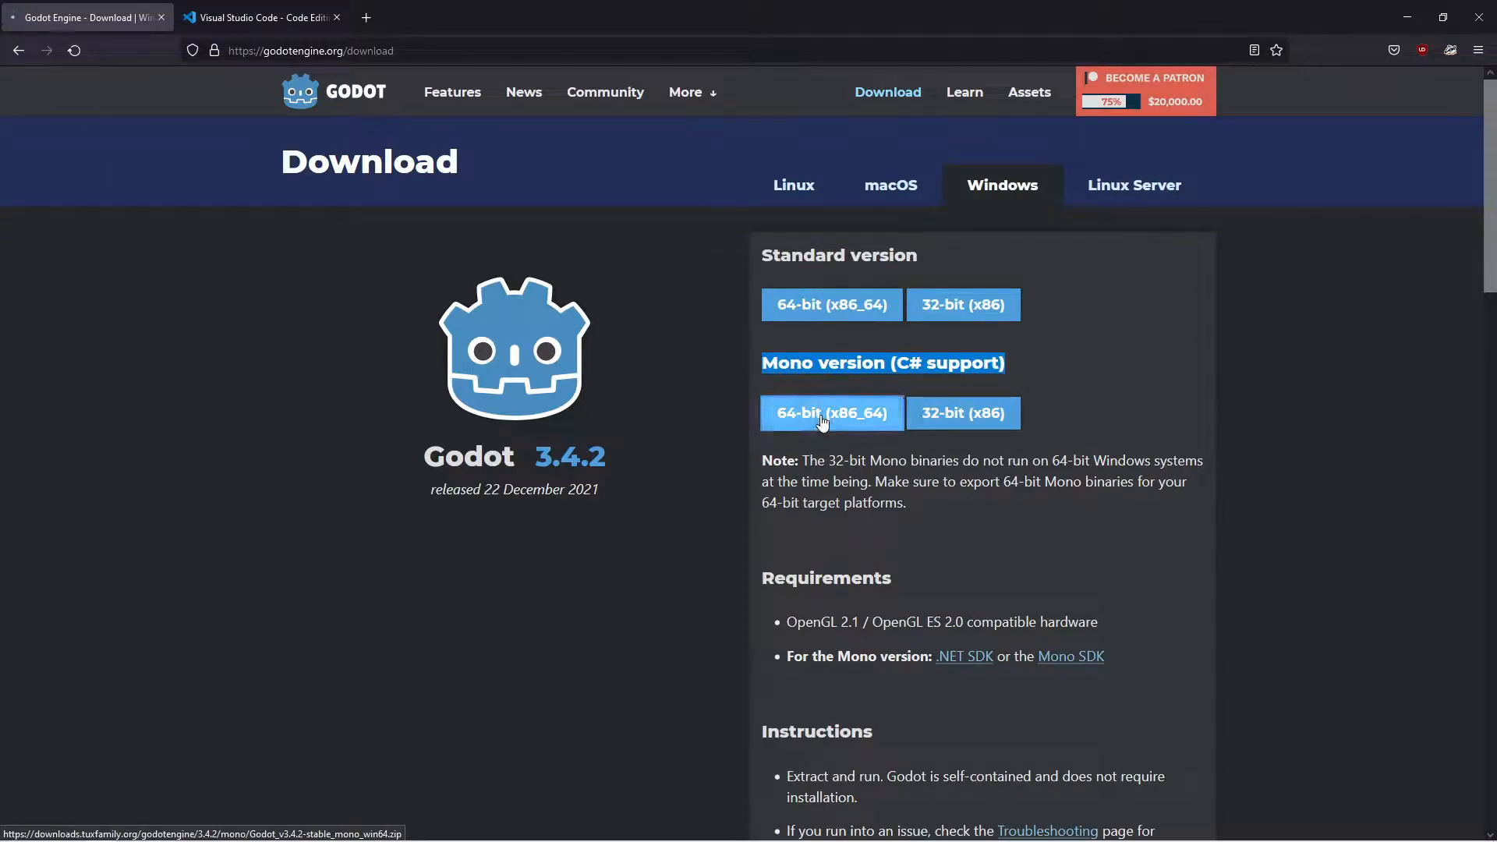
left_click(822, 413)
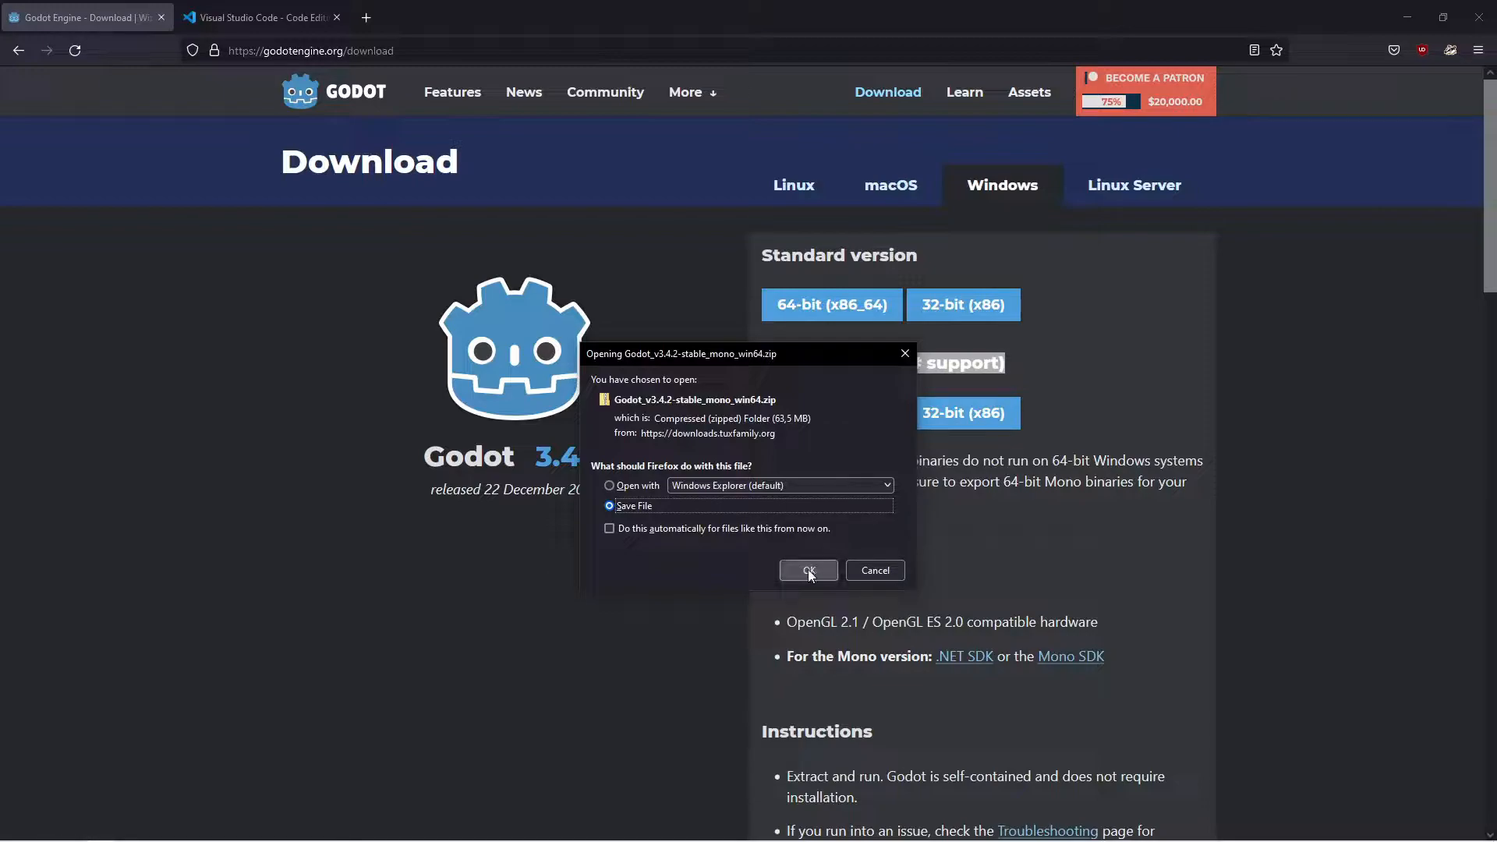
left_click(807, 571)
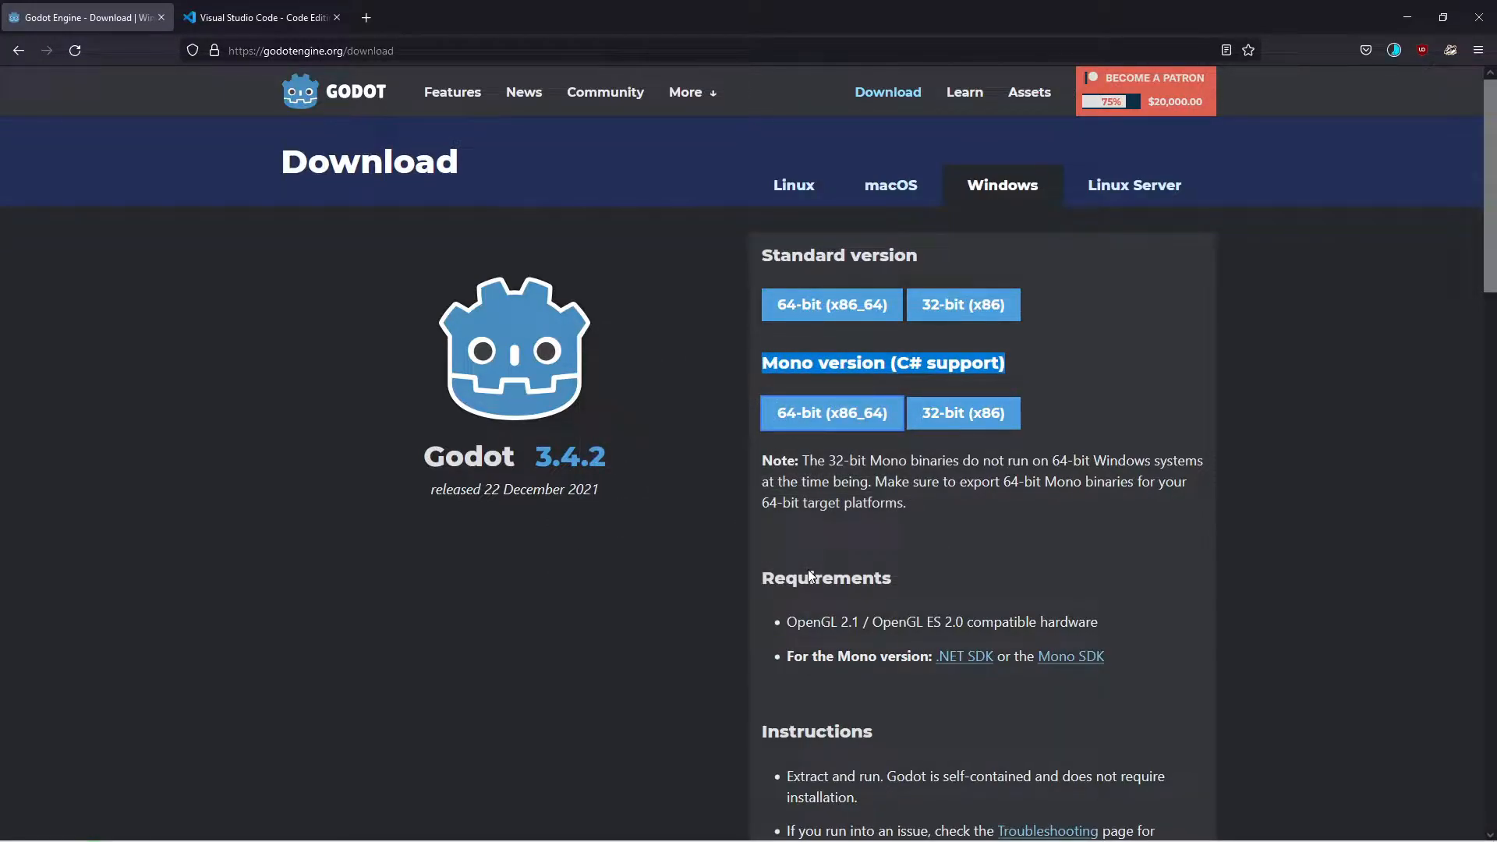
left_click(265, 17)
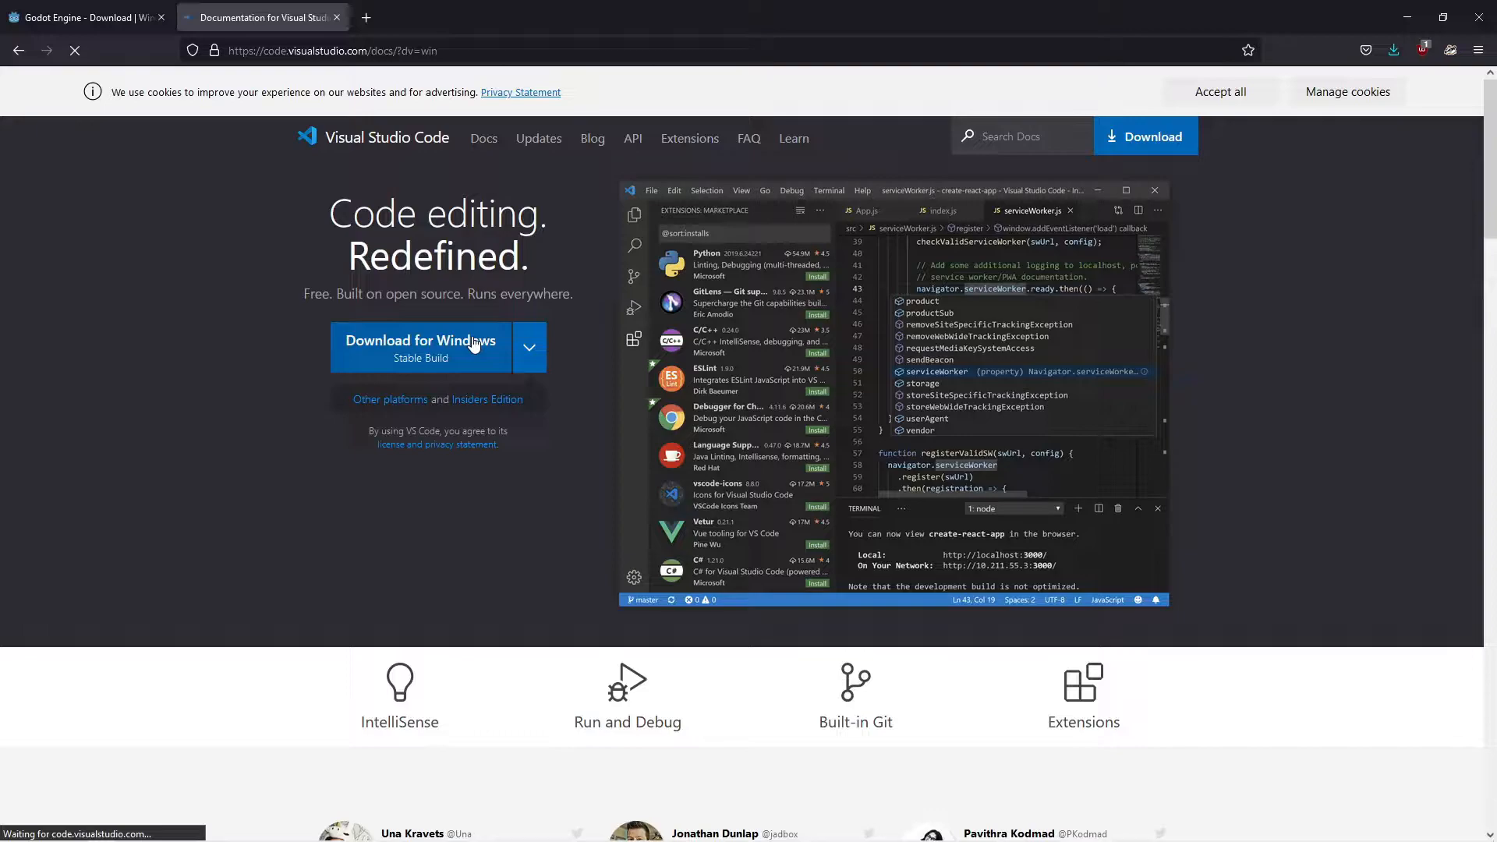
Download and launch the Visual Studio Code Stable Build installer for Windows.
left_click(420, 346)
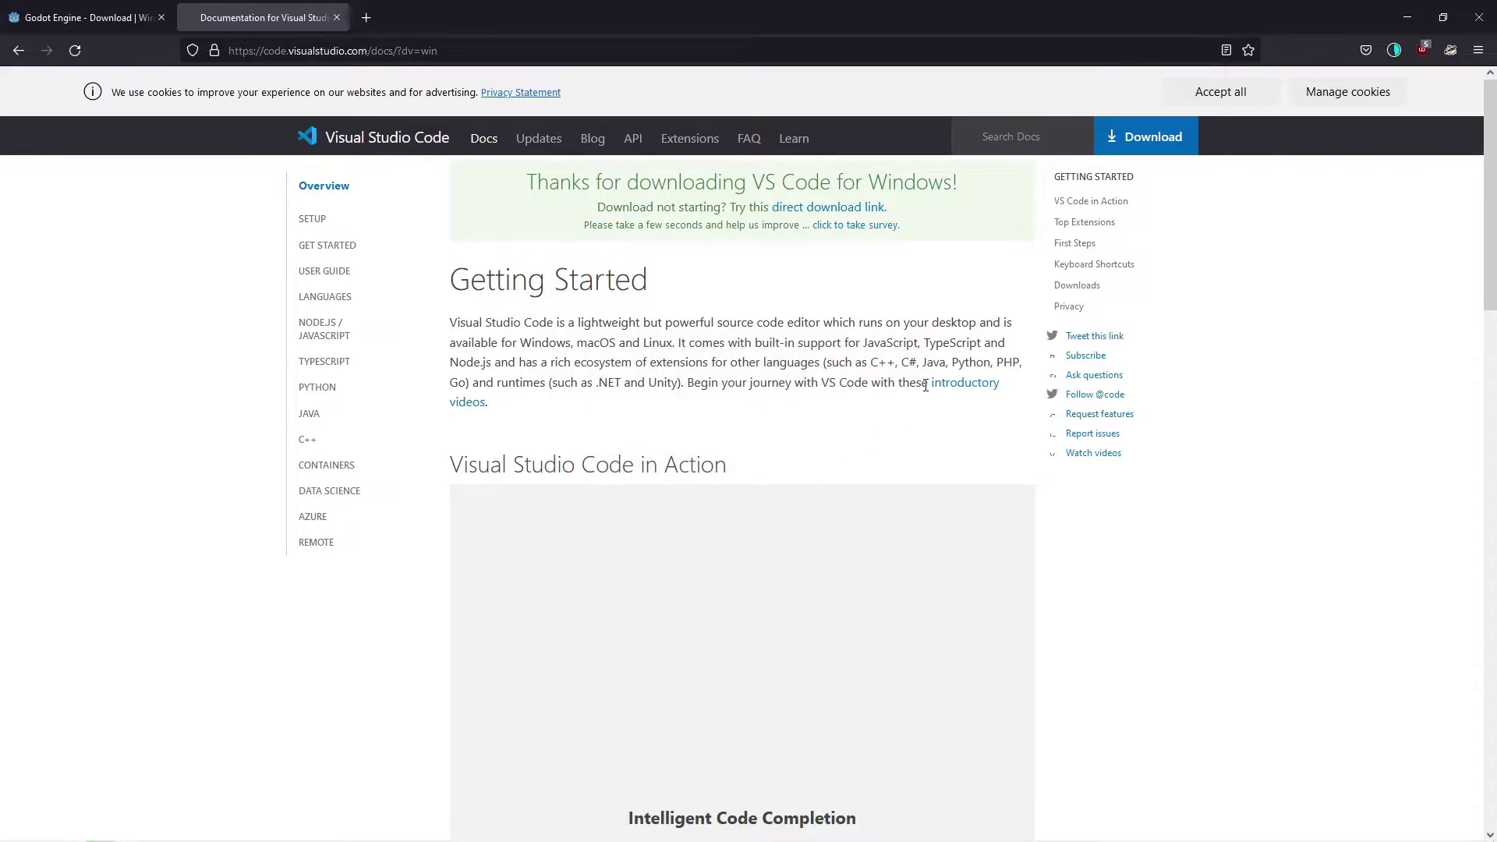
mouse_move(1068, 306)
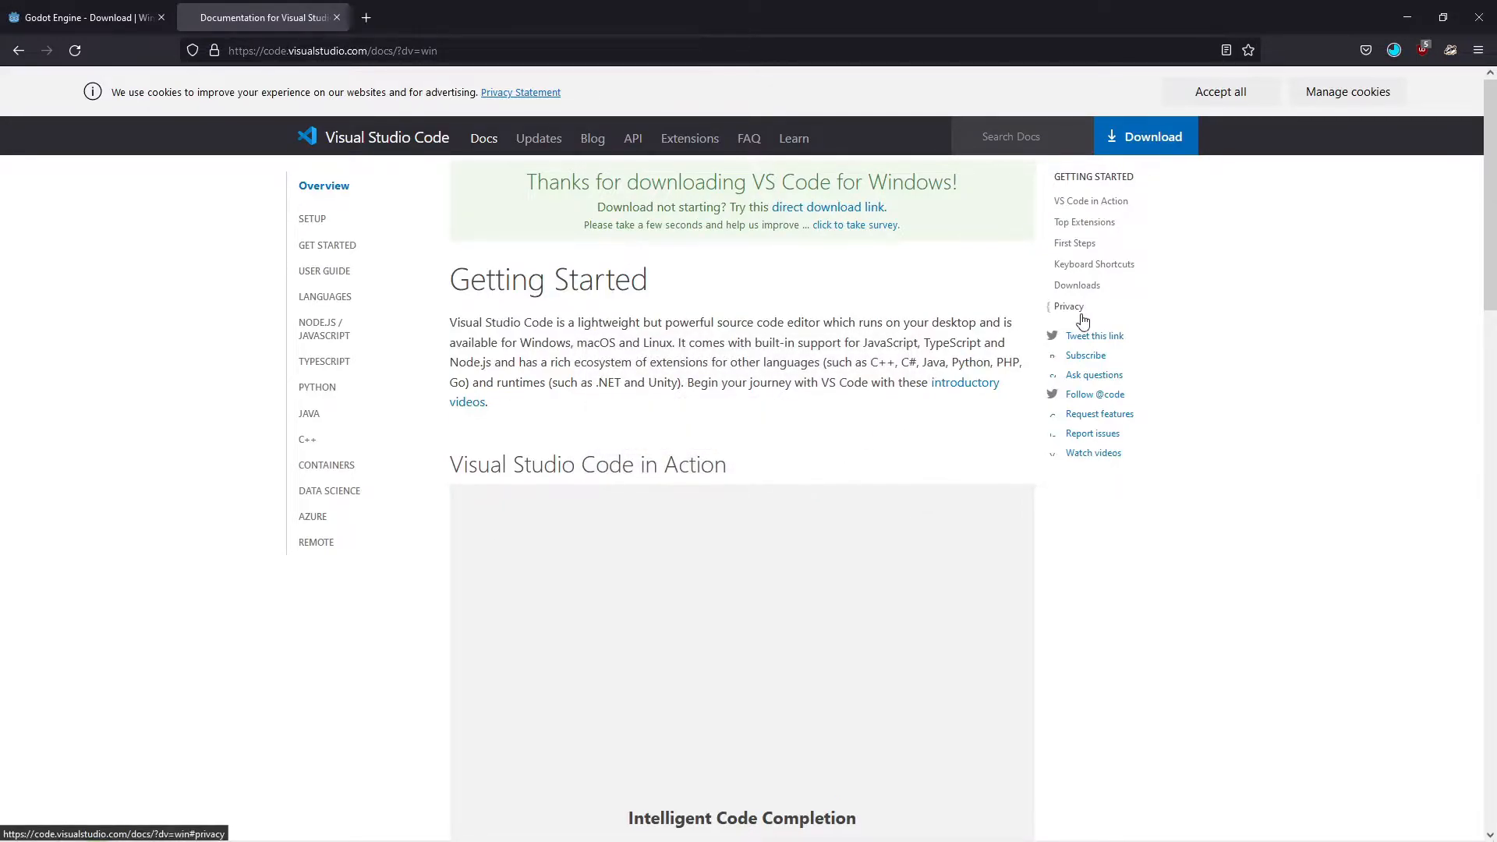
left_click(1393, 50)
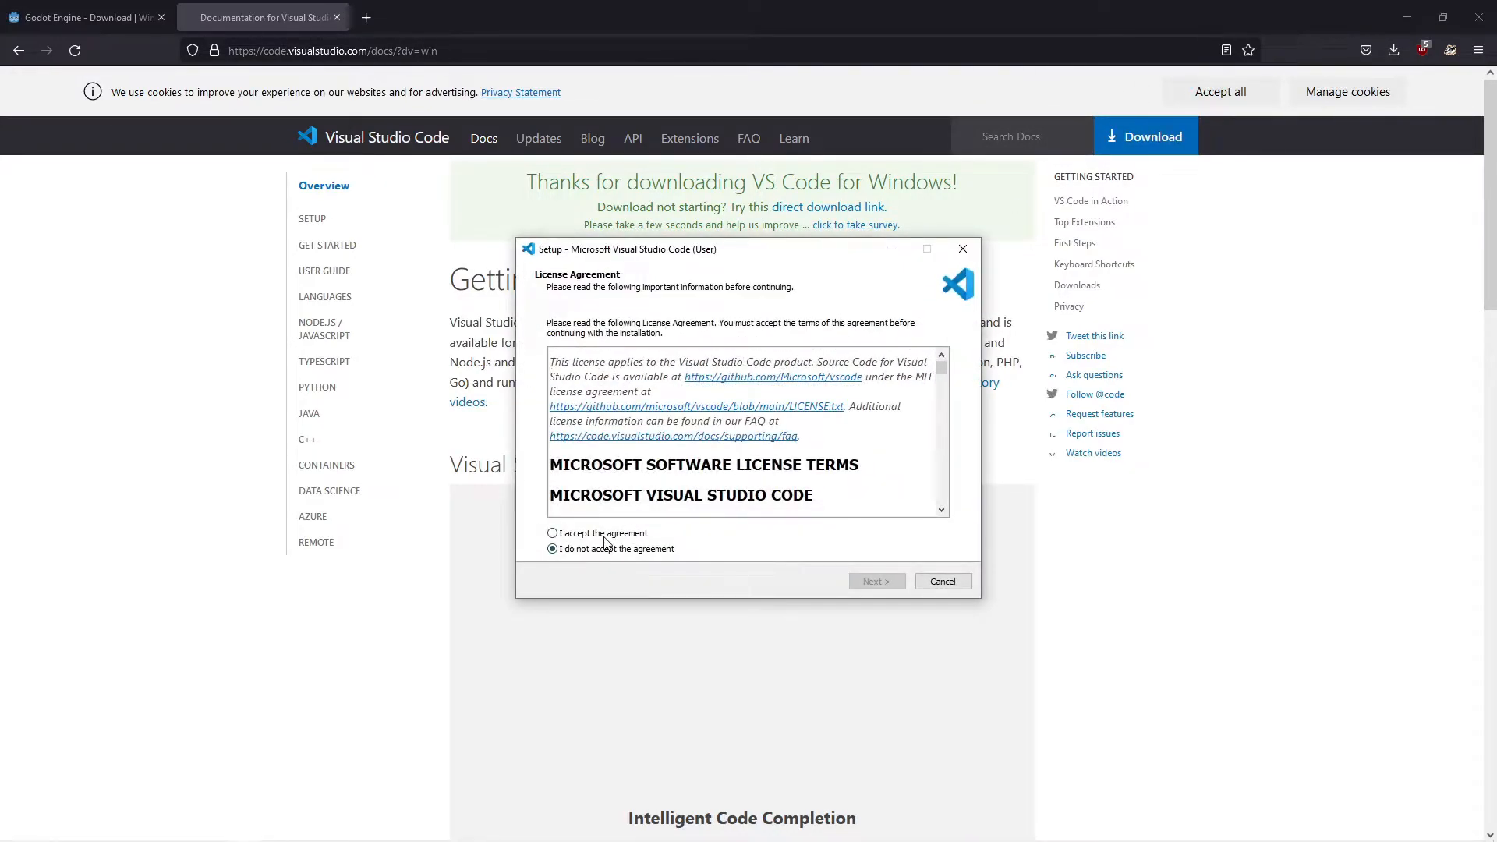
Accept the license, keep Add to PATH, install, and finish without launching VS Code.
left_click(553, 533)
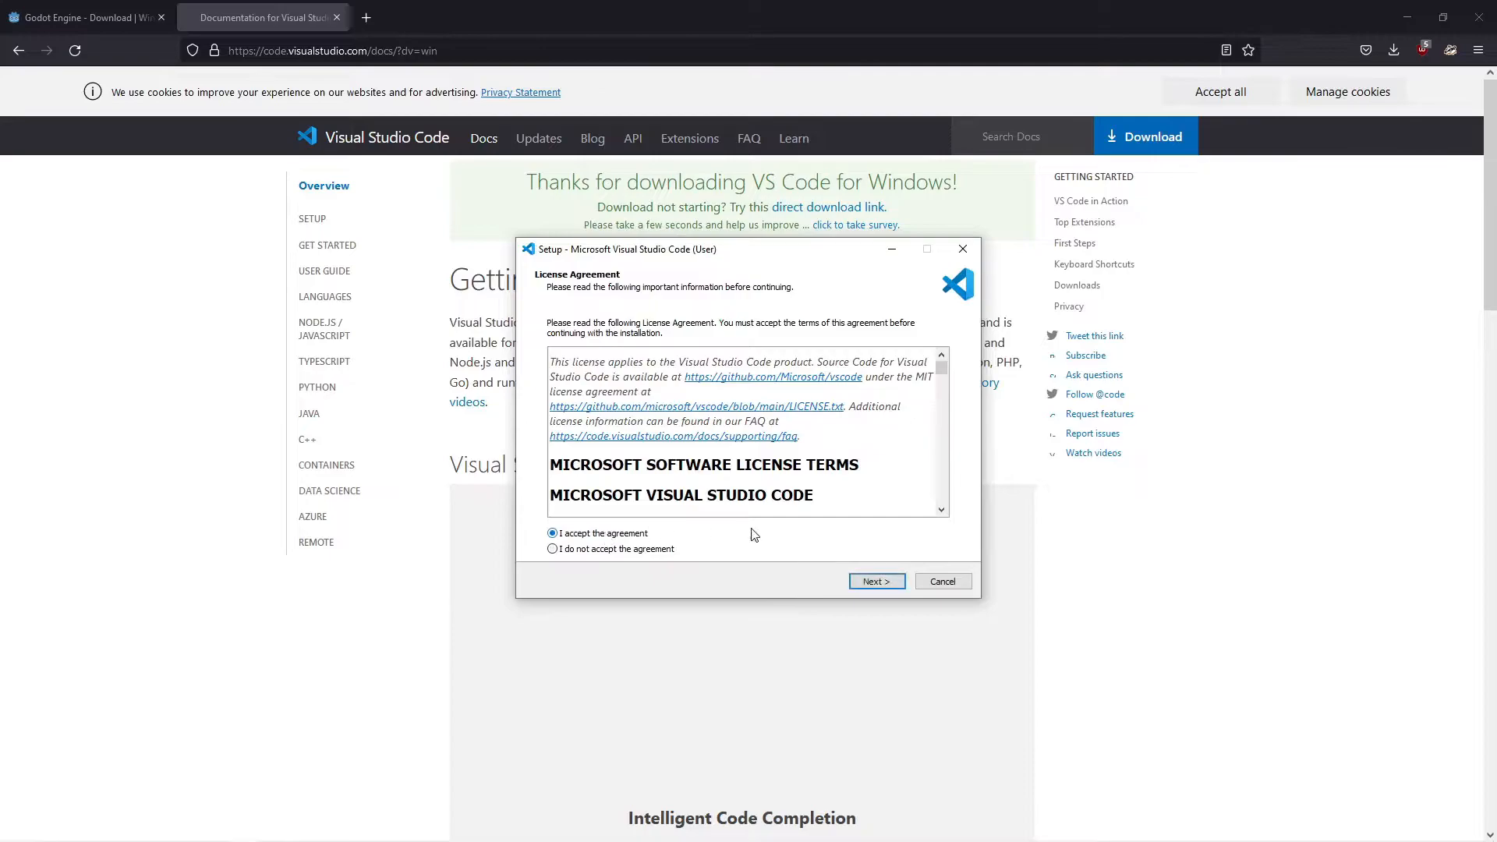
left_click(876, 581)
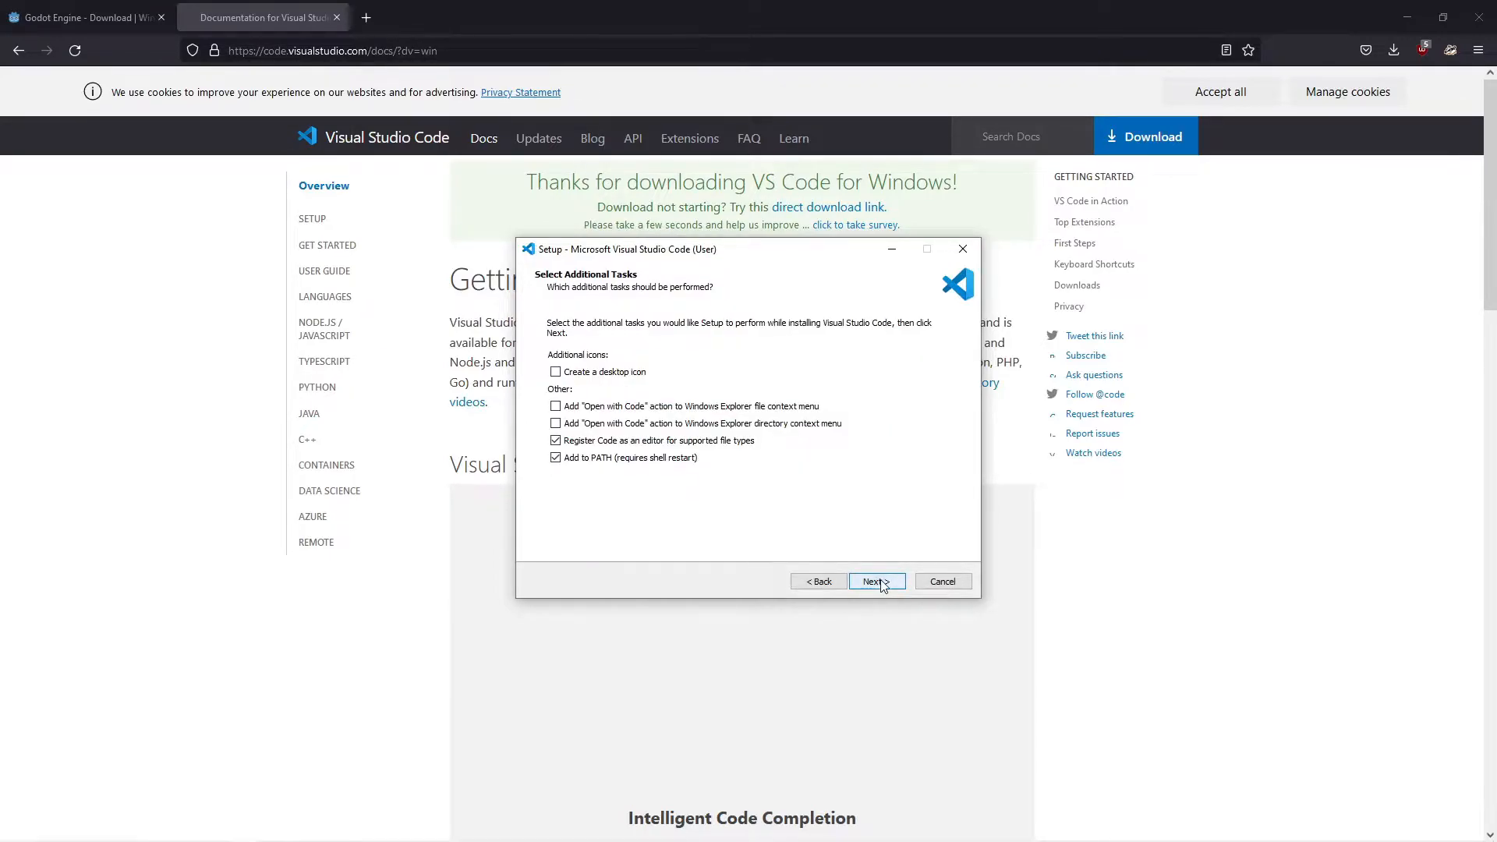
left_click(877, 581)
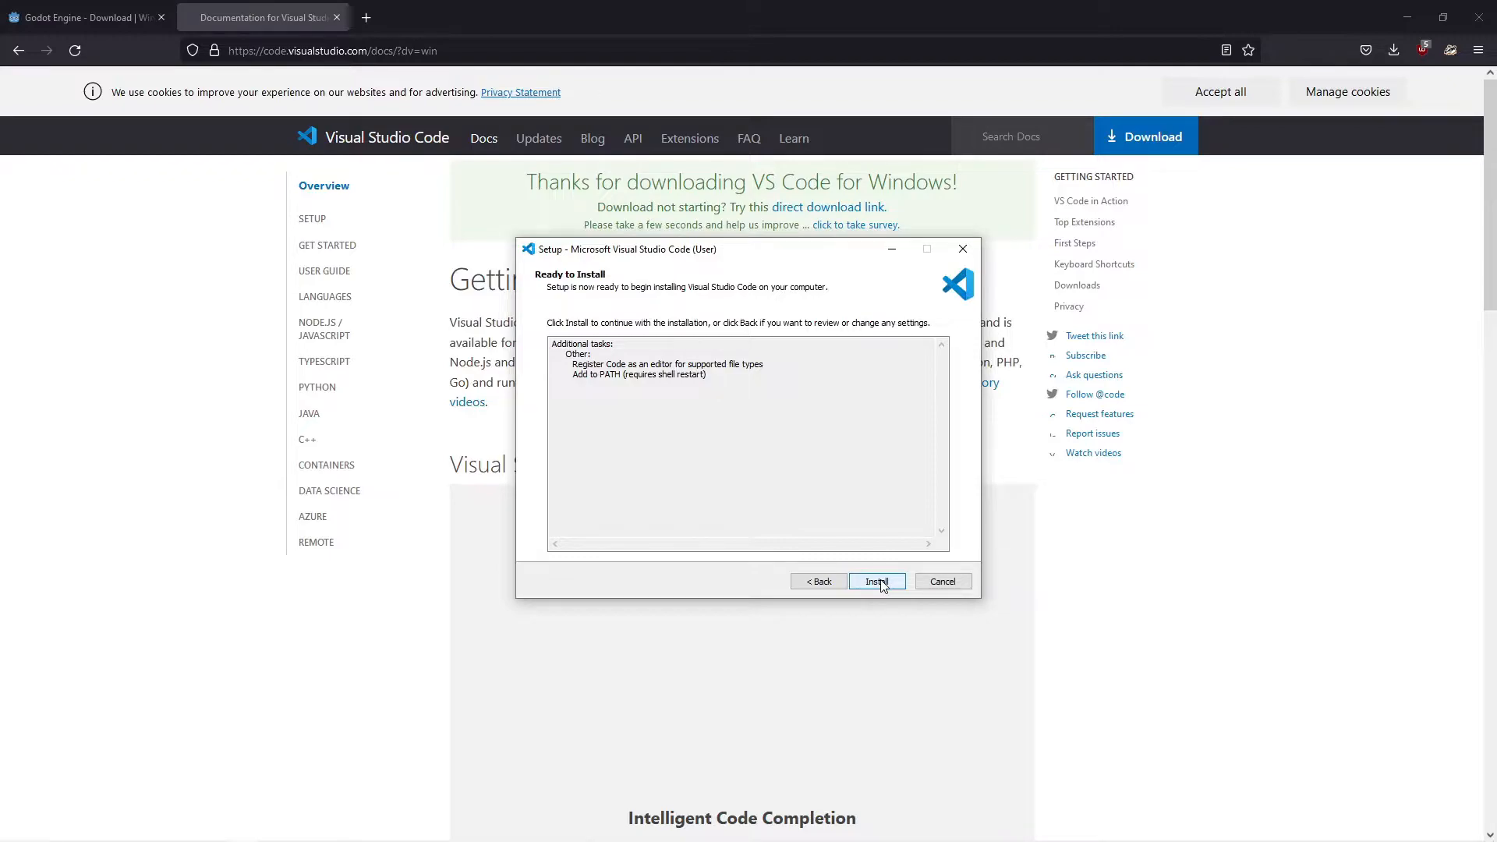
left_click(877, 580)
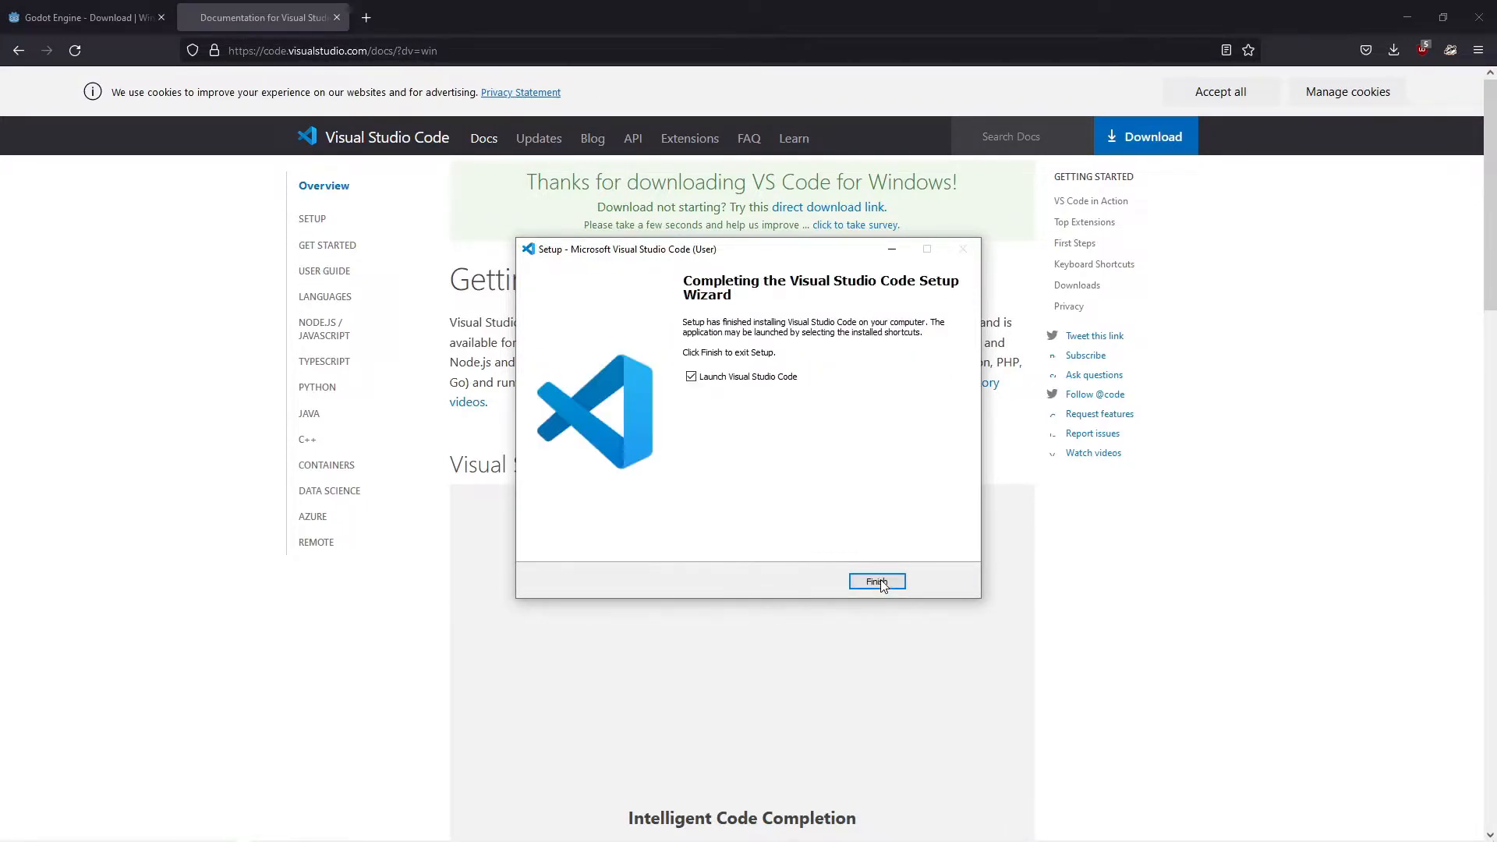
left_click(690, 376)
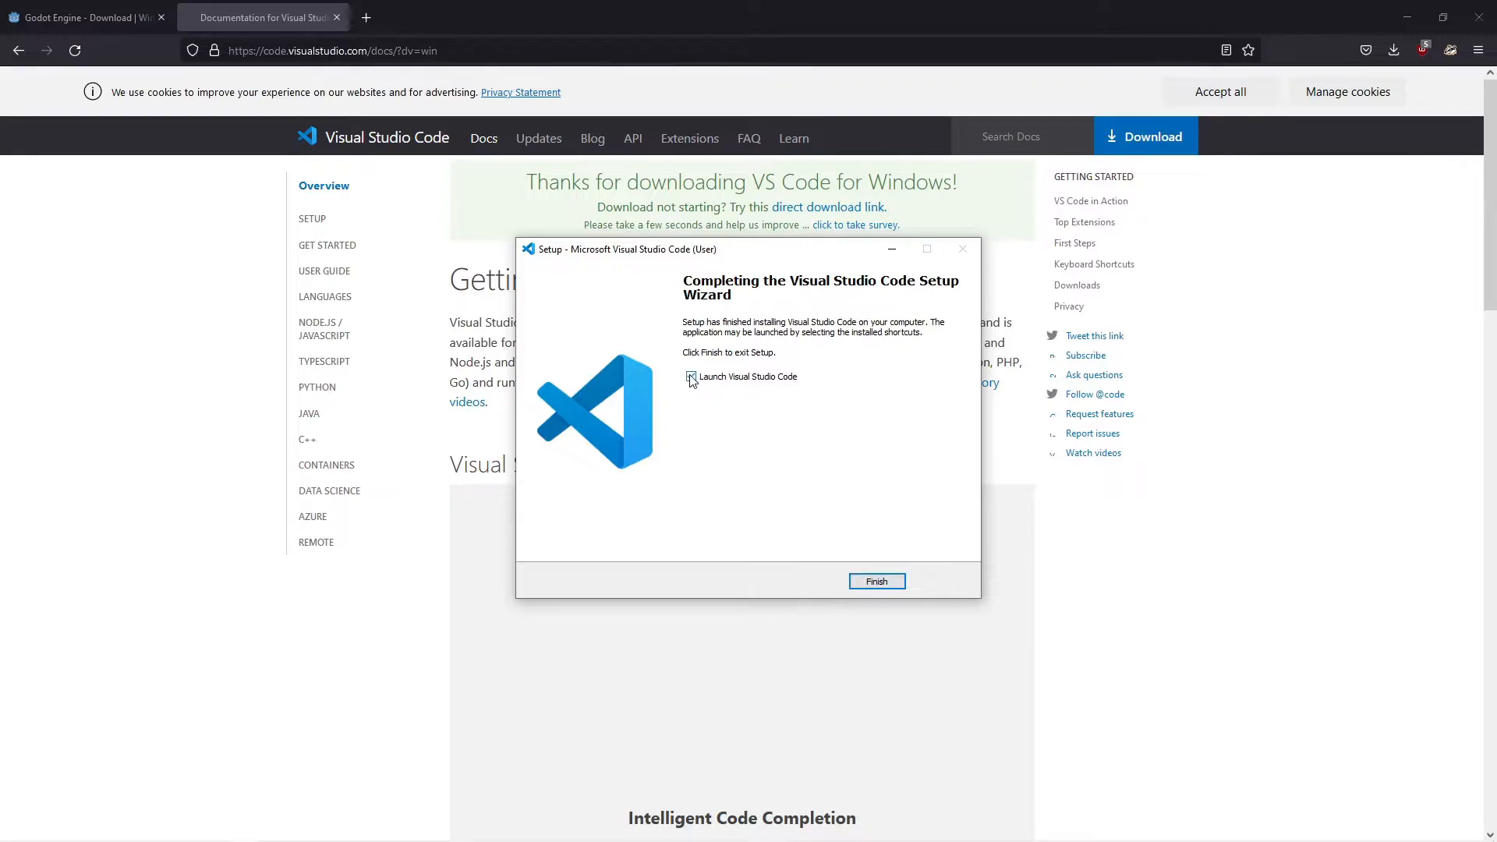
left_click(690, 377)
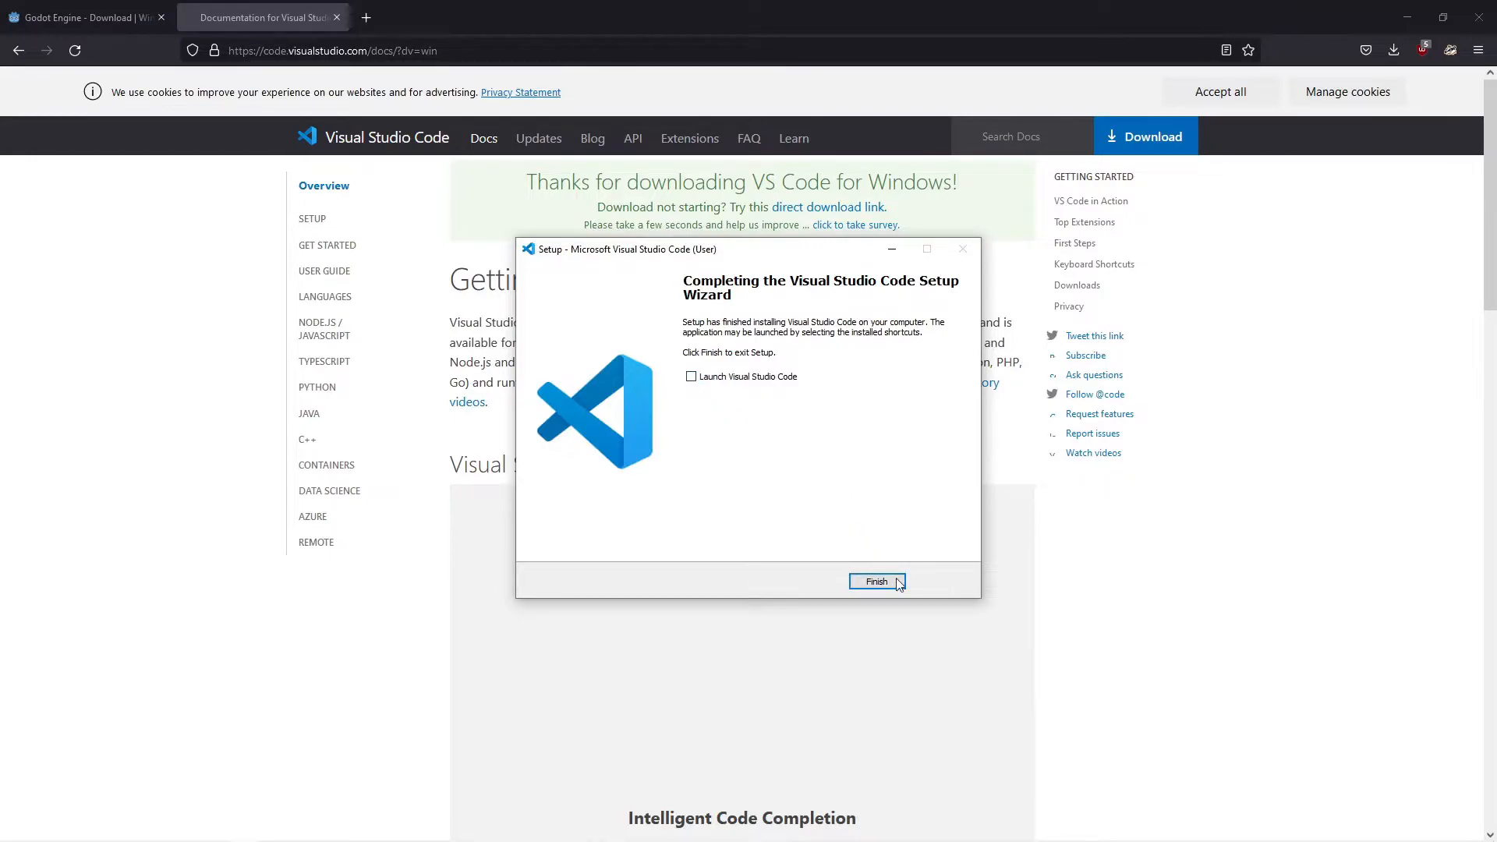
left_click(877, 581)
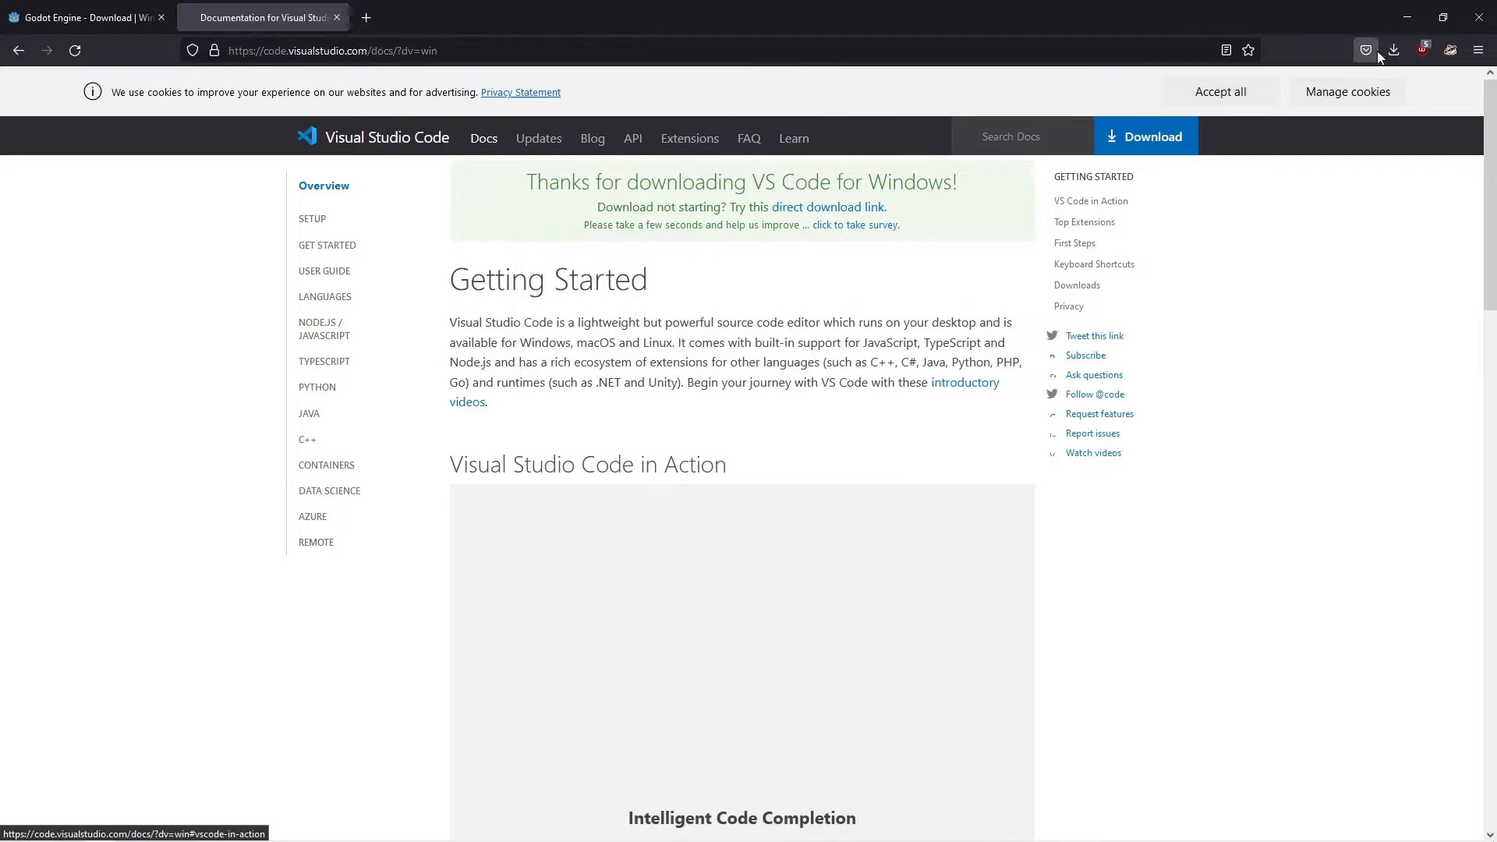
Copy the Godot_v3.4.2-stable_mono_win64 folder into a new C:\Godot folder.
left_click(1393, 50)
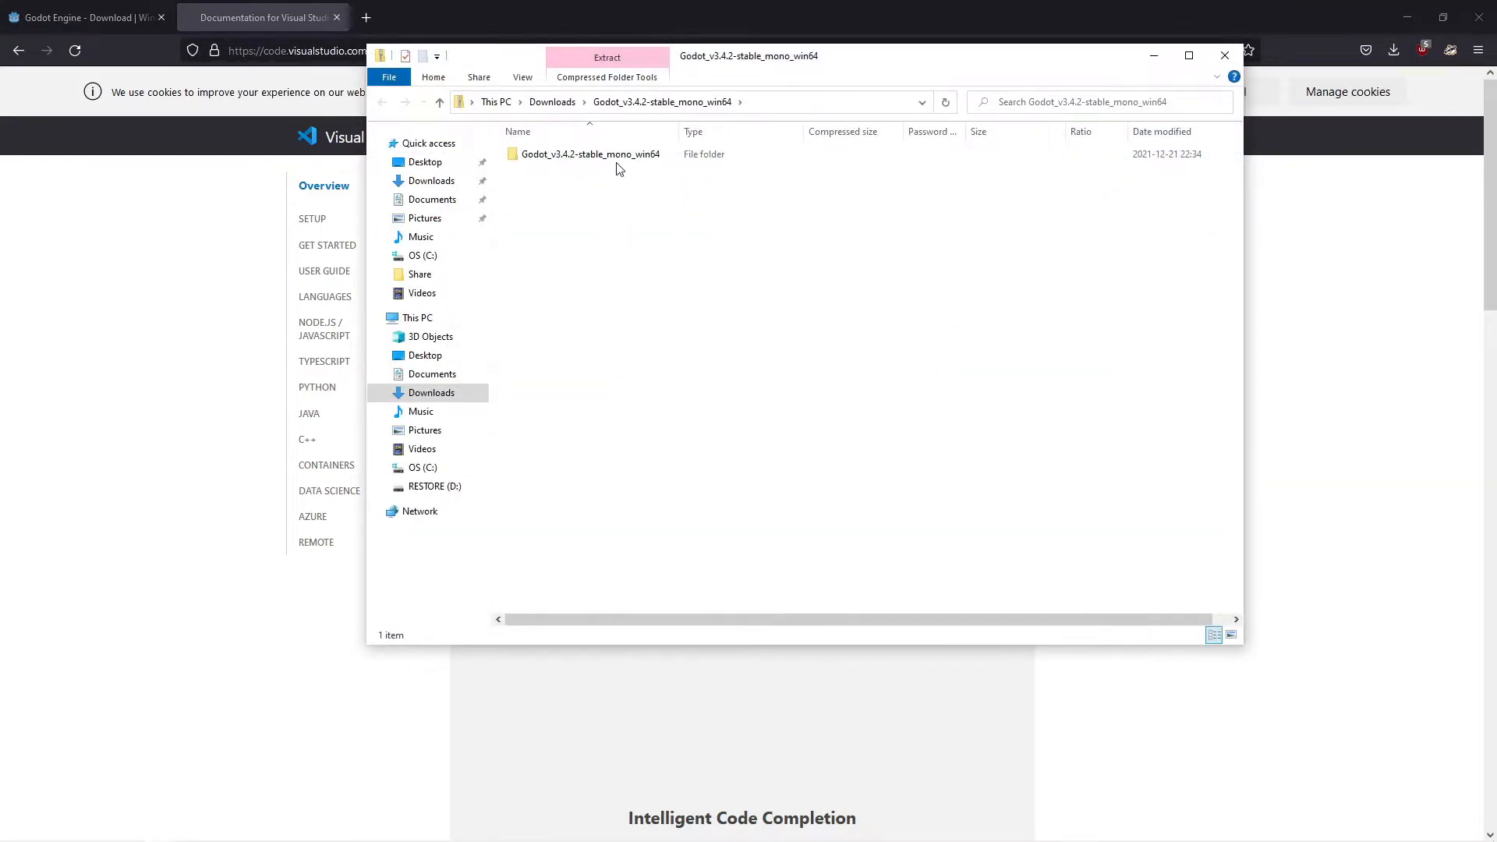
right_click(587, 154)
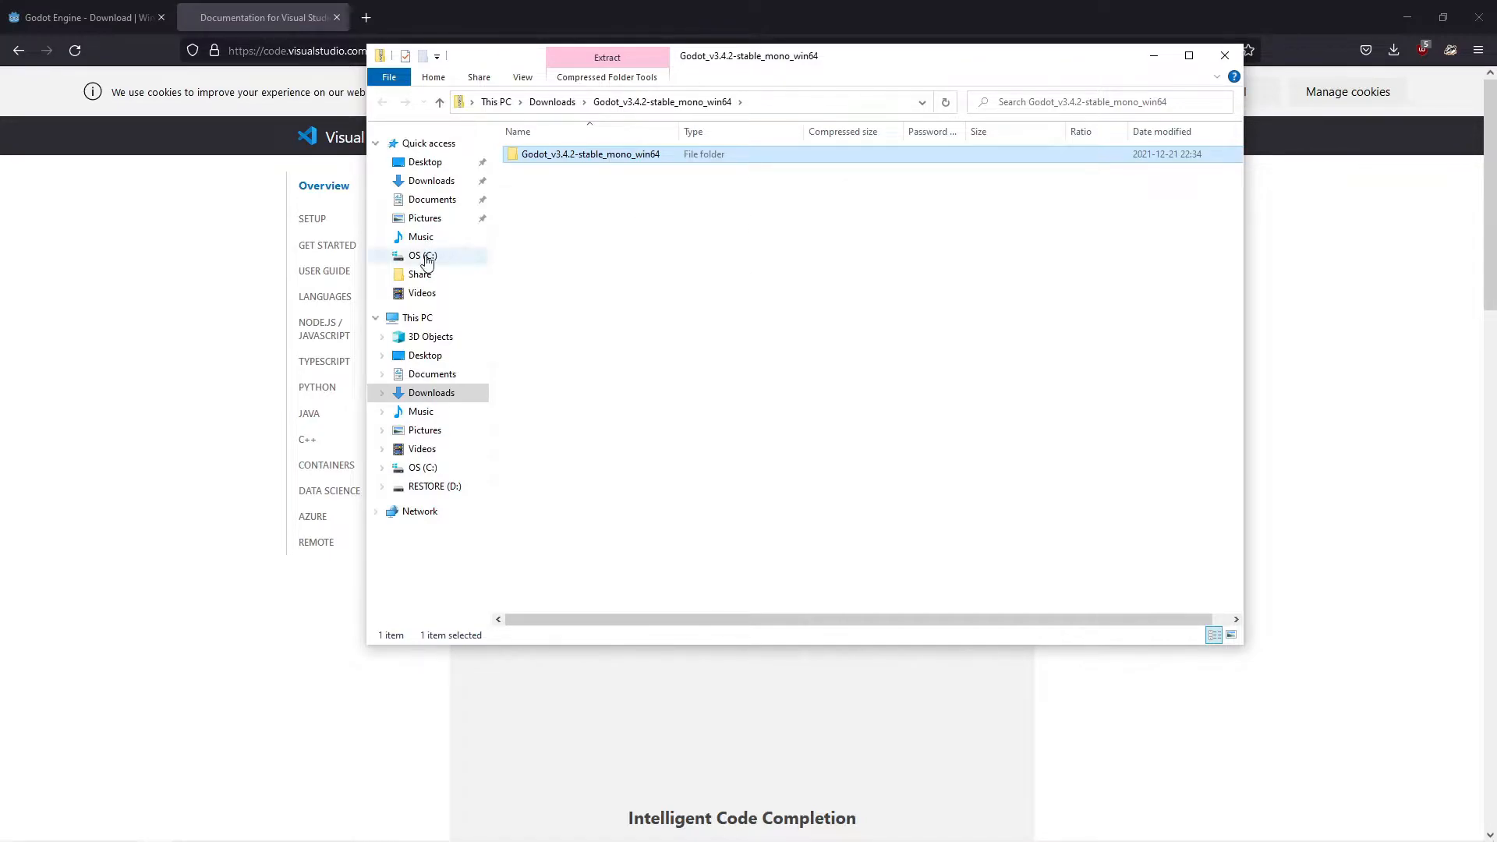
left_click(418, 256)
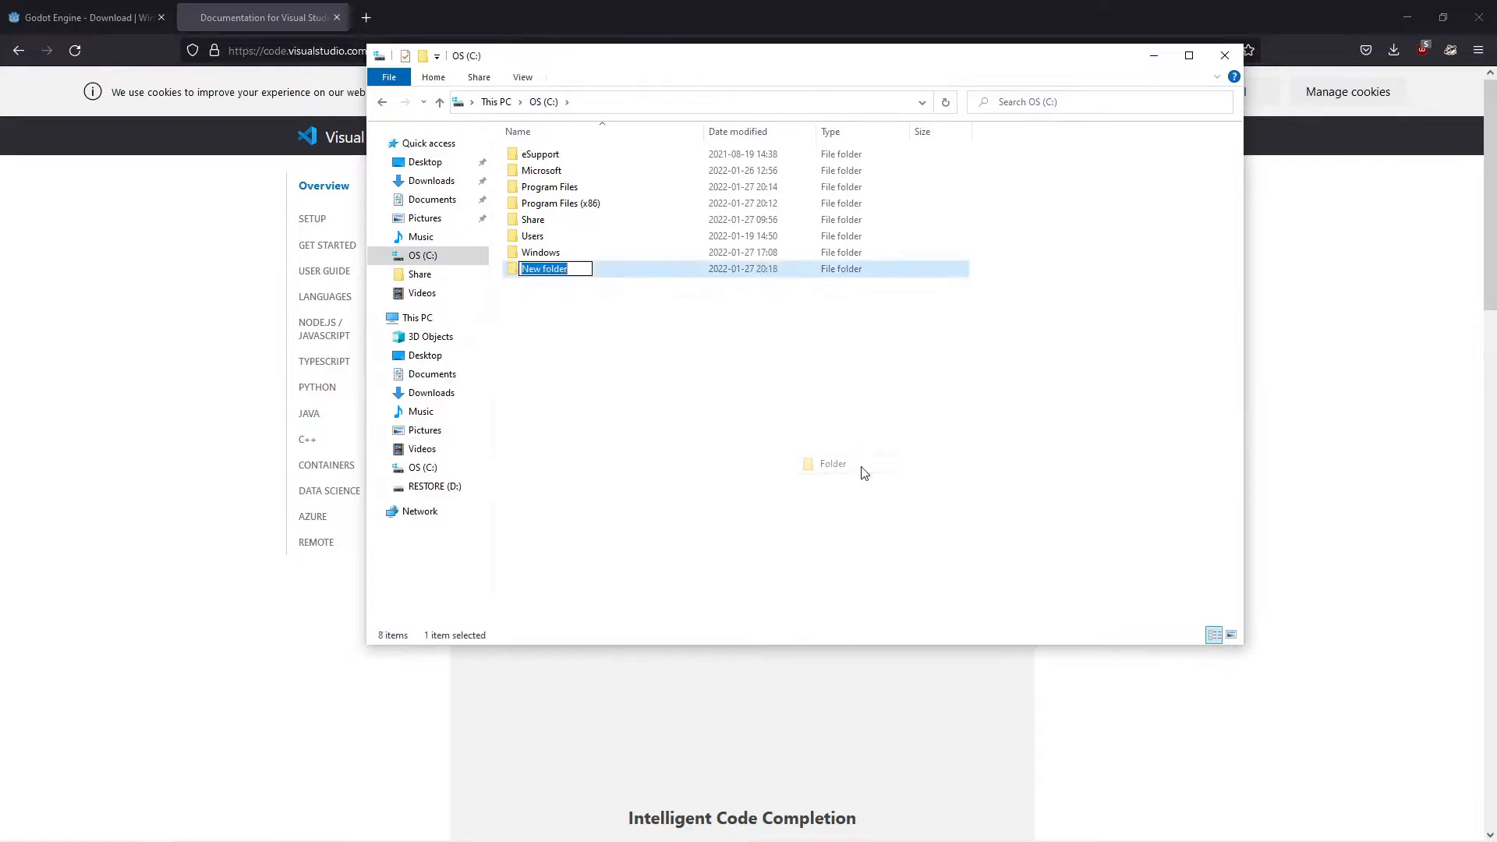
type("G")
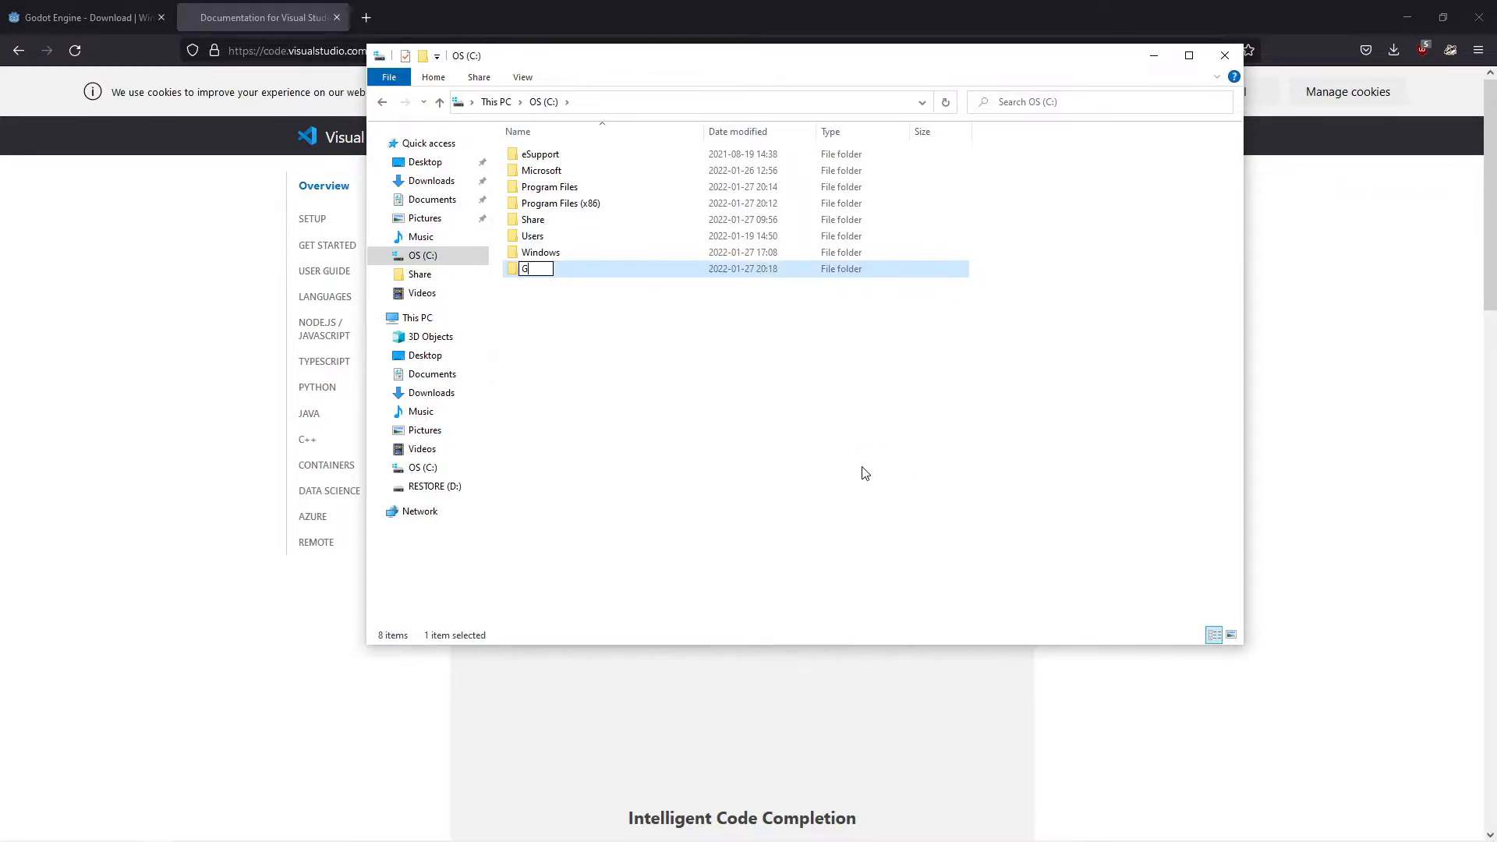
type("odot")
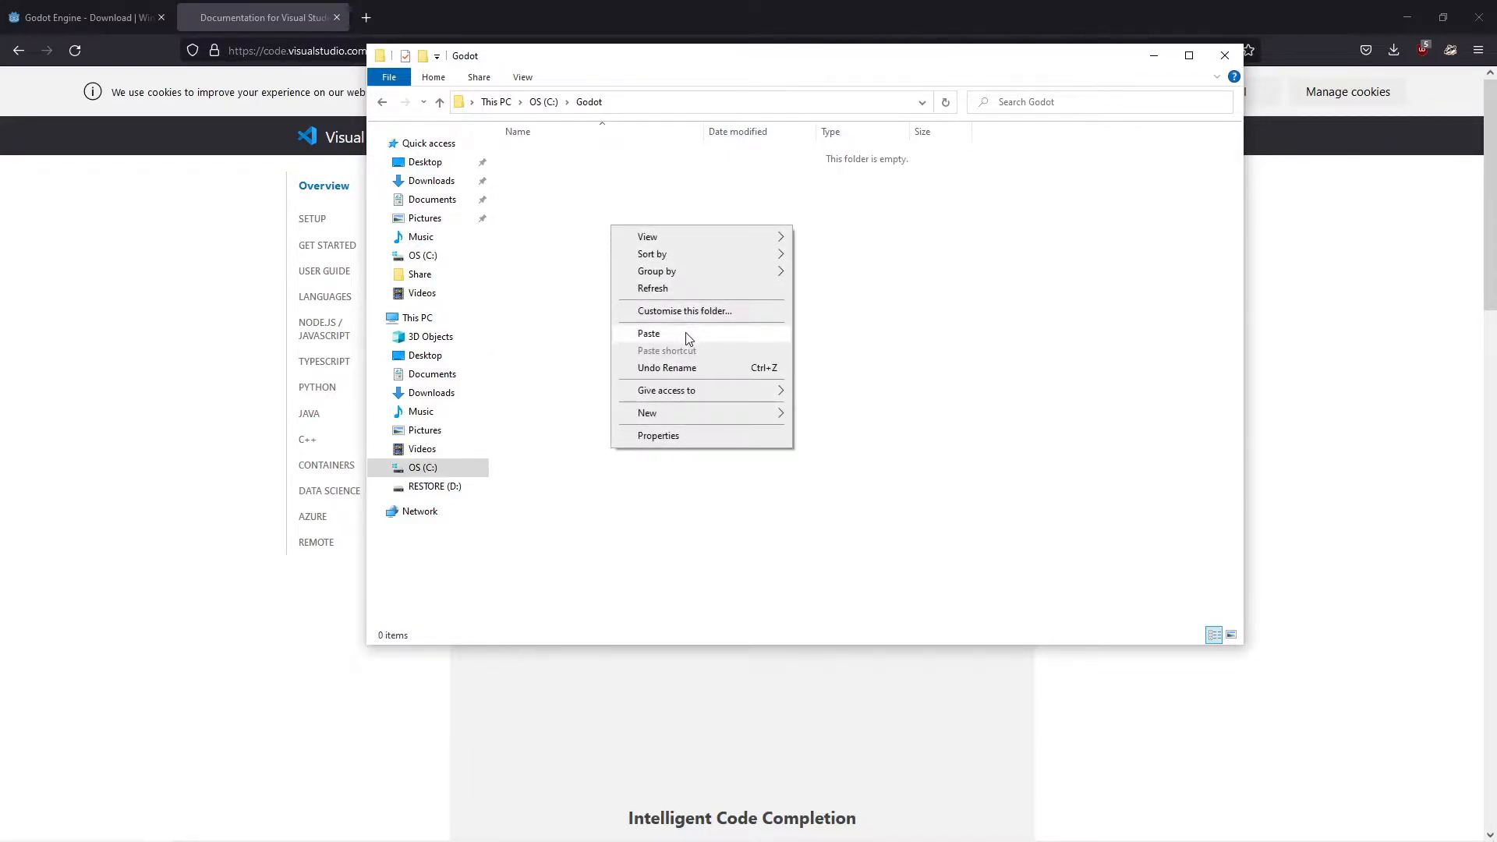
left_click(649, 333)
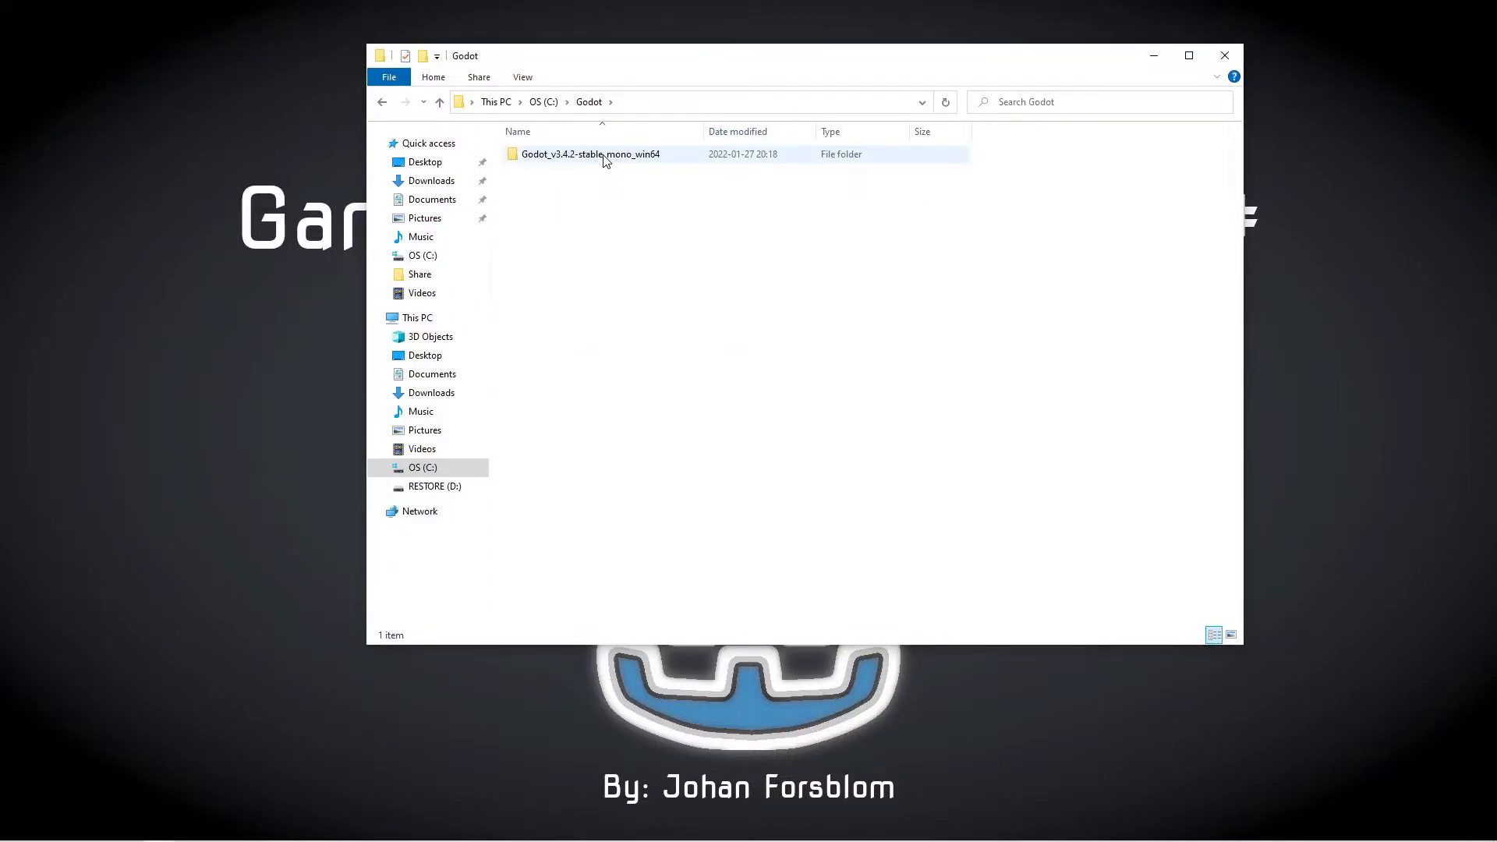
Alt-drag the Godot mono executable to the desktop and rename the shortcut 'Godot Mono'.
double_click(590, 153)
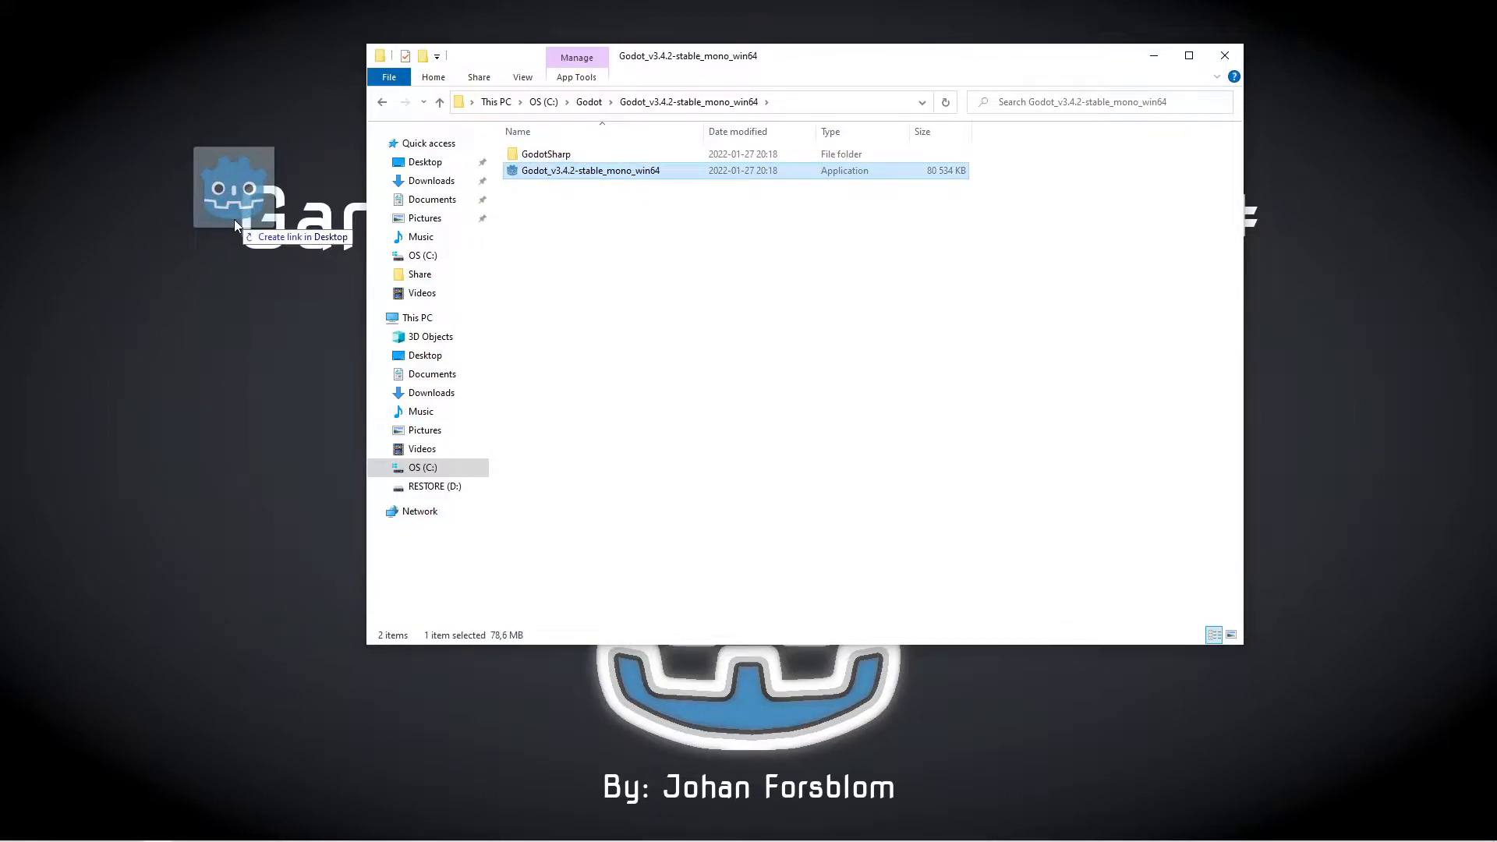
left_click_drag(234, 182, 49, 50)
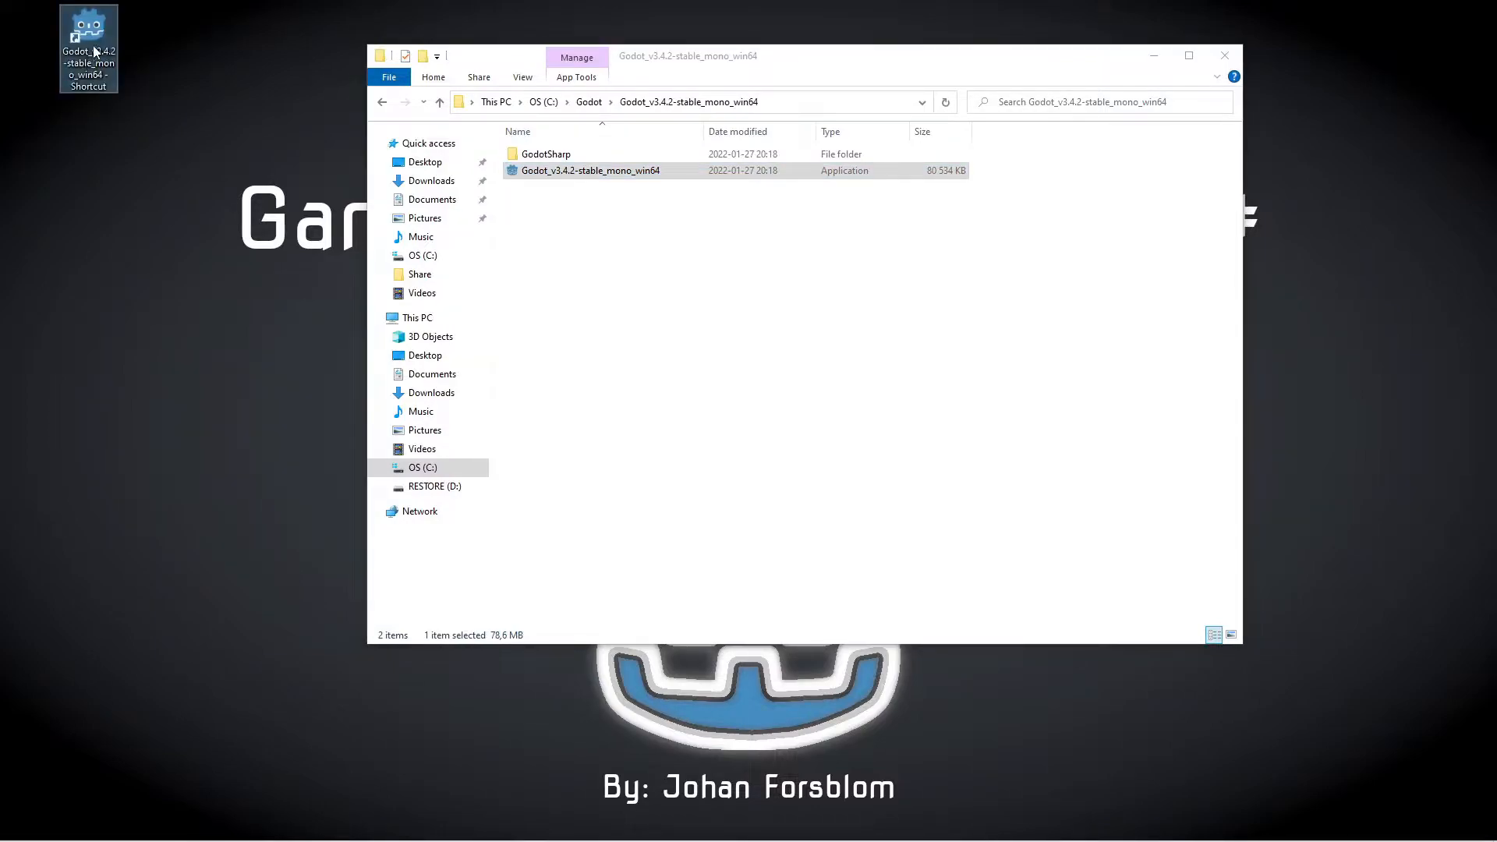
right_click(88, 47)
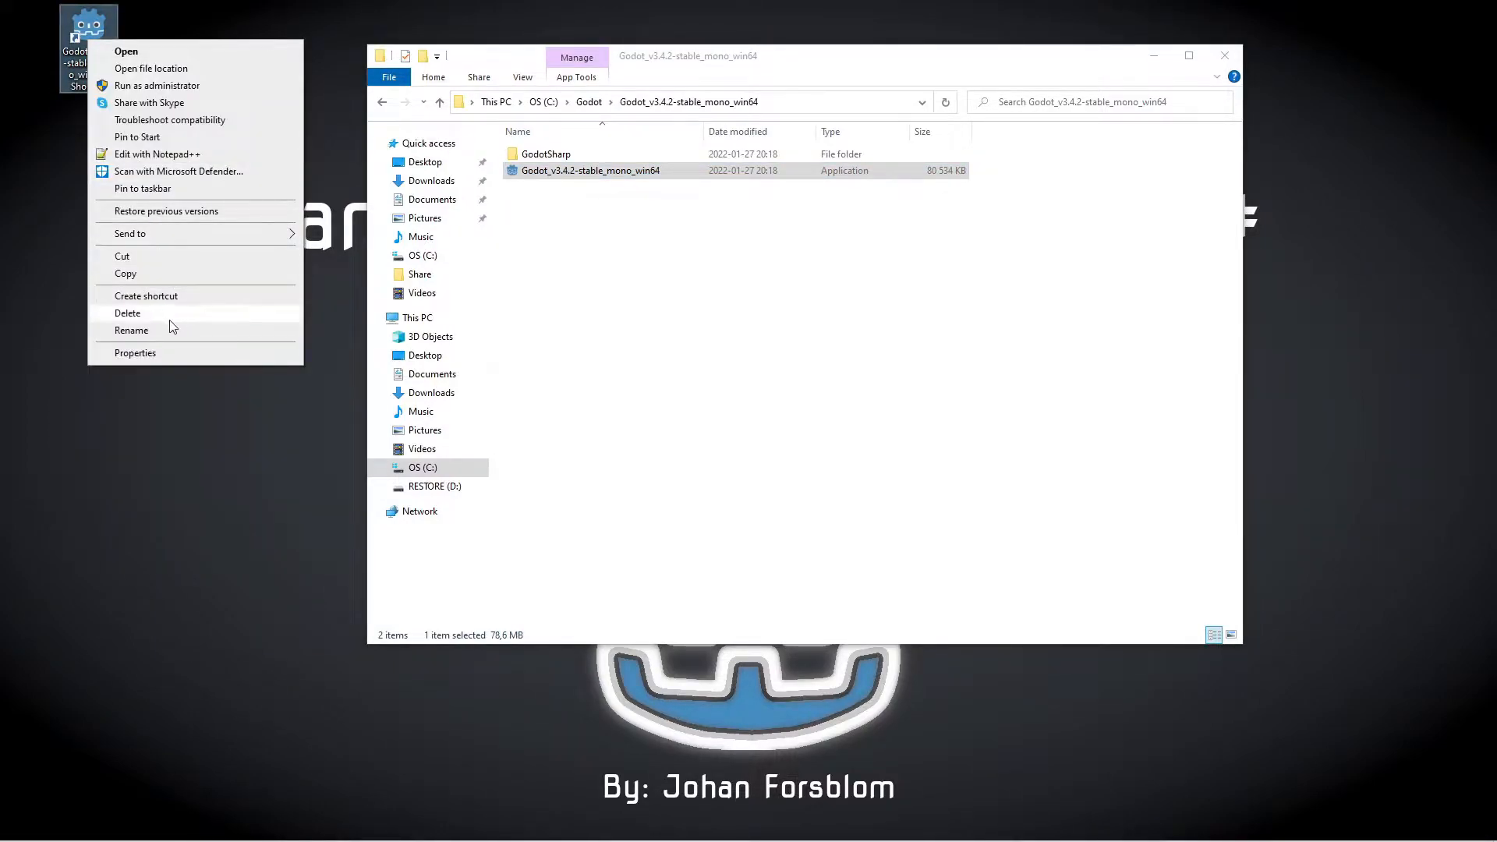
left_click(131, 330)
type("Godot Mono")
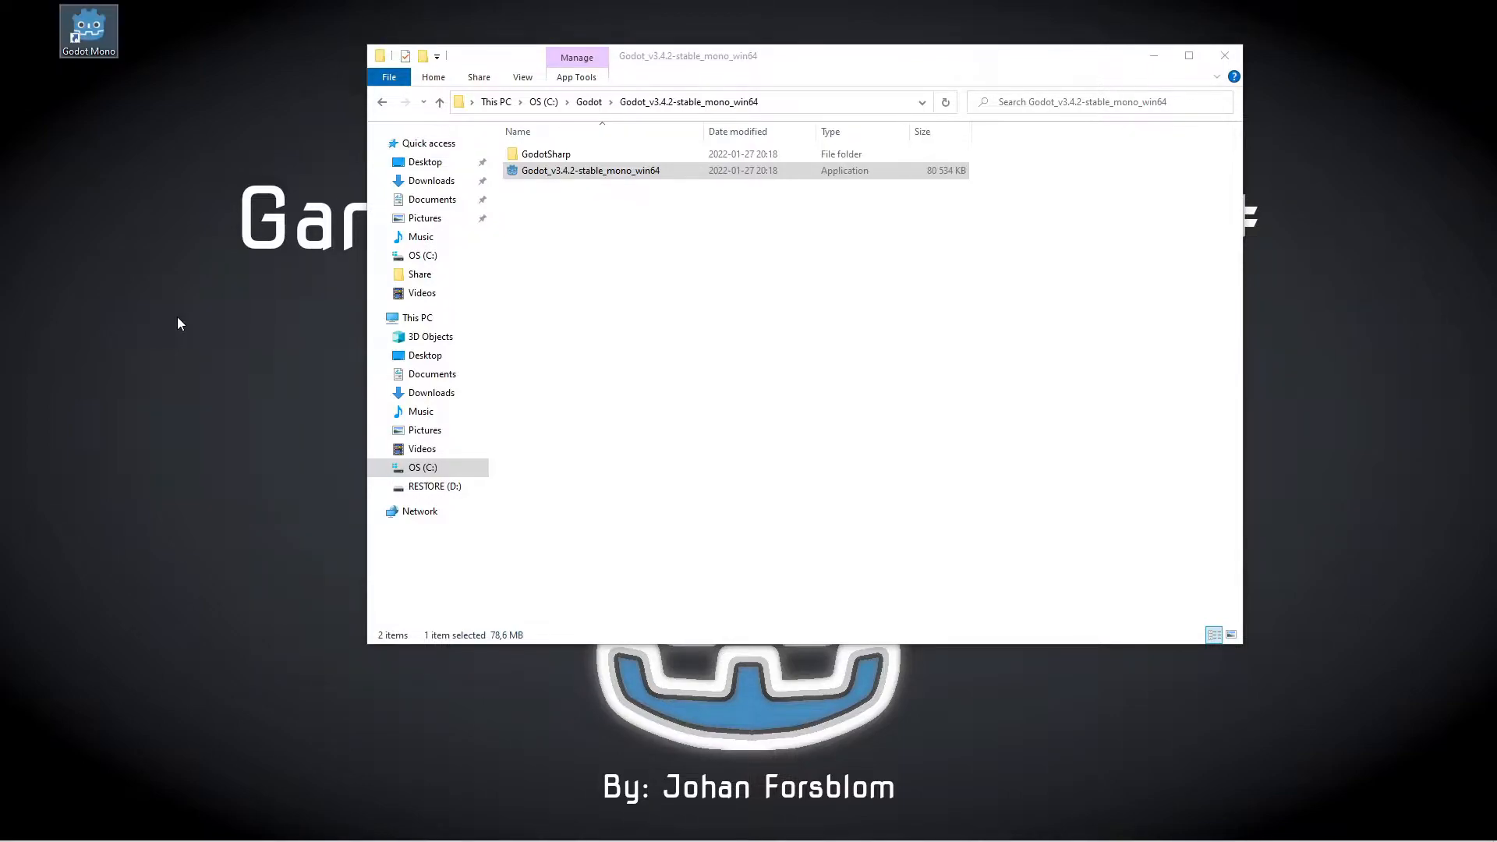
mouse_move(93, 38)
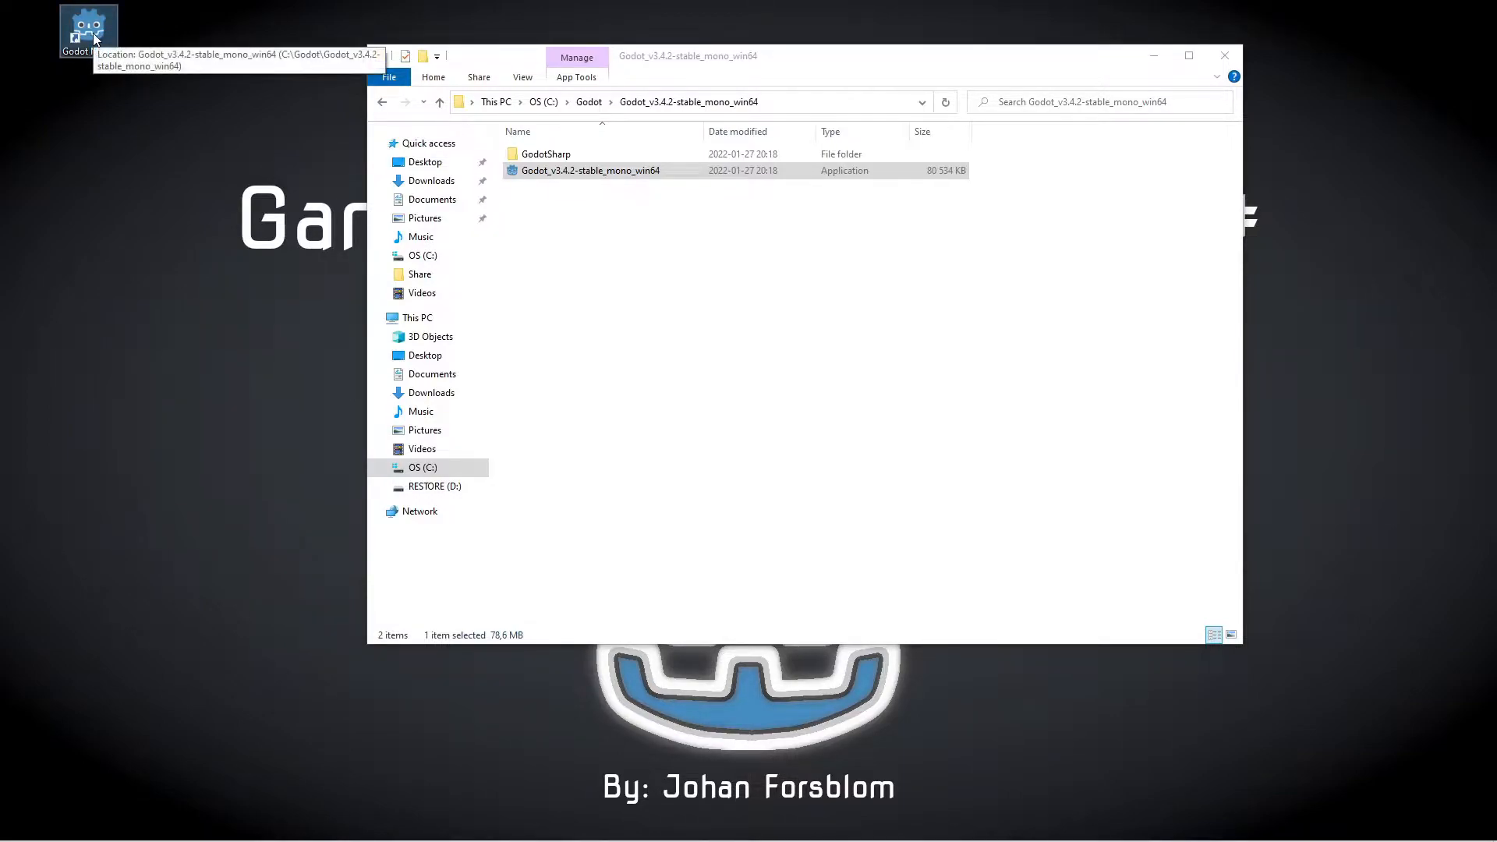
Launch Godot Mono, skip the example projects, and create project '123' in its own folder.
double_click(589, 170)
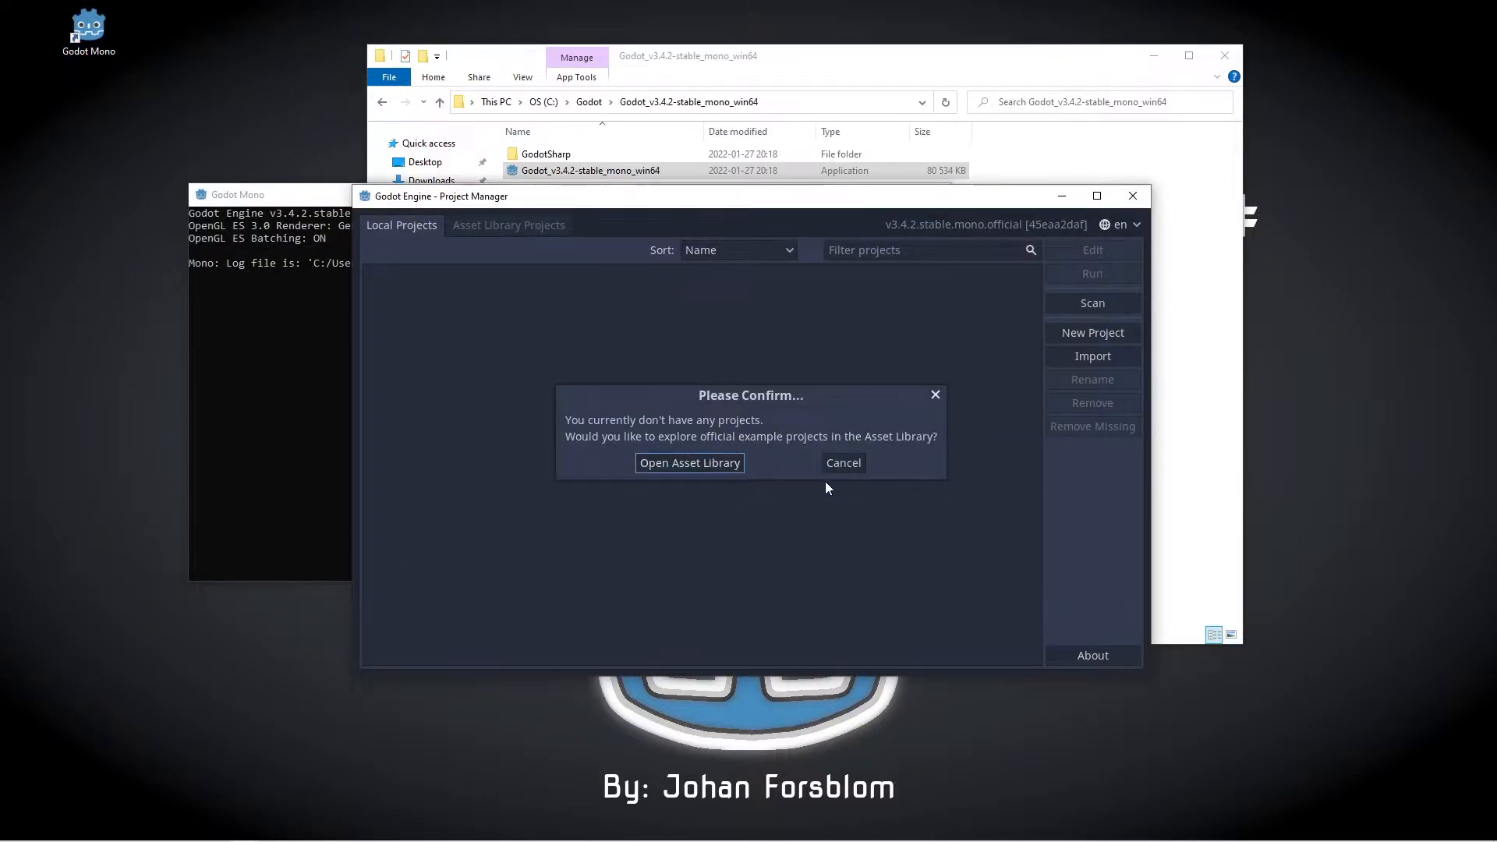
mouse_move(843, 467)
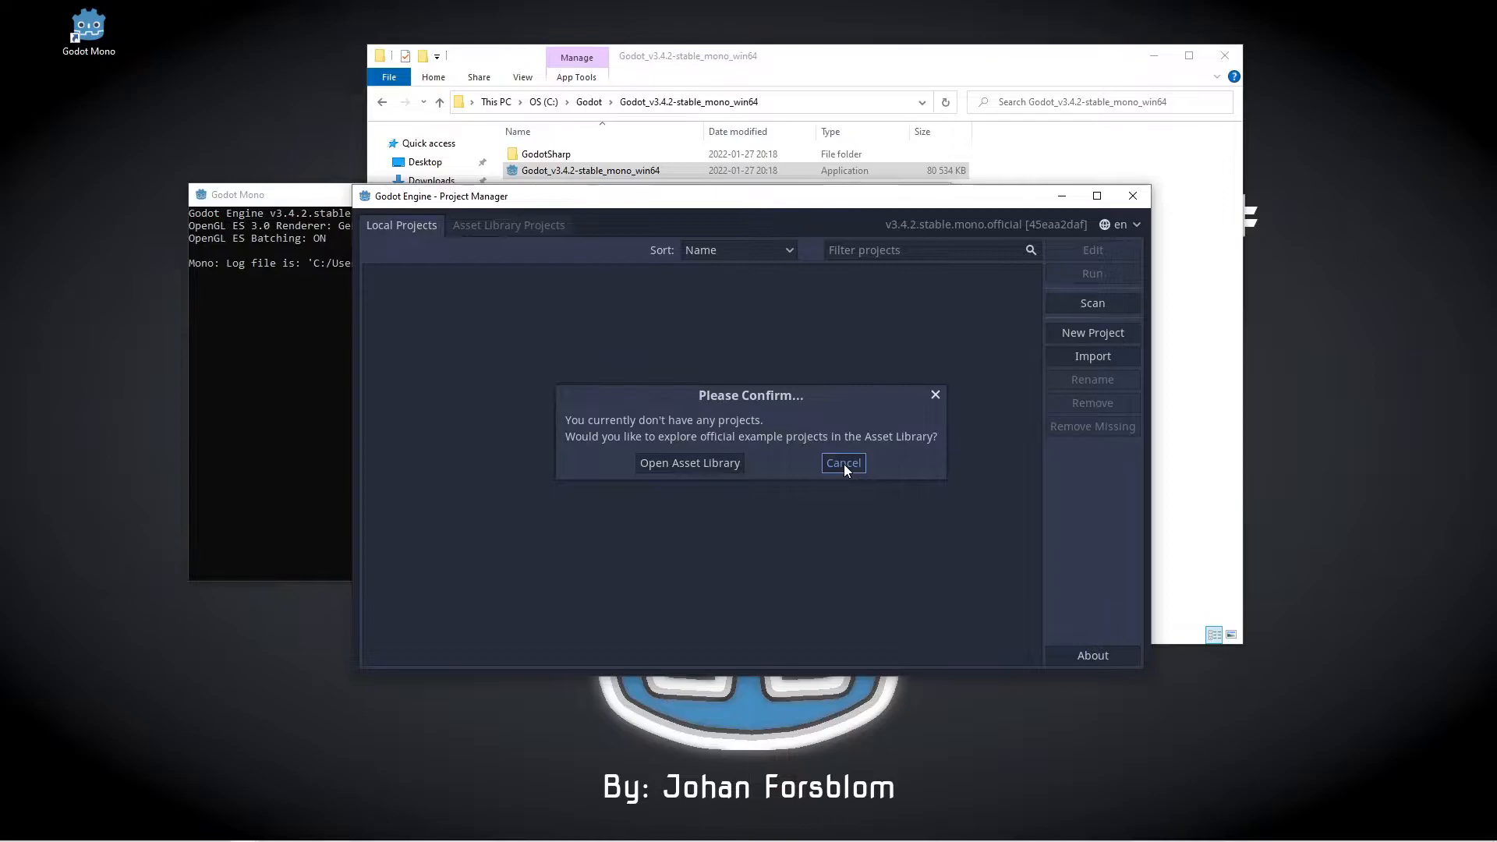
left_click(842, 463)
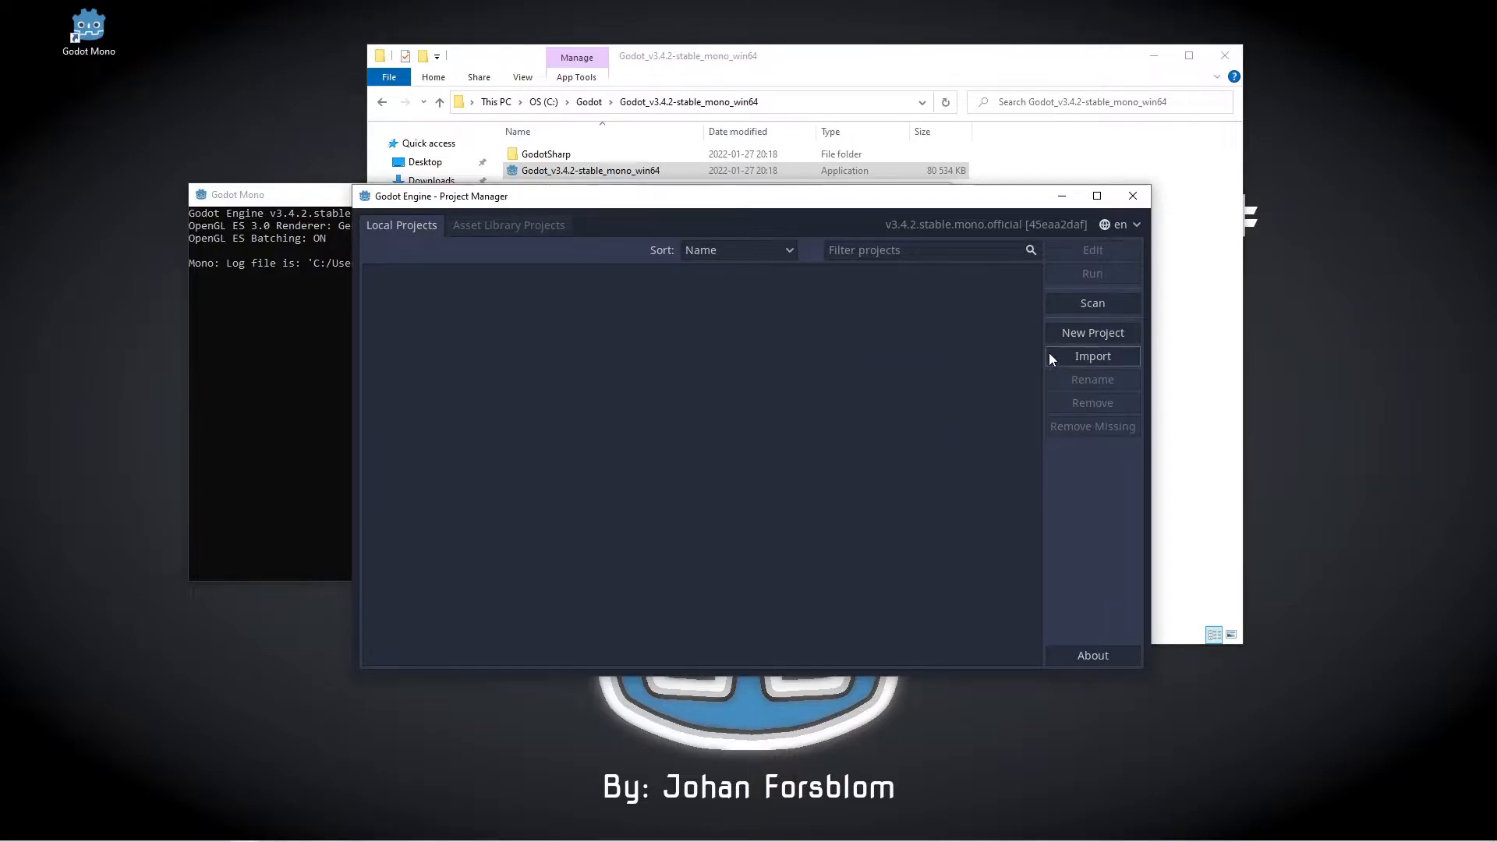
left_click(1092, 332)
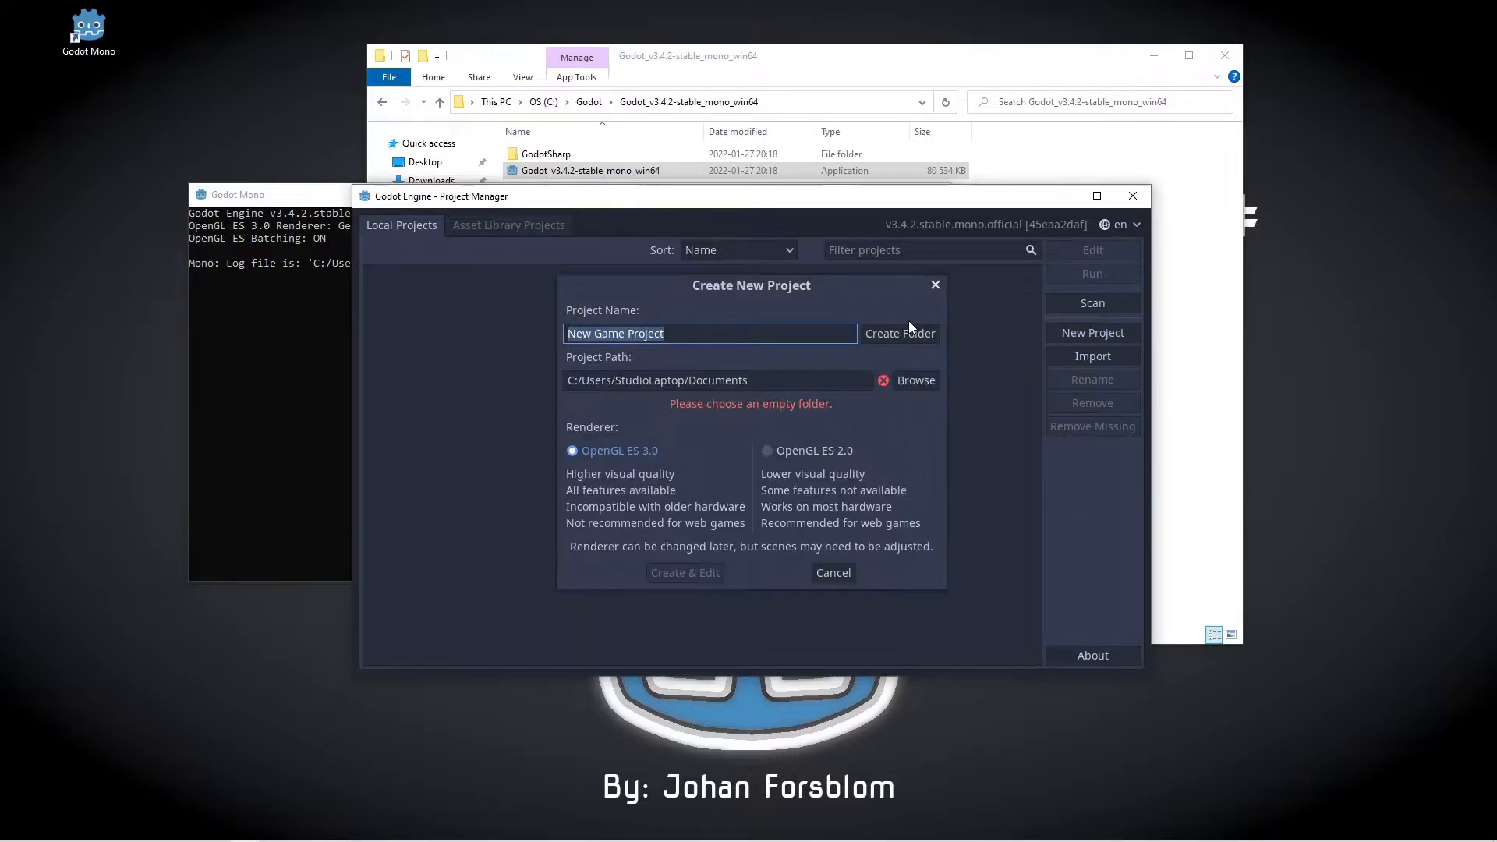
type("123")
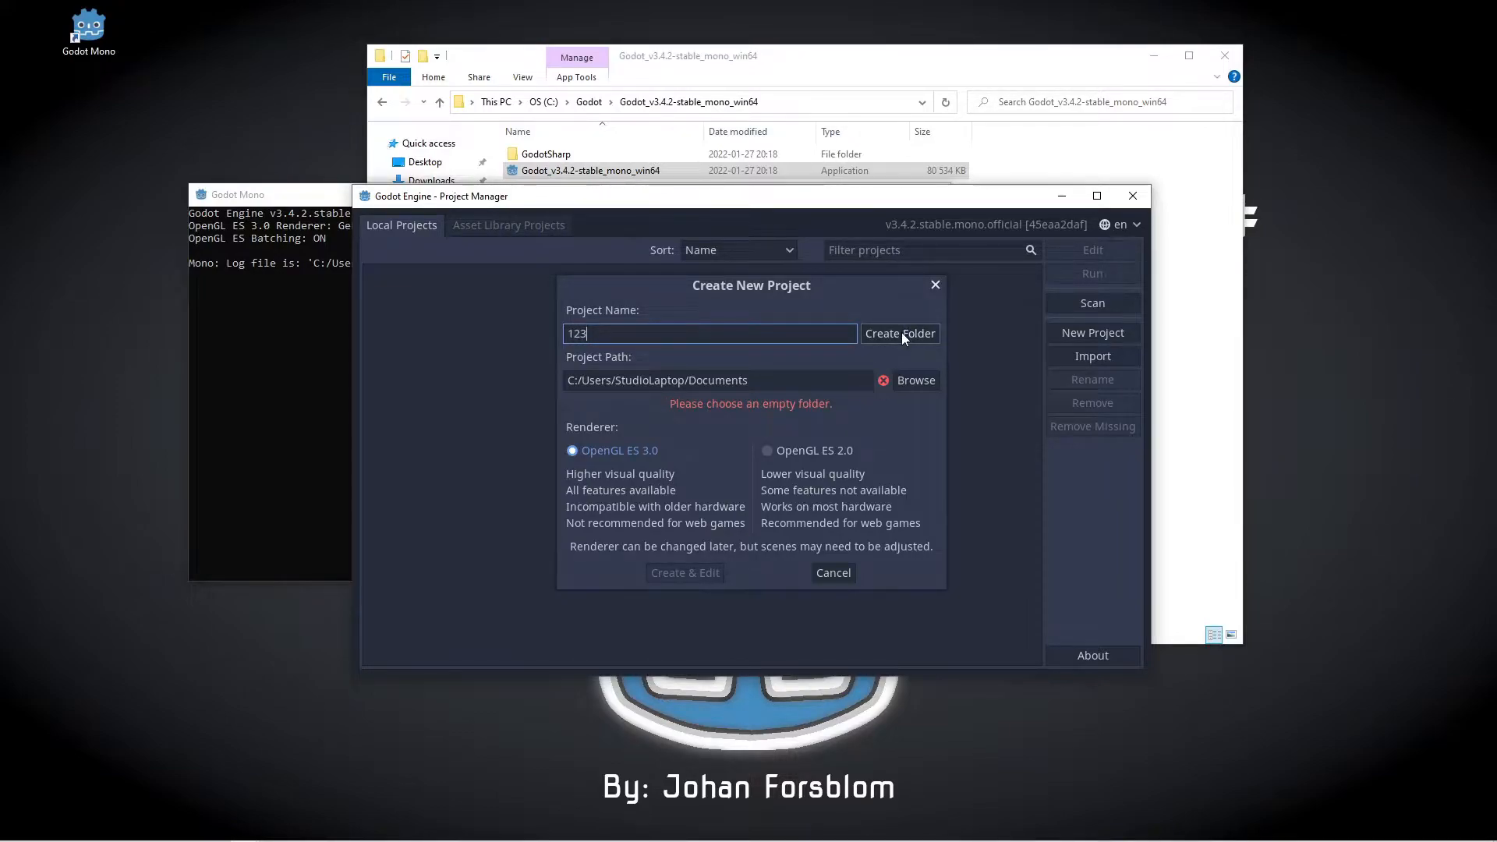
left_click(900, 333)
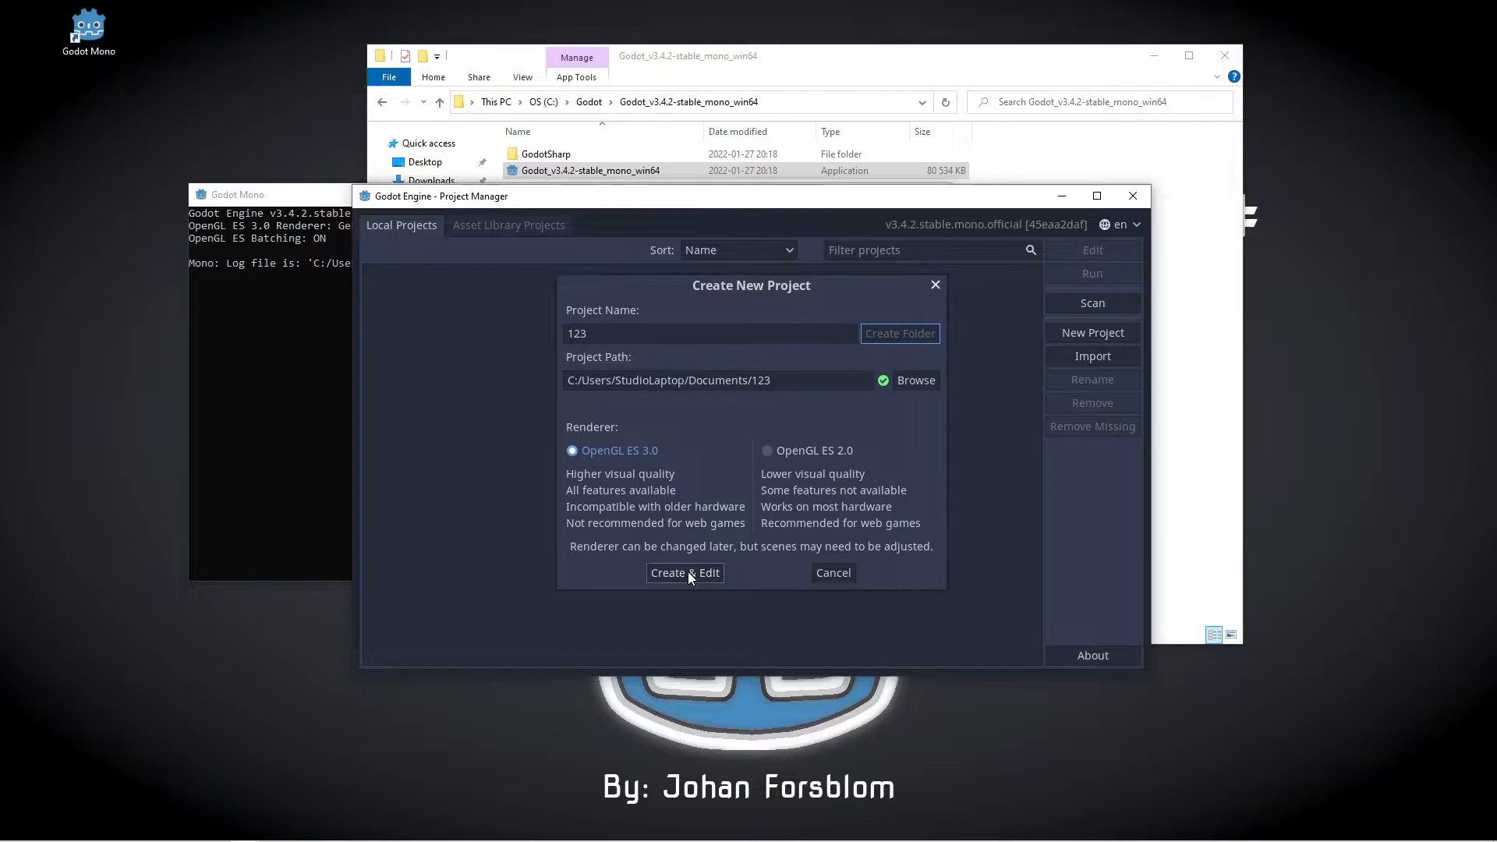
left_click(684, 573)
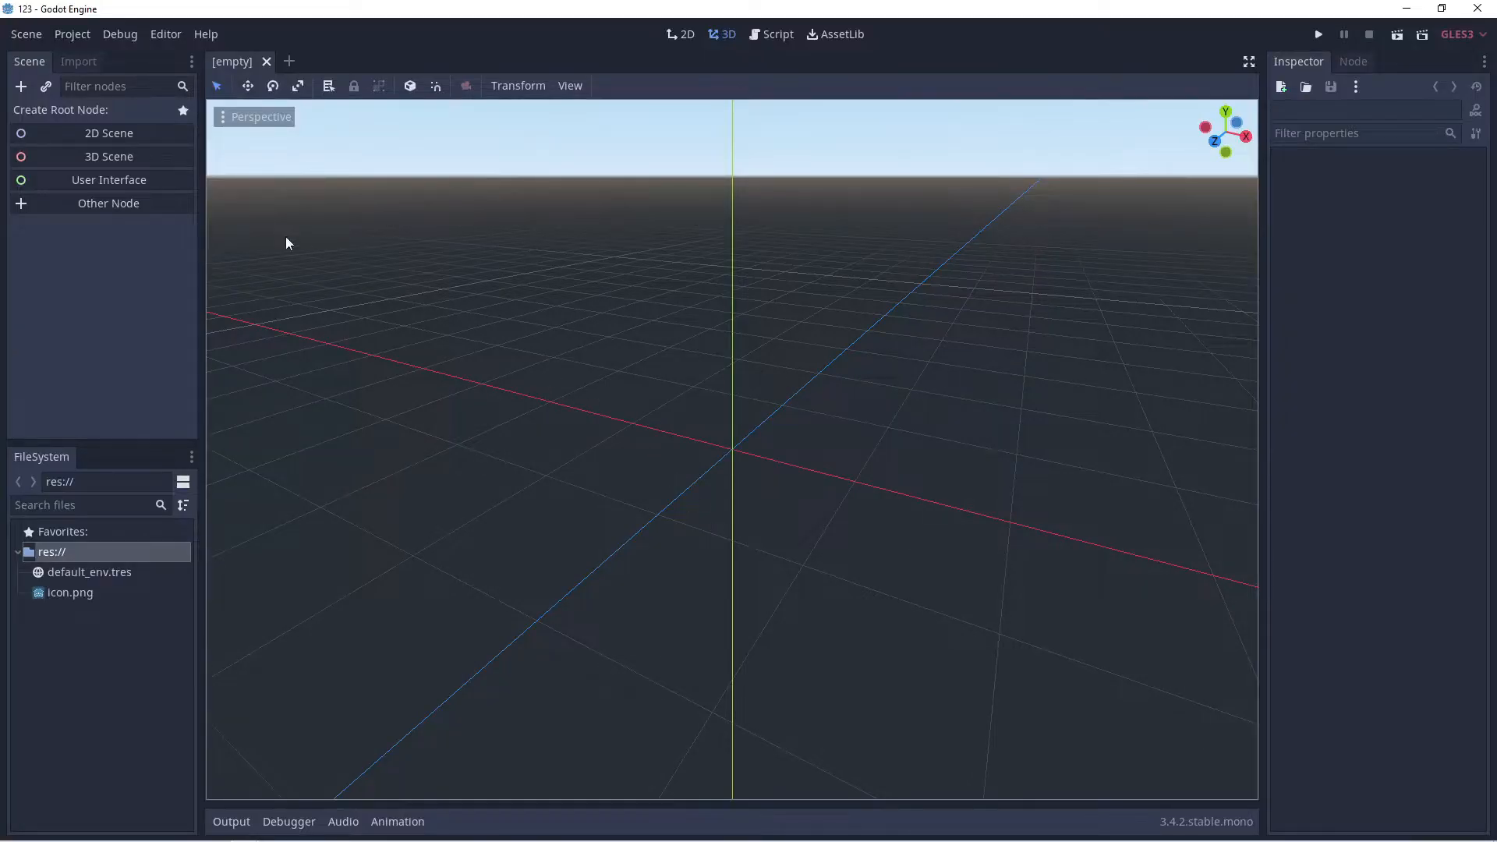
Create a 2D Scene root named Main and save it as Main.tscn in a Scenes folder.
left_click(108, 132)
type("Main")
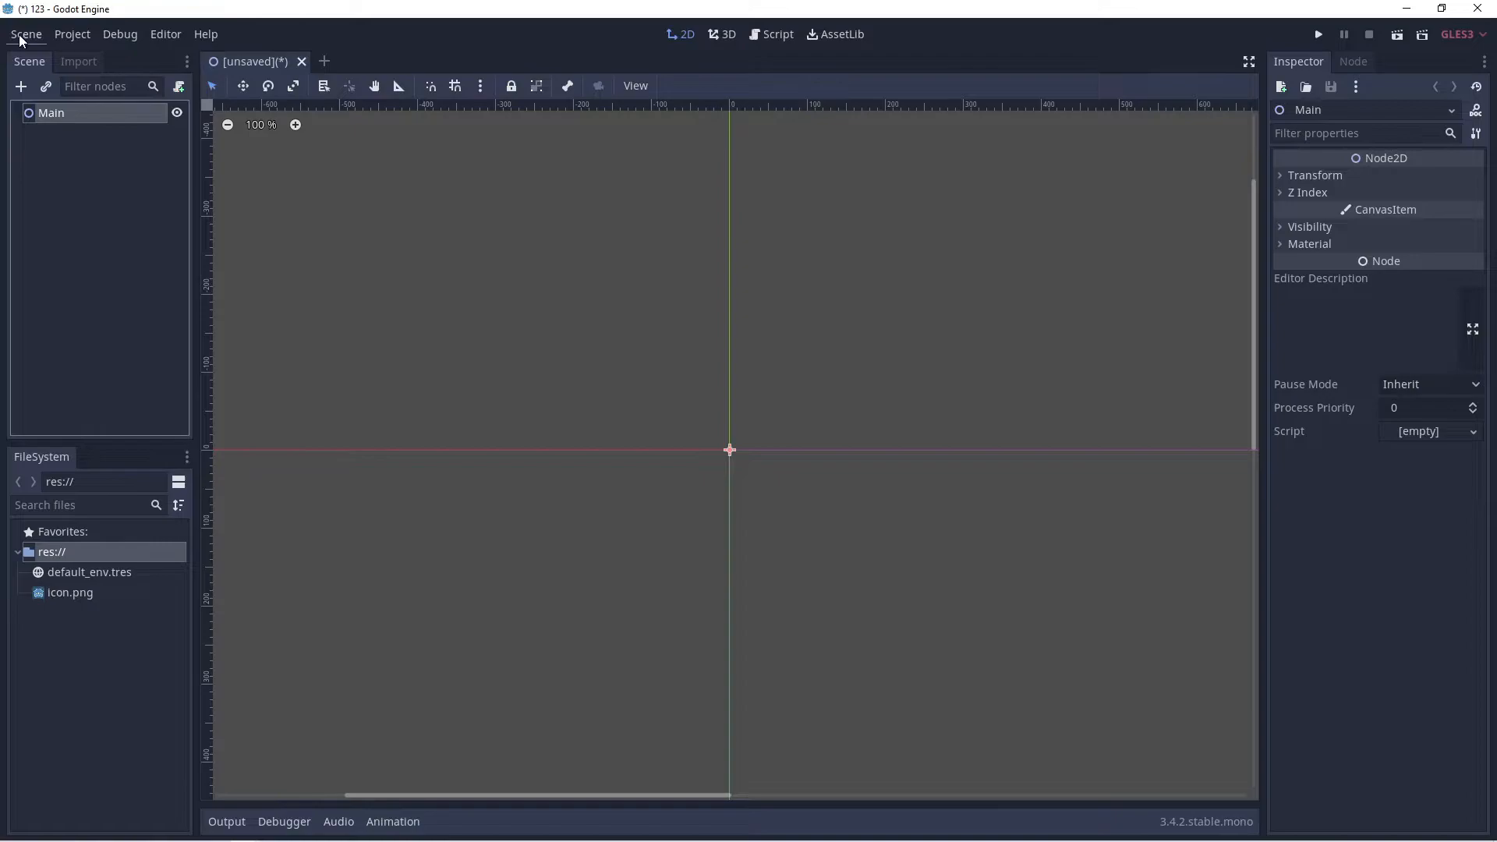
left_click(26, 34)
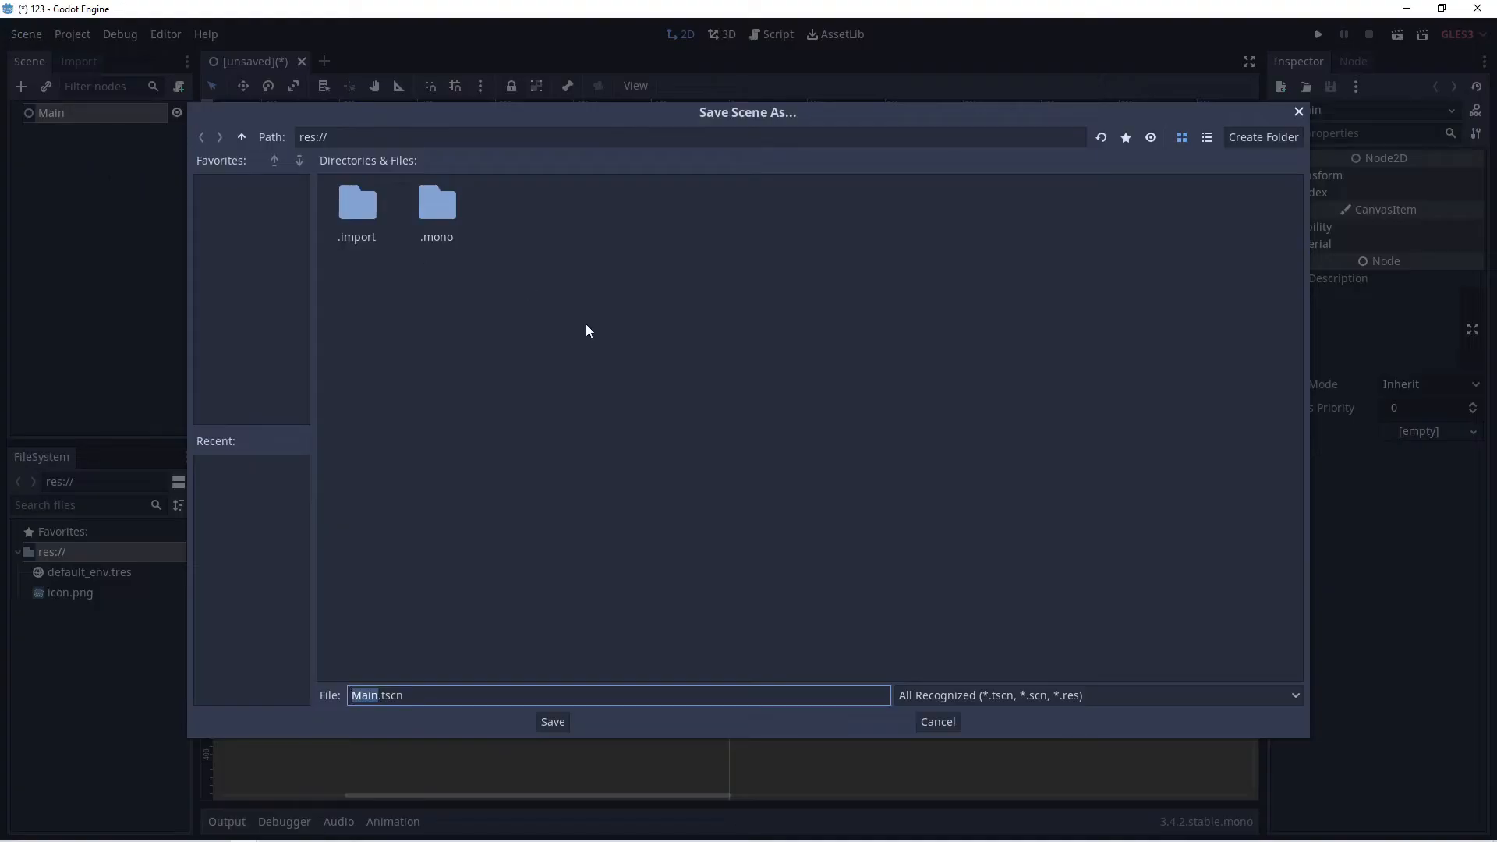
left_click(1262, 137)
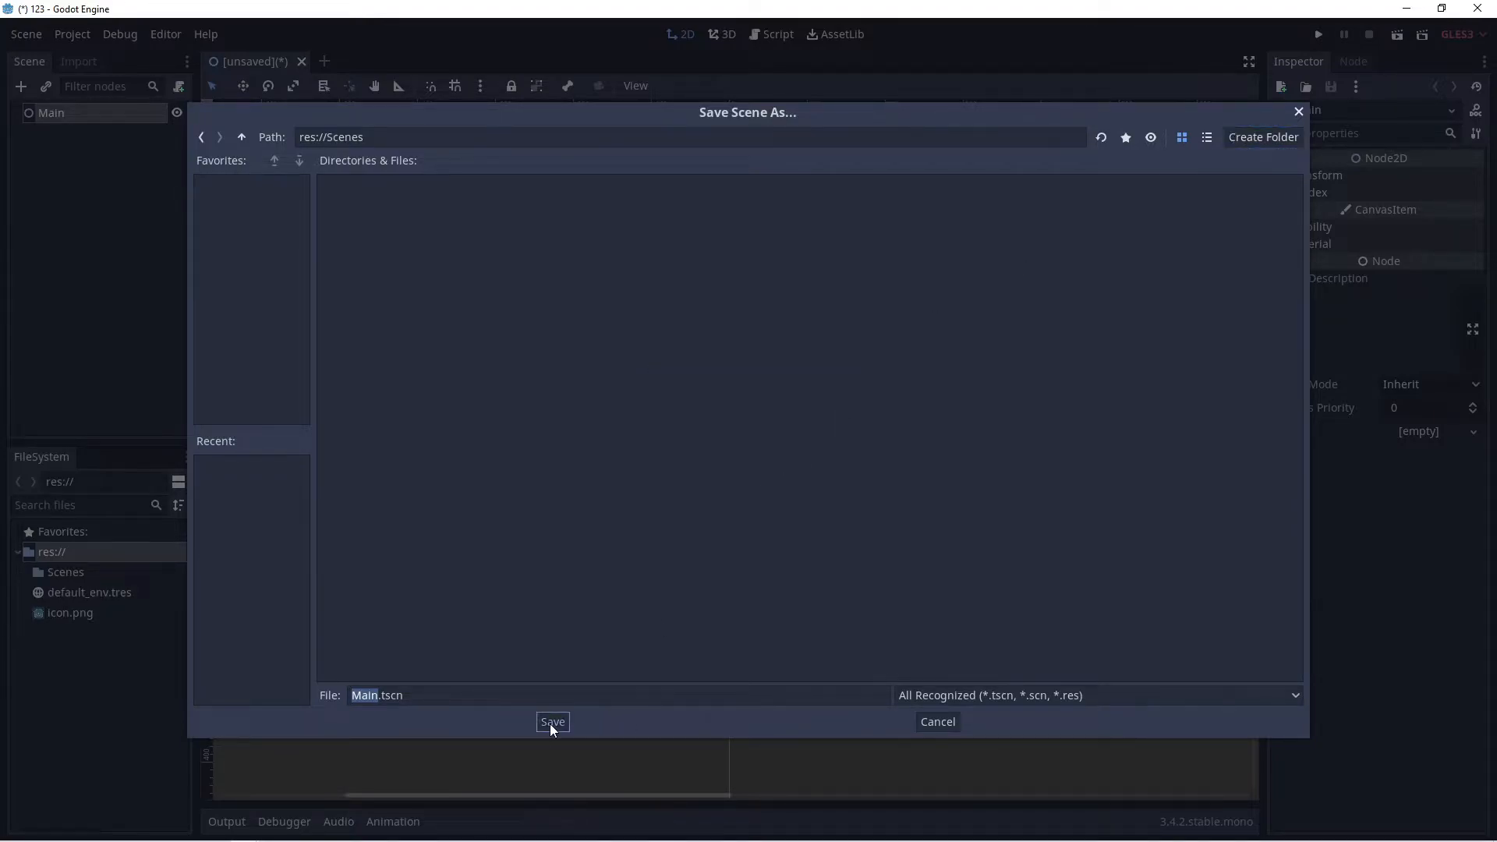
left_click(552, 722)
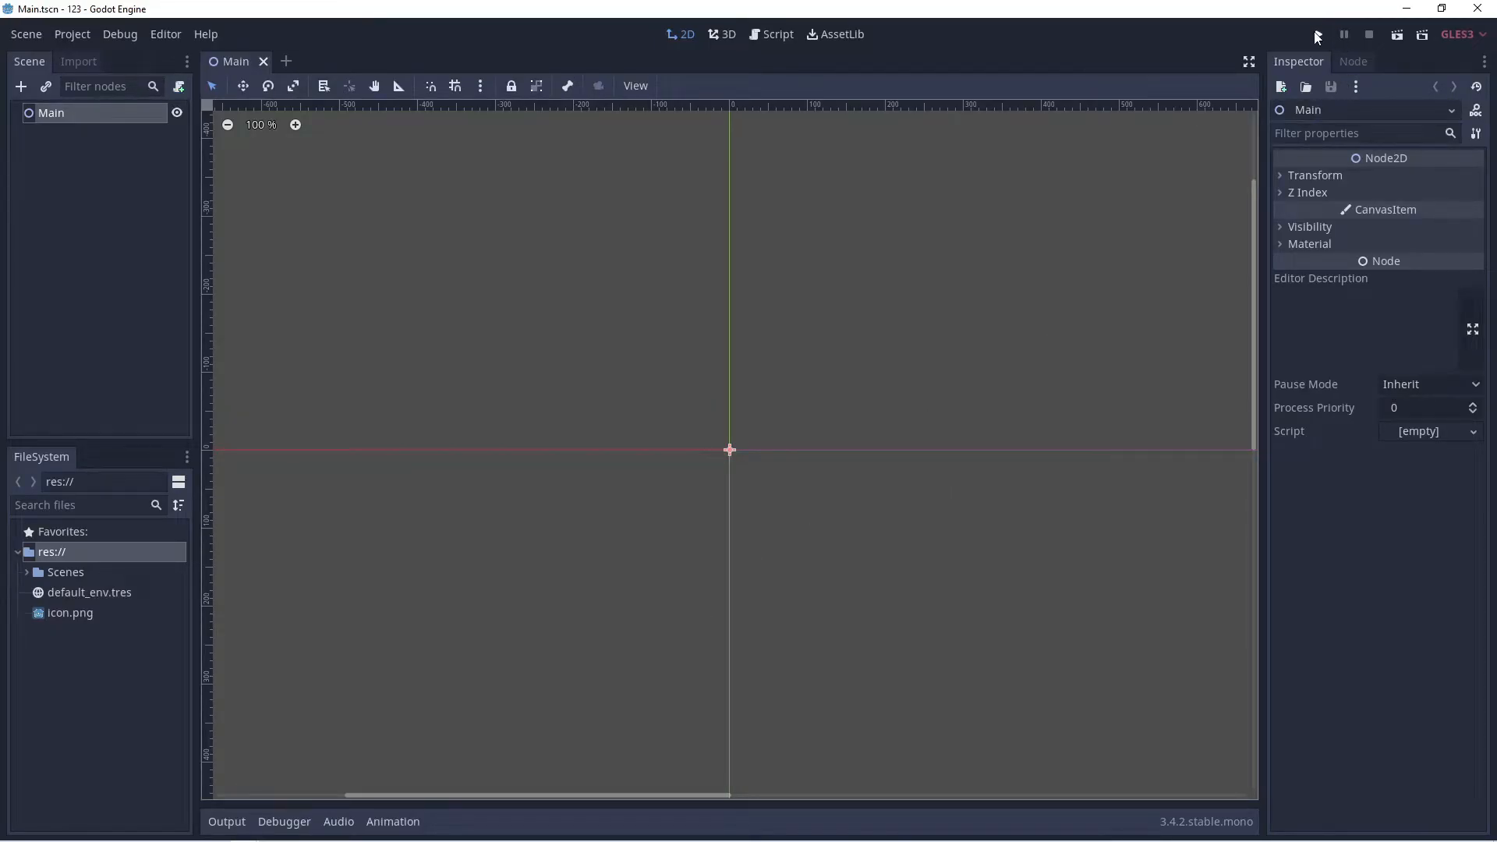
Play the project with Main.tscn selected as main scene, then close the debug window.
left_click(1316, 33)
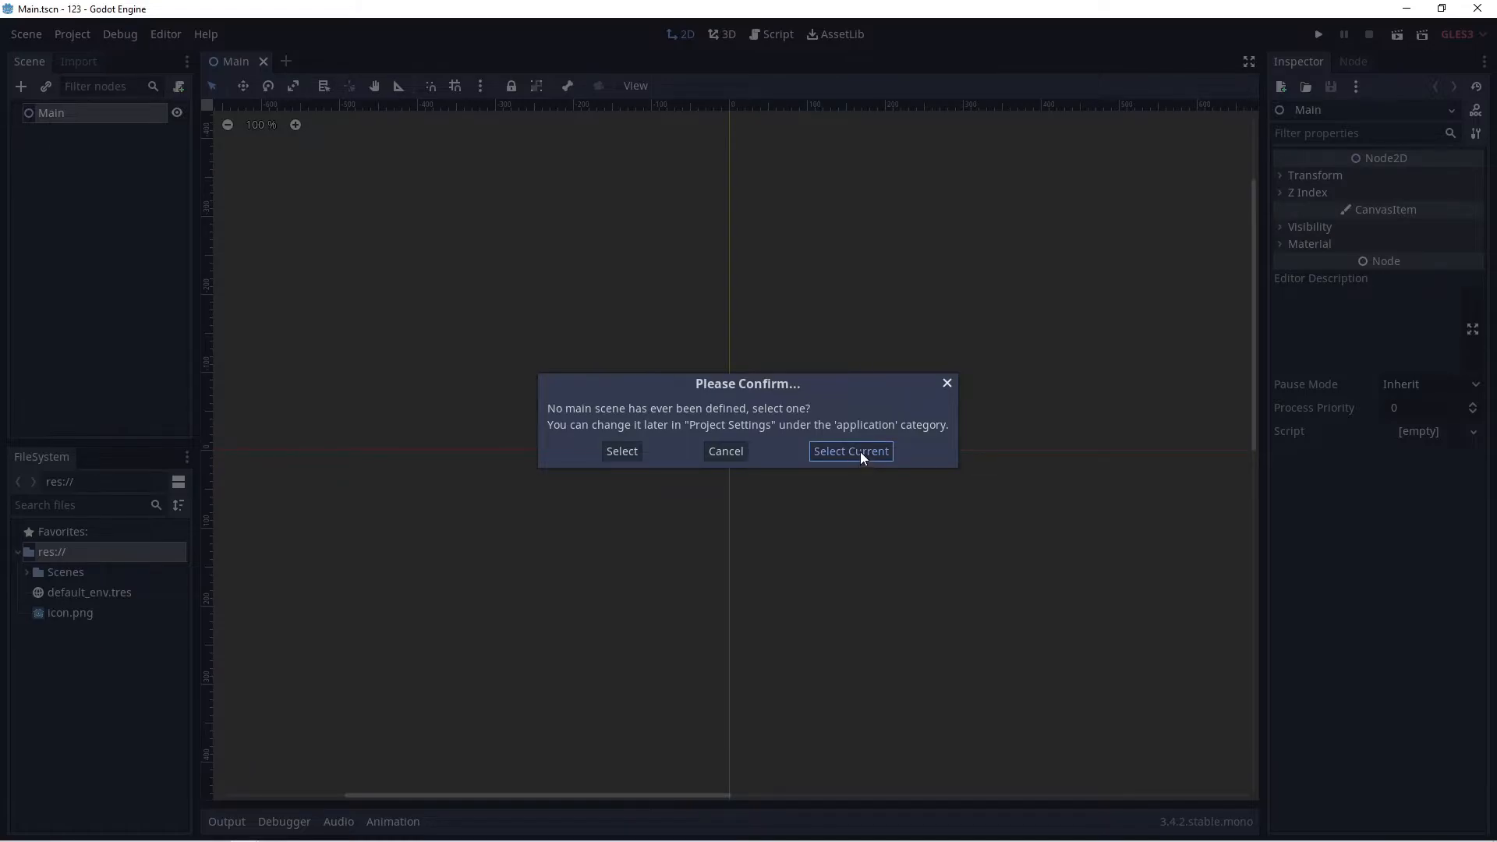
left_click(851, 451)
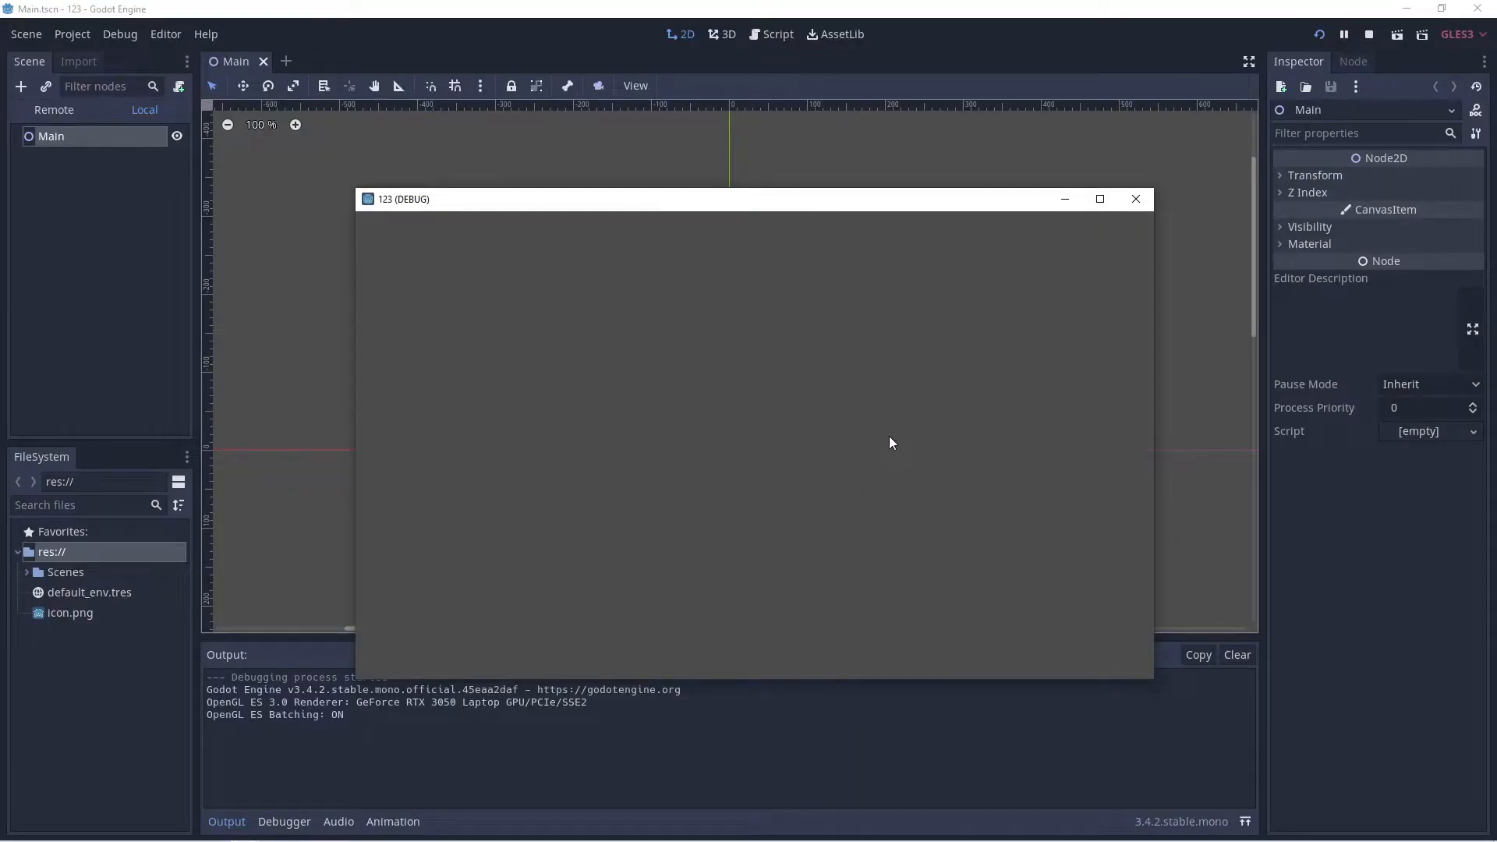
mouse_move(1136, 199)
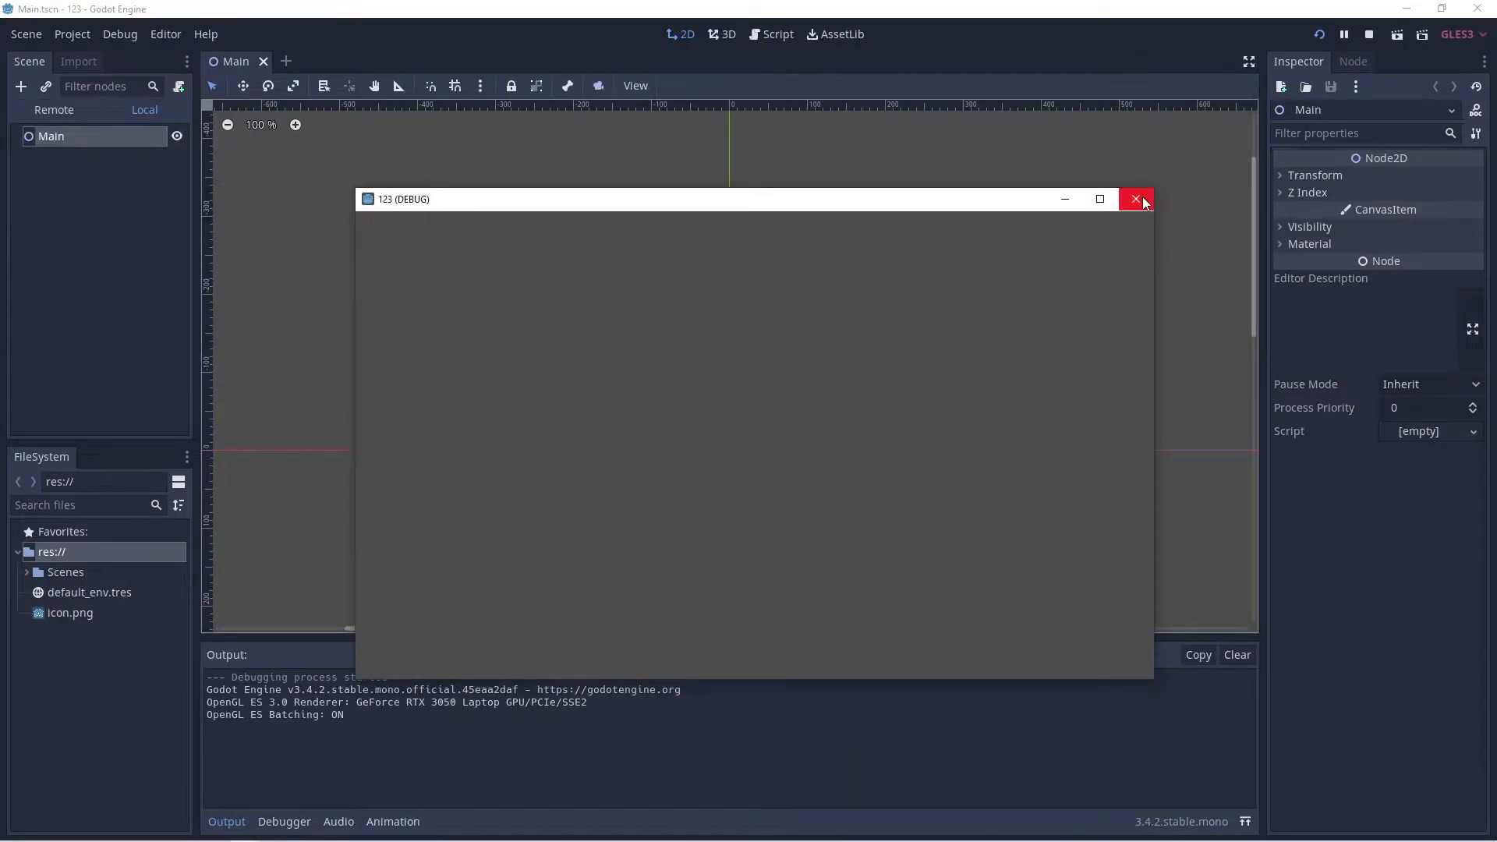
left_click(1135, 199)
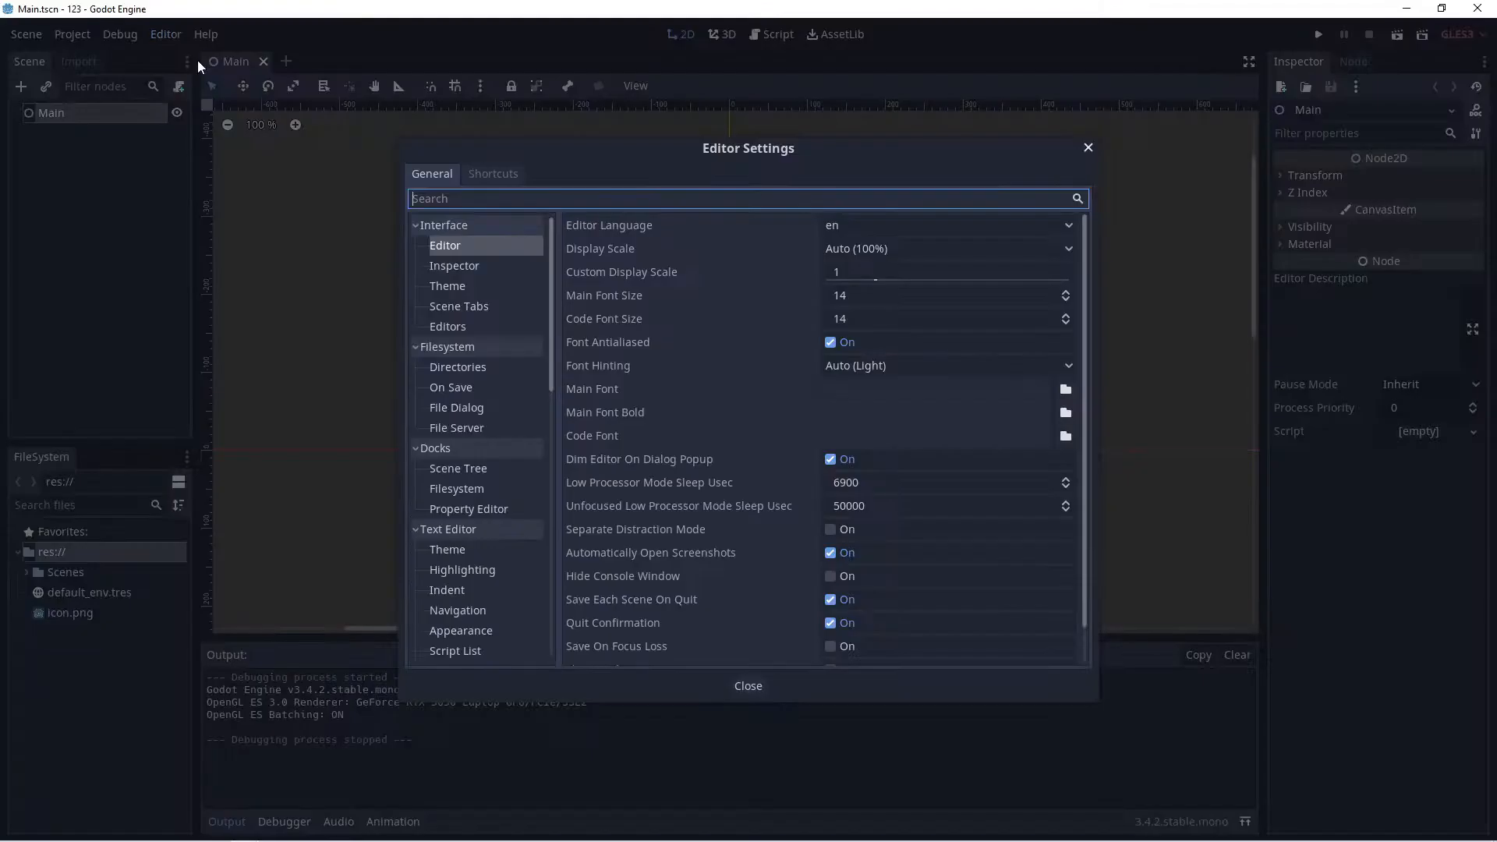
In Mono editor settings, choose Visual Studio Code as external editor and dotnet CLI as build tool.
scroll("down", 3)
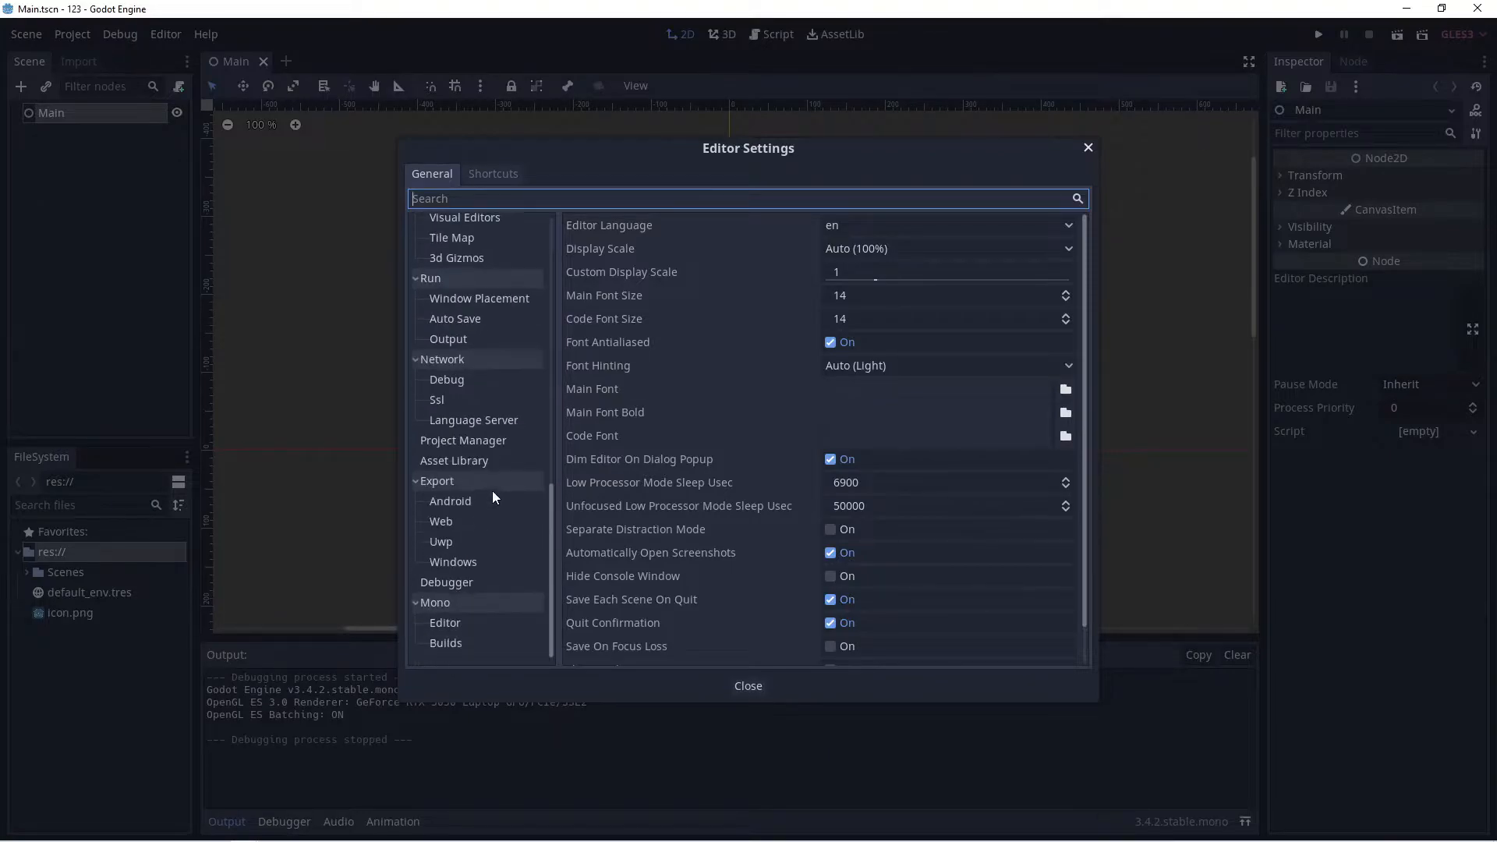
left_click(444, 622)
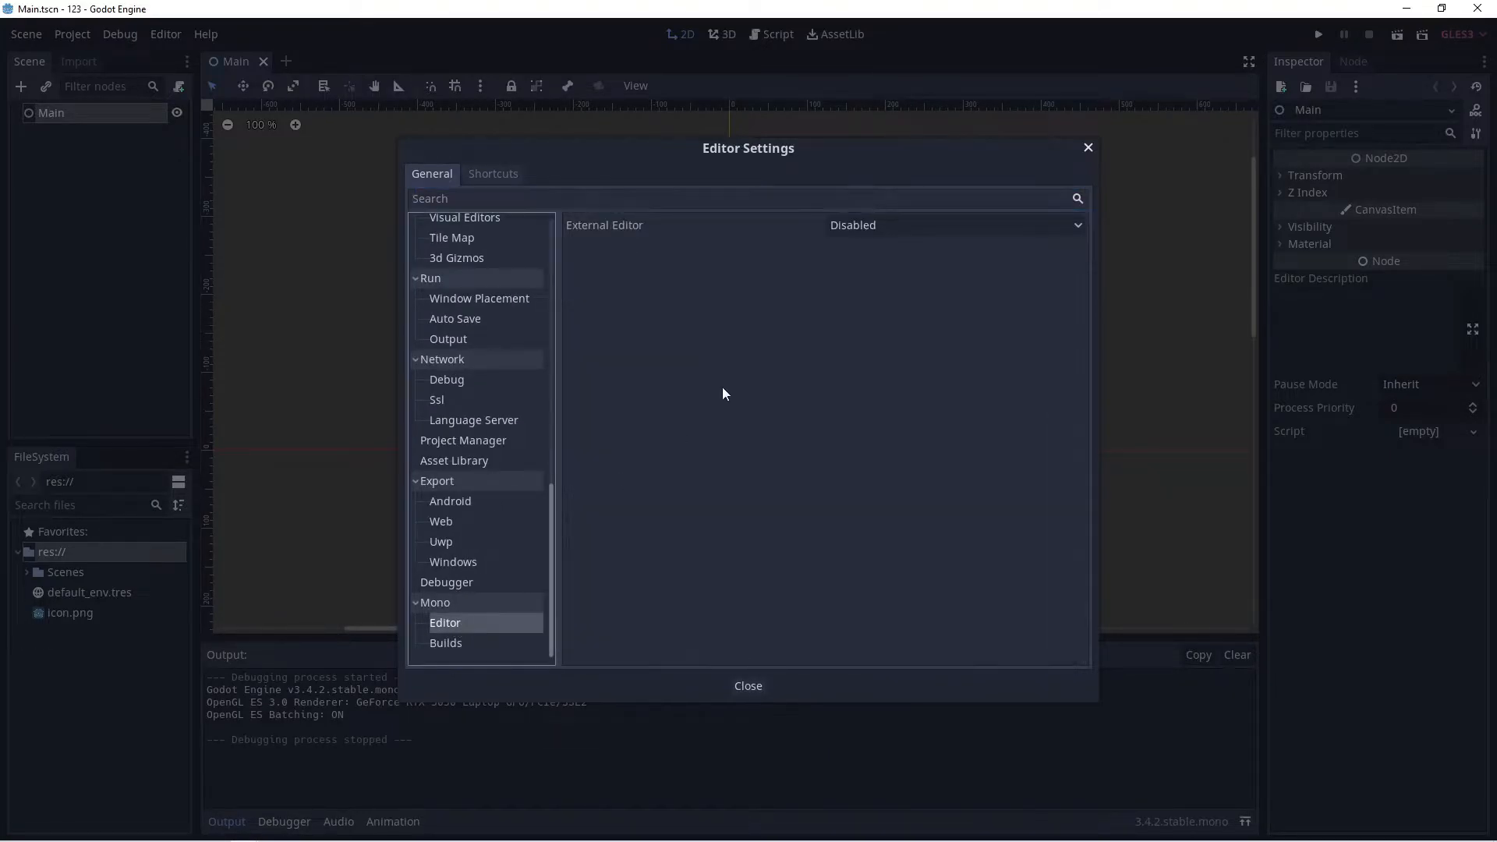
left_click(956, 224)
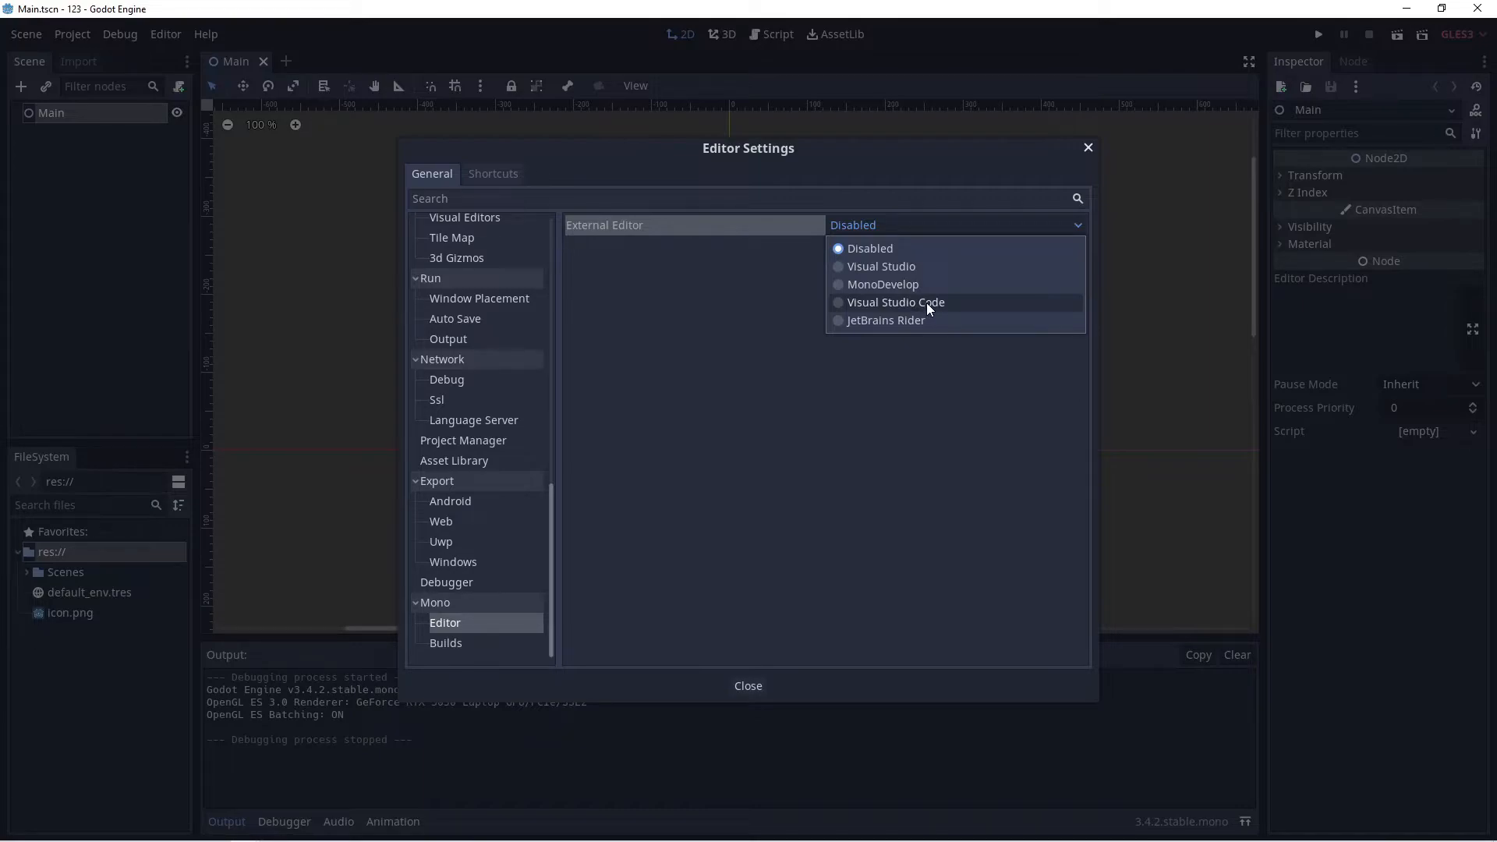
left_click(896, 301)
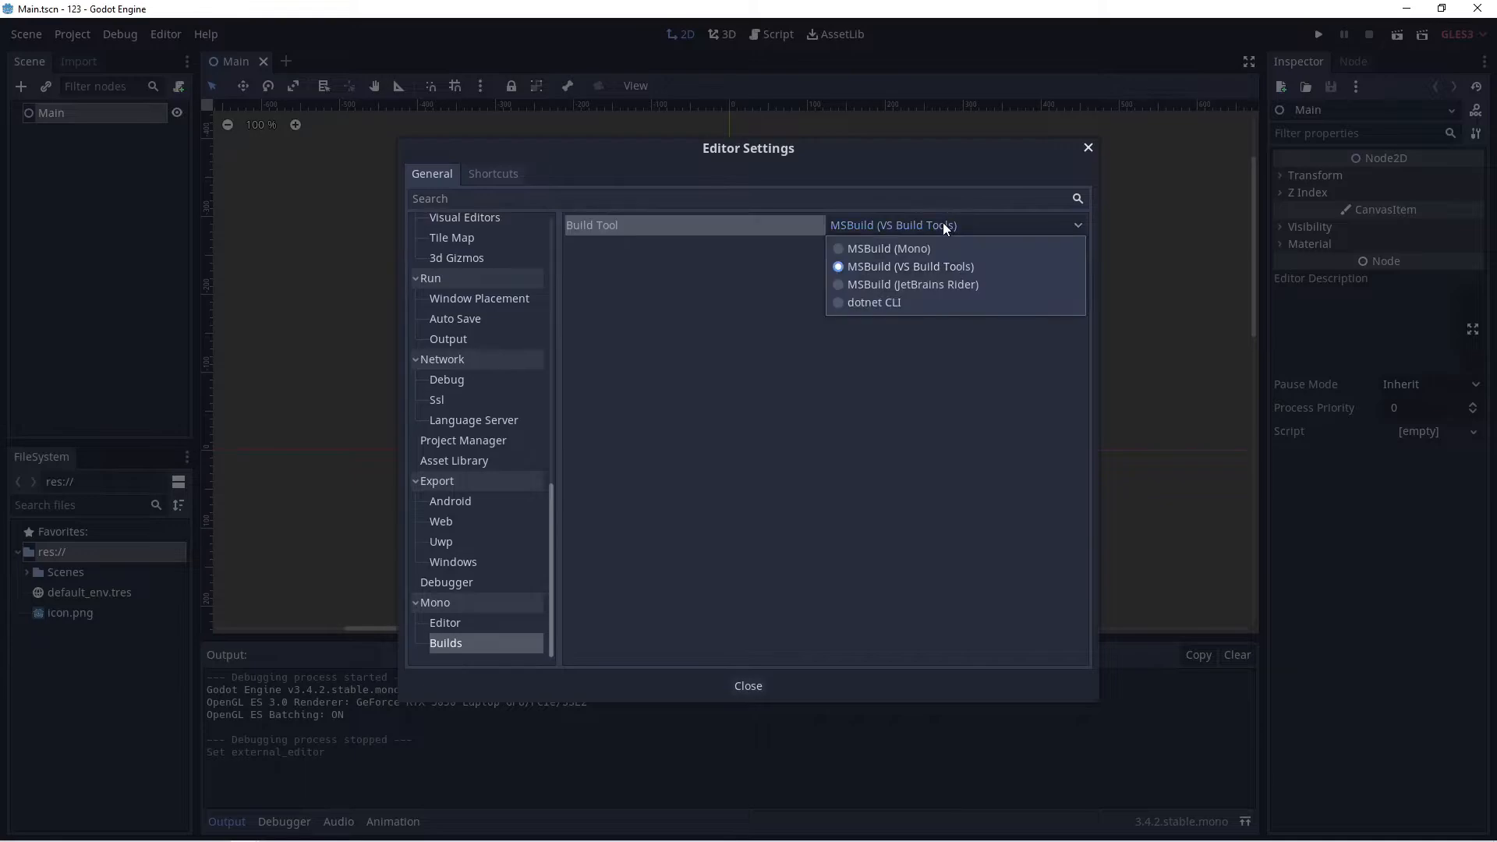
left_click(874, 302)
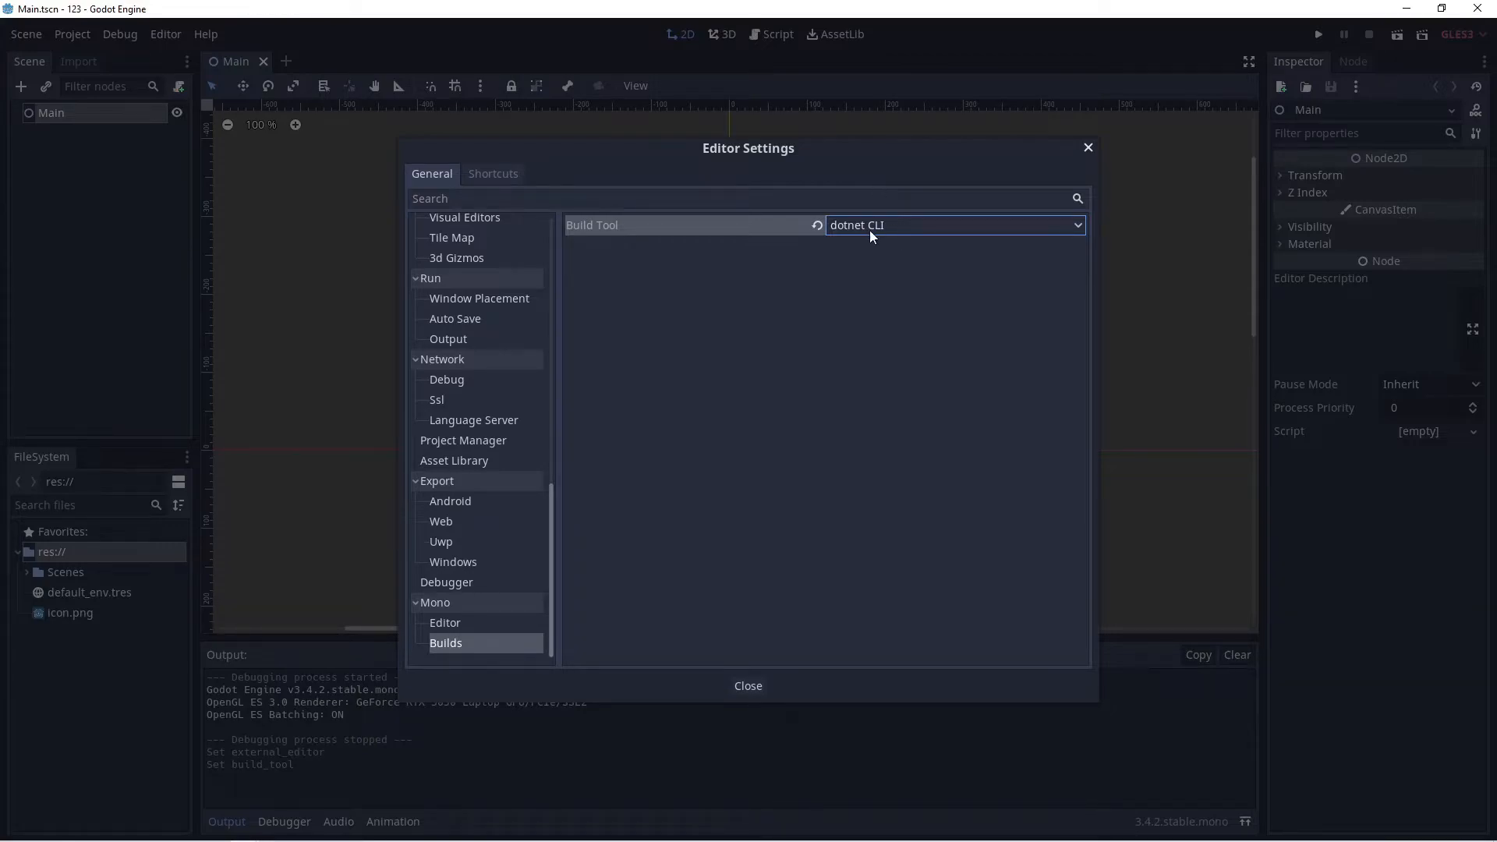
mouse_move(735, 681)
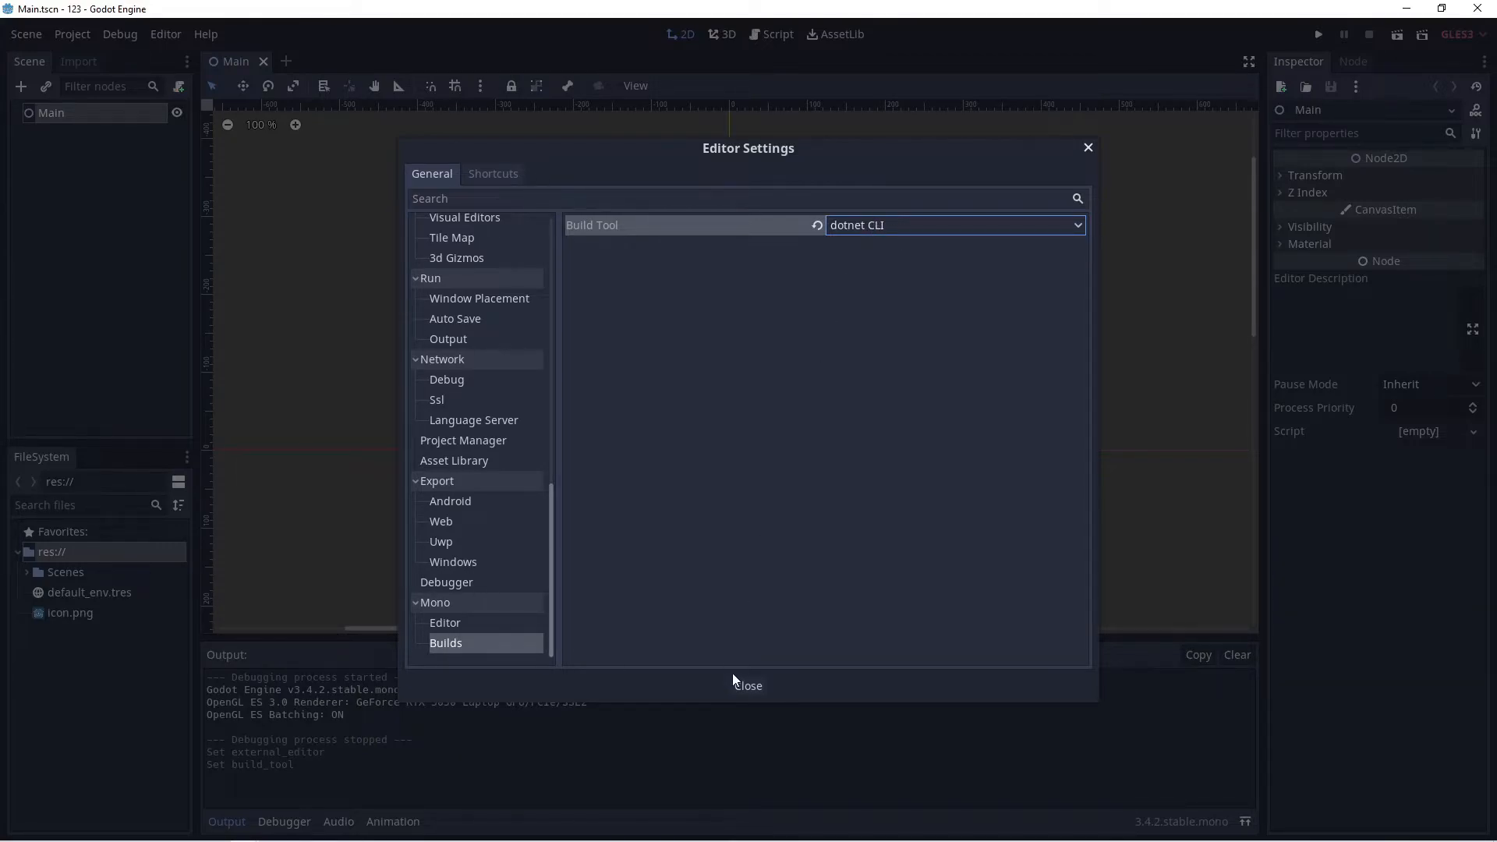
left_click(749, 685)
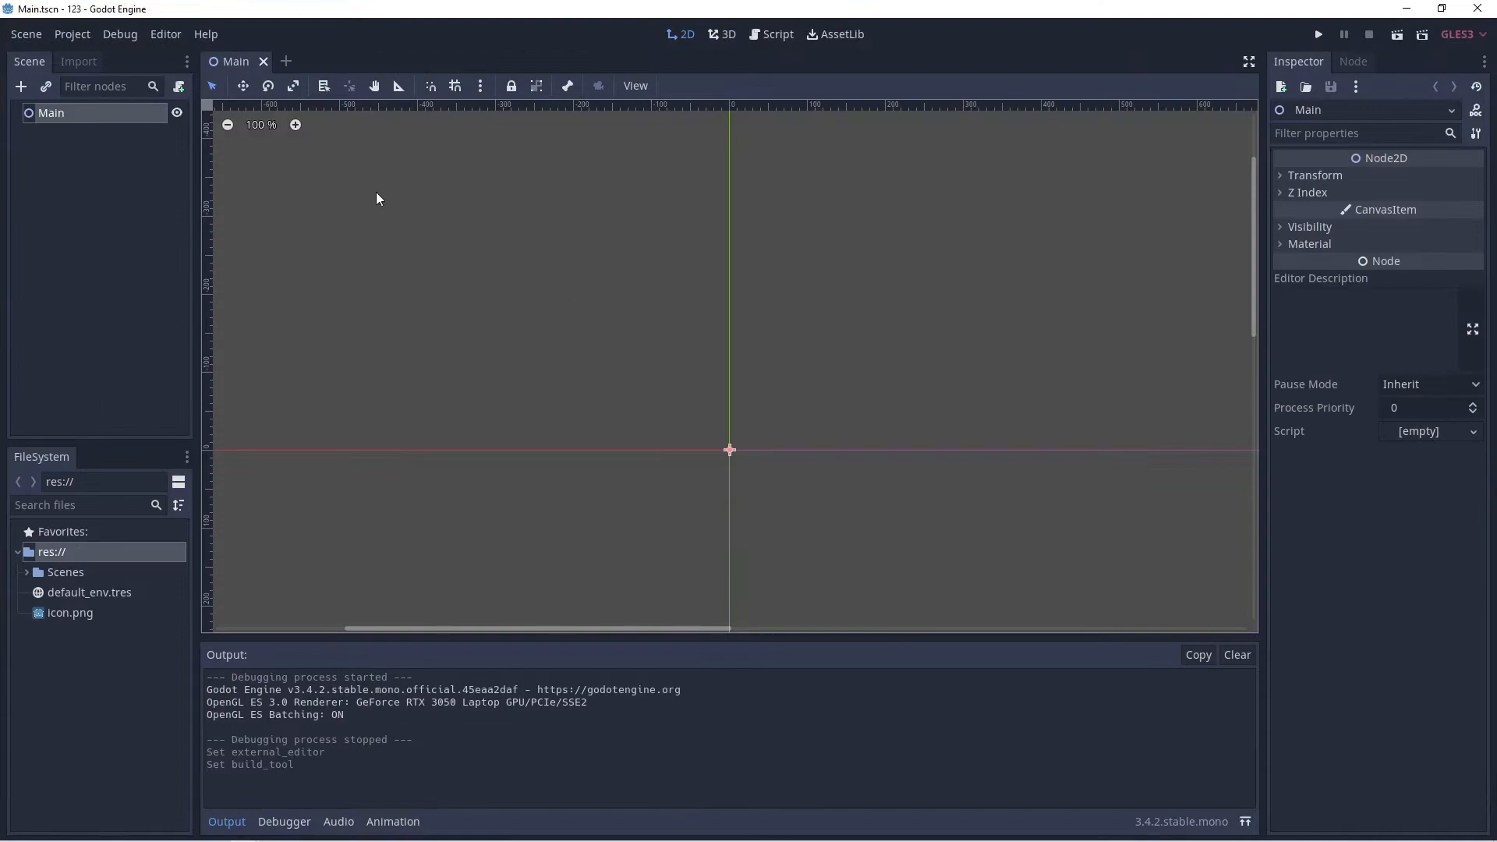
Attach a new C# script Main.cs to the Main node and open it in VS Code.
right_click(52, 113)
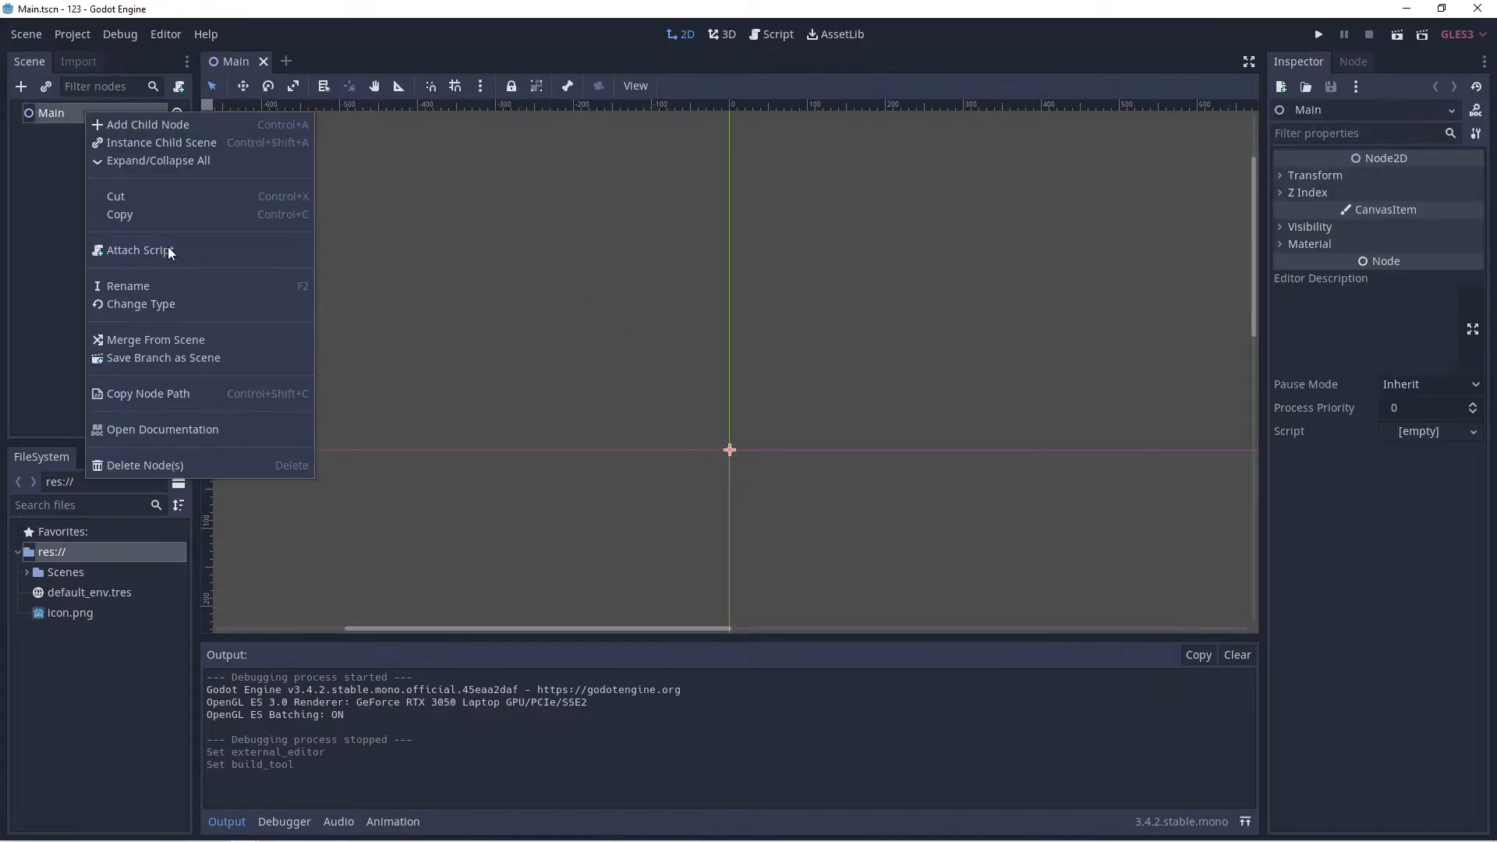
left_click(140, 250)
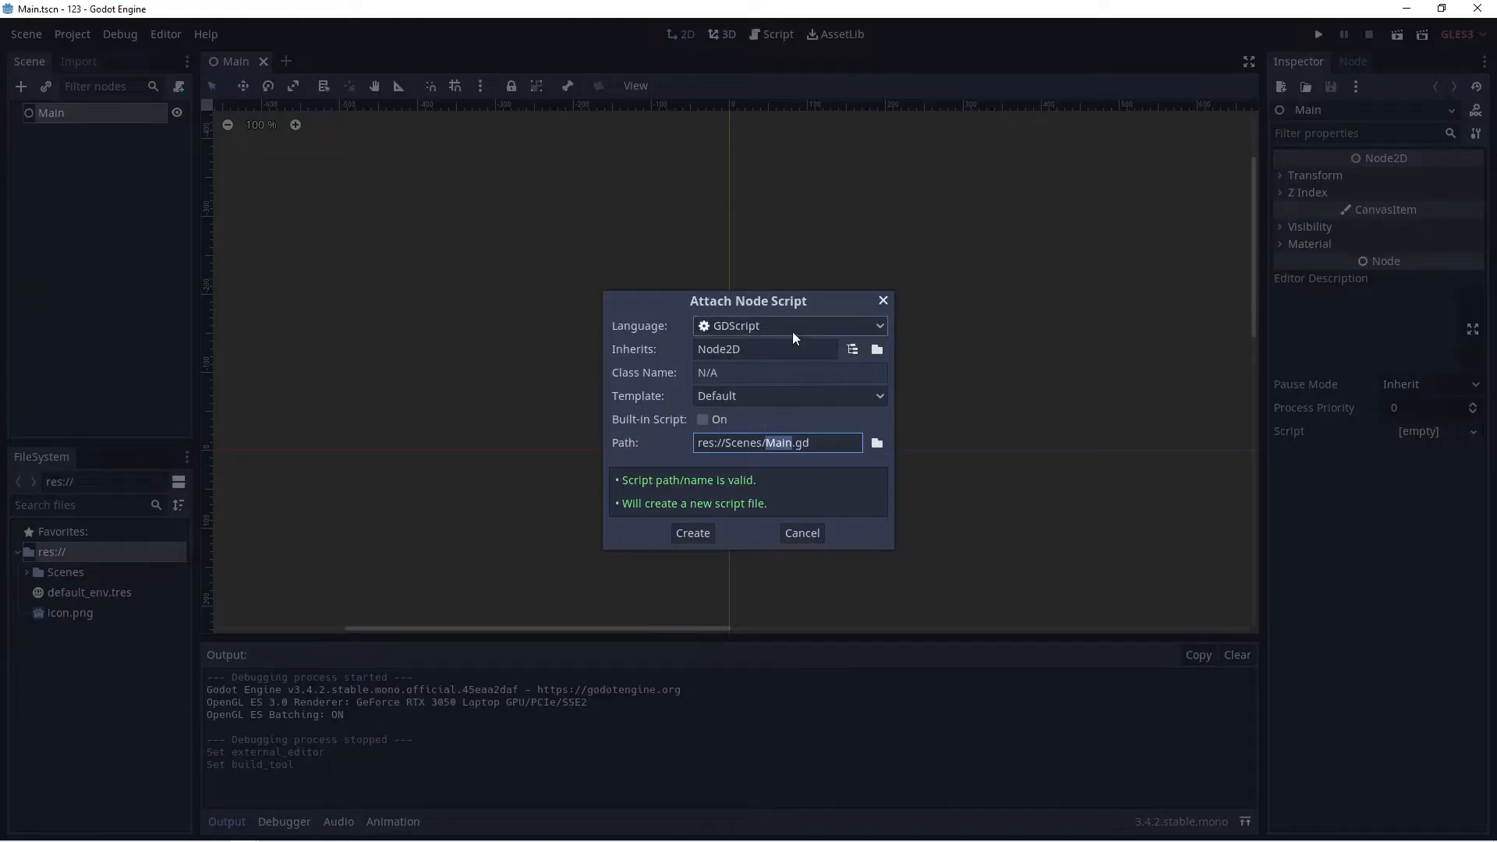
left_click(790, 325)
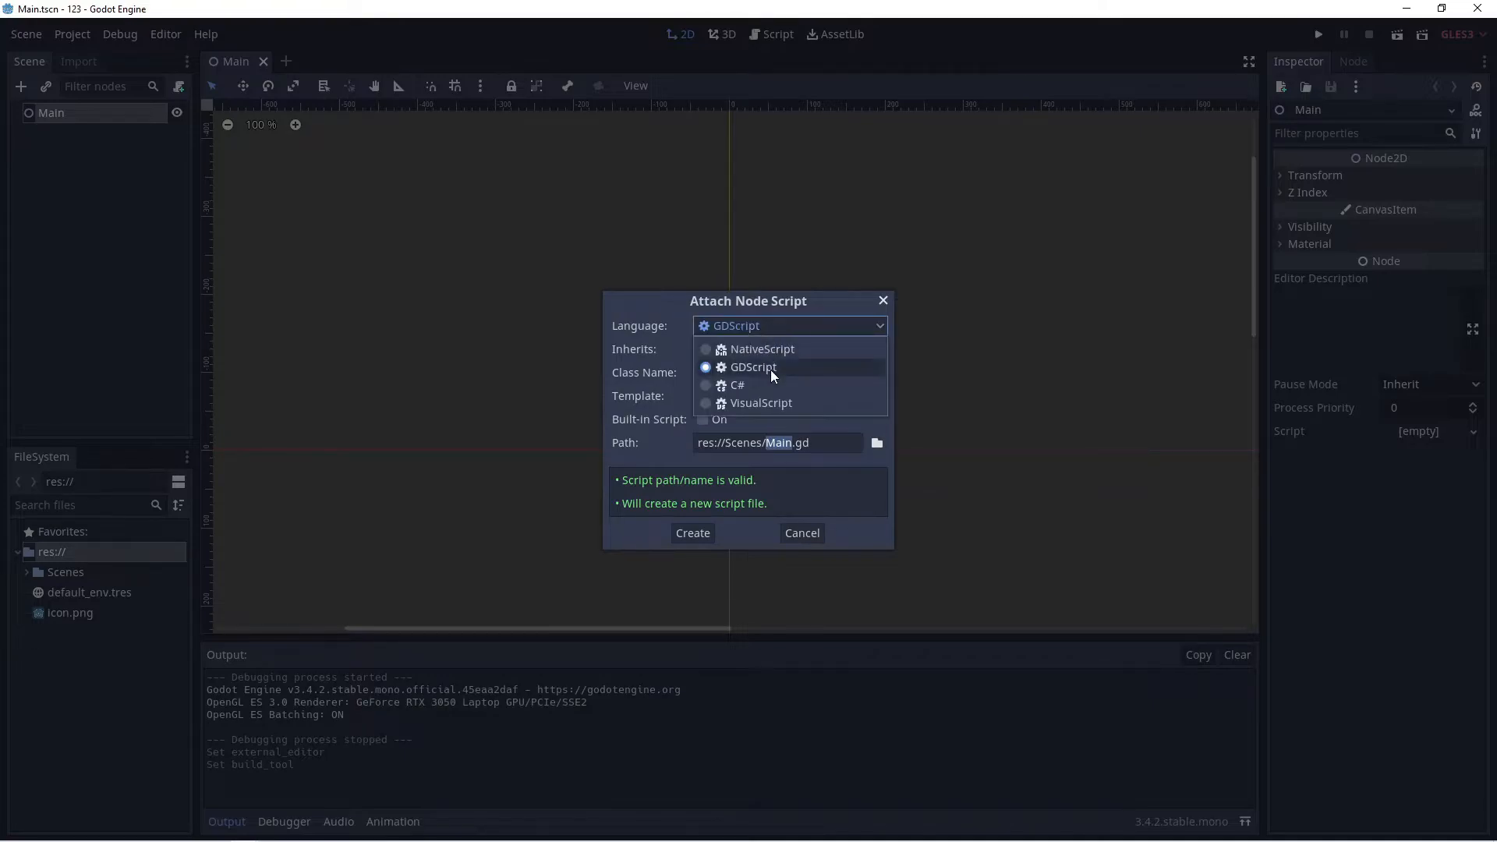
left_click(736, 385)
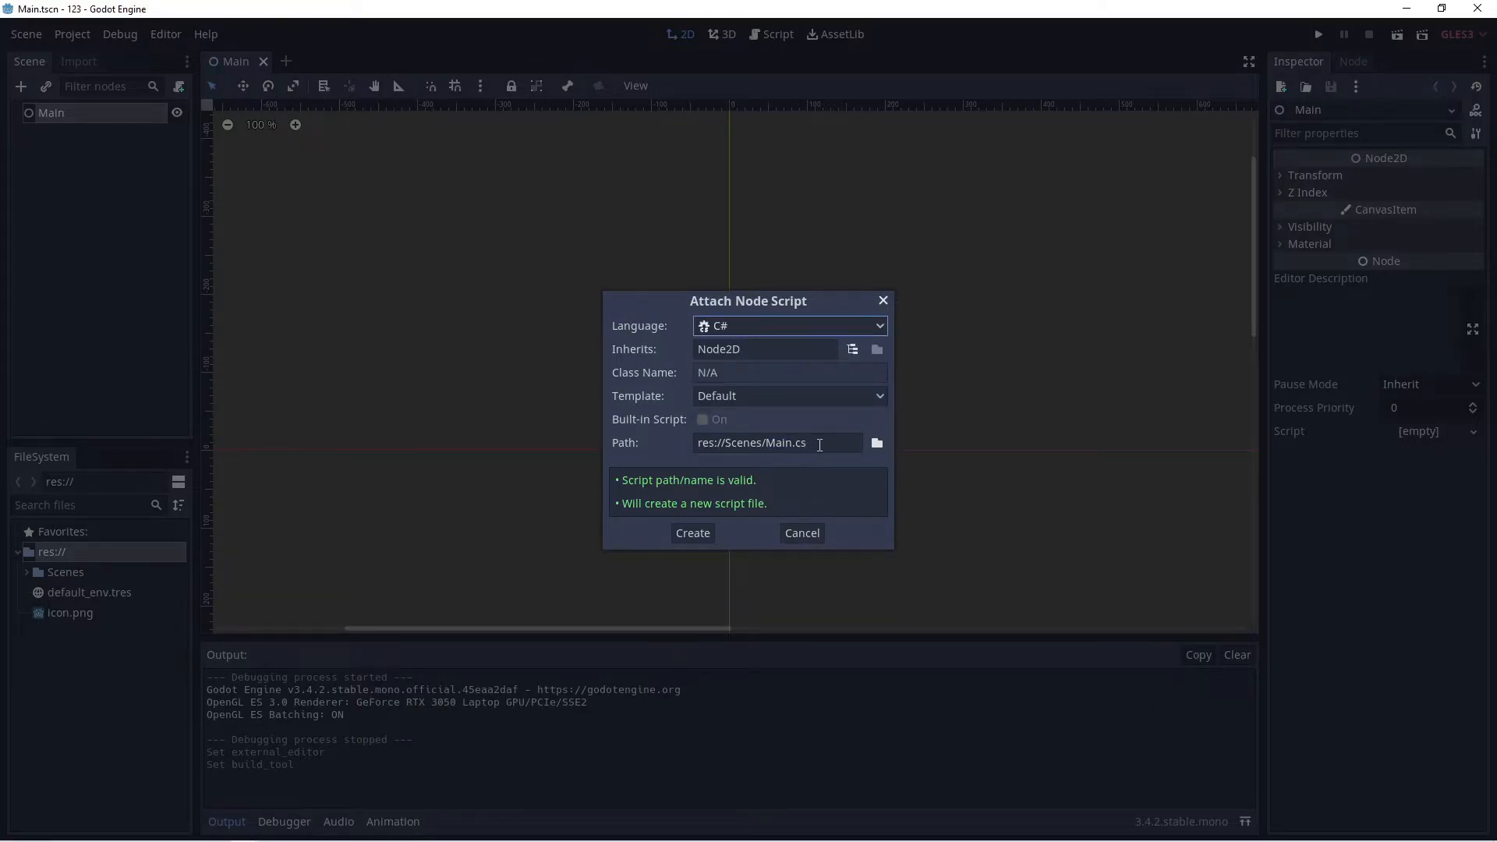
mouse_move(707, 547)
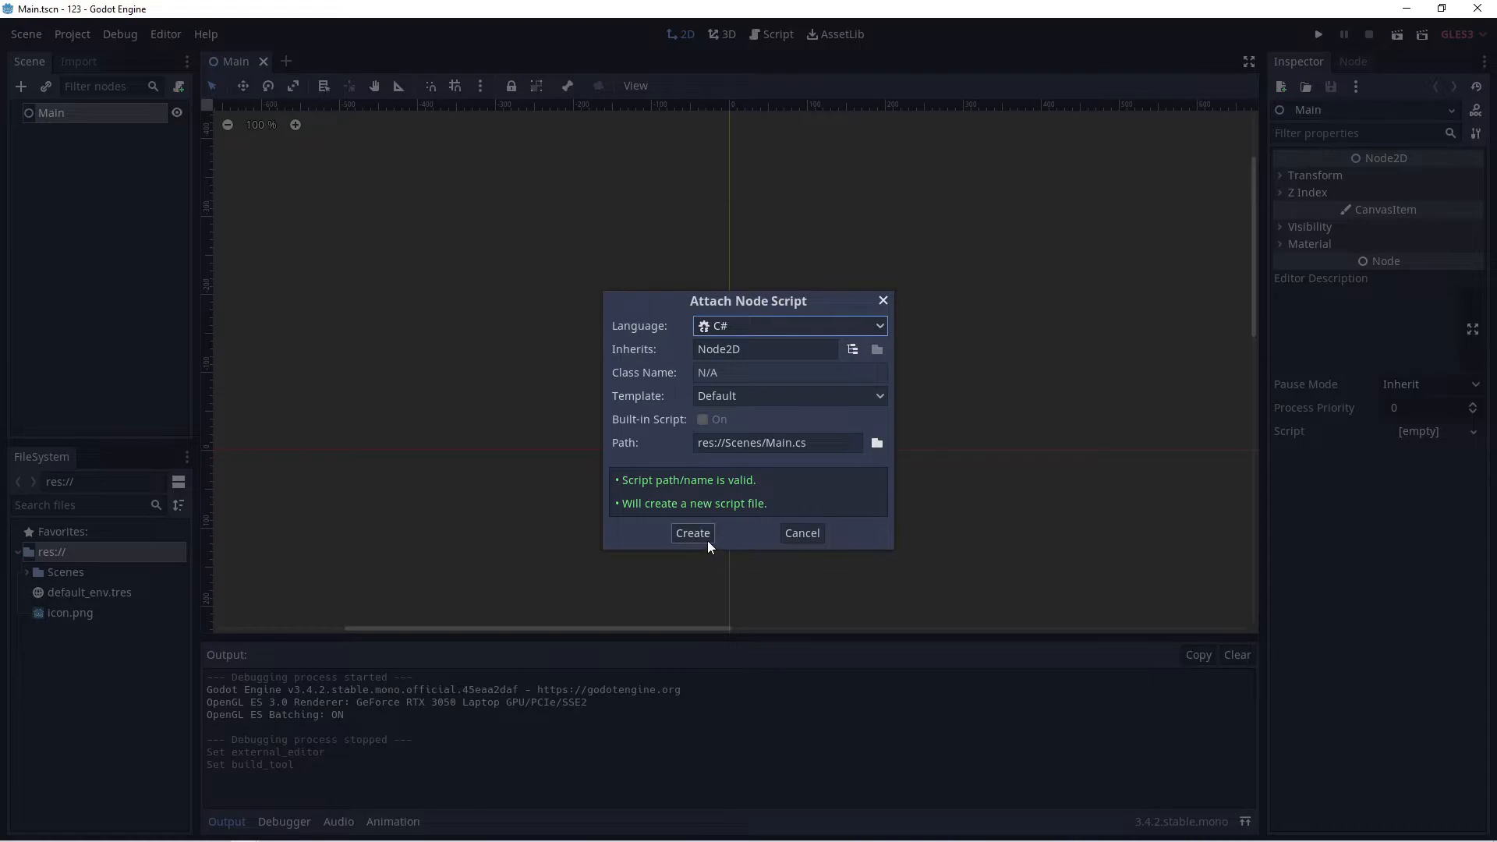
left_click(692, 532)
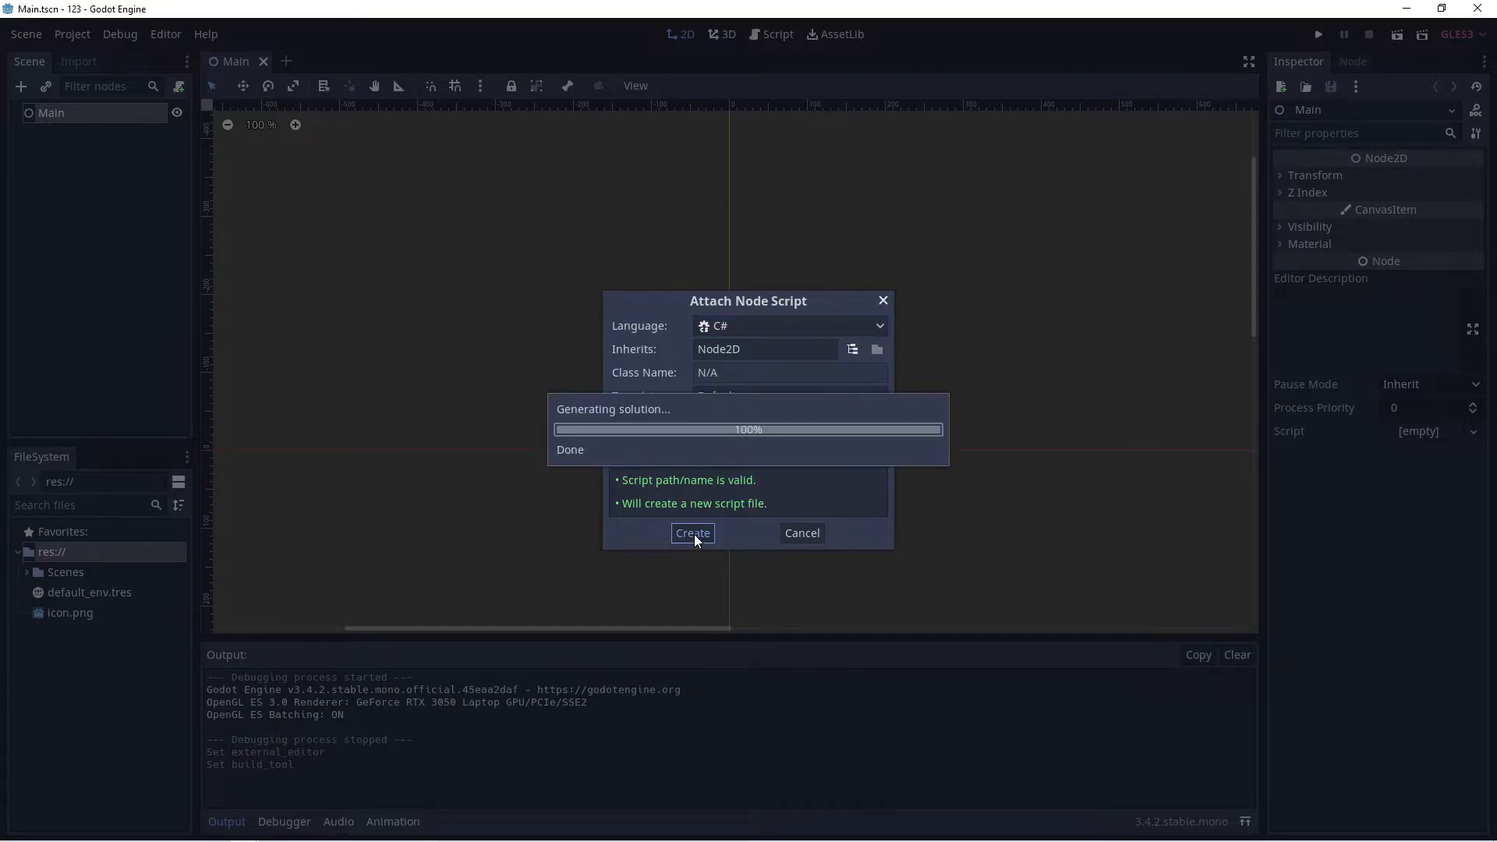
left_click(692, 532)
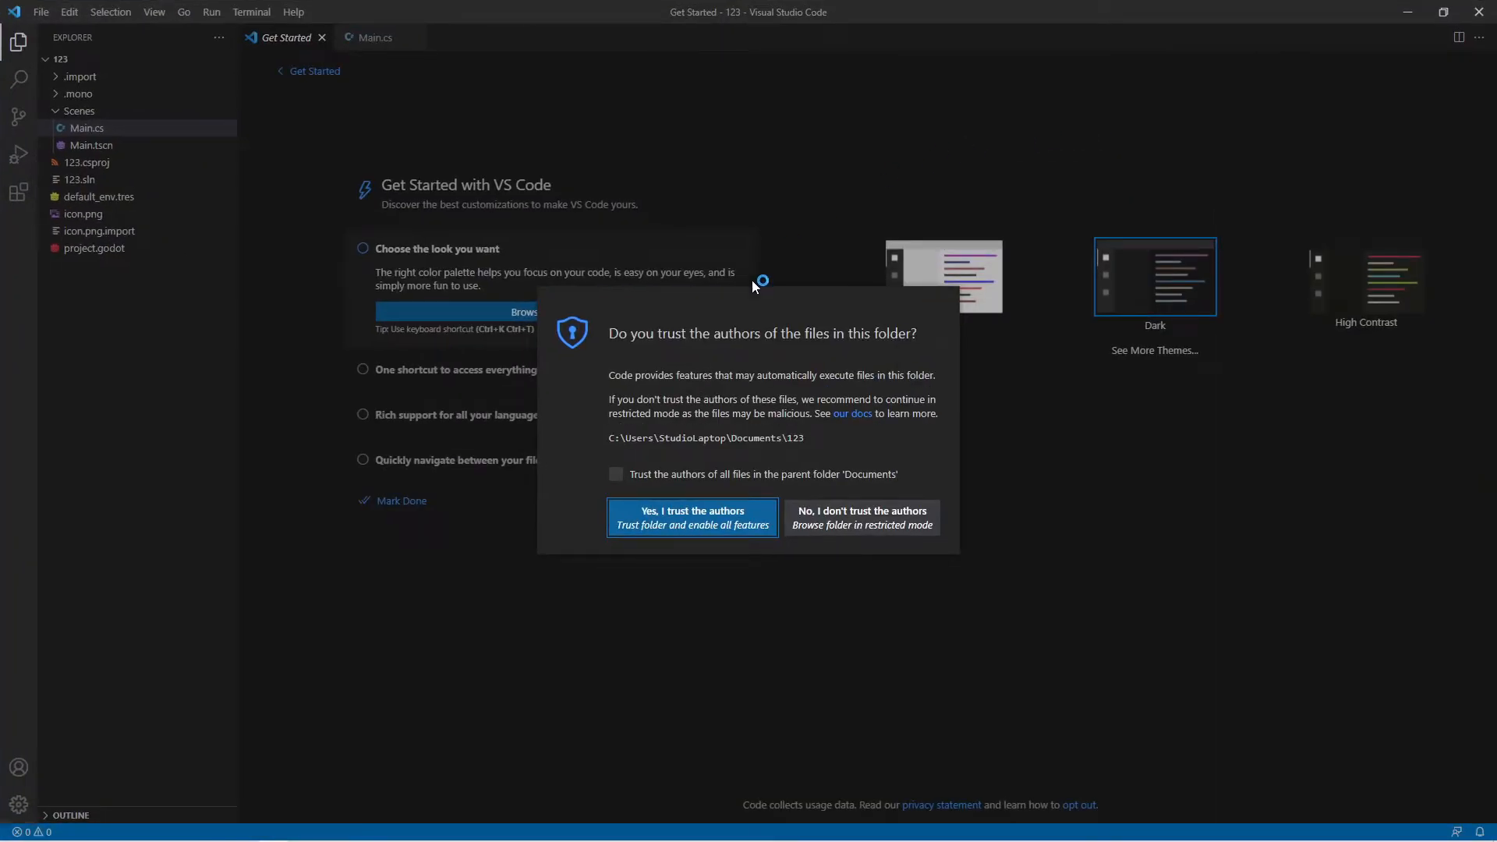
Trust the authors of all files in the Documents folder and view Main.cs.
left_click(615, 474)
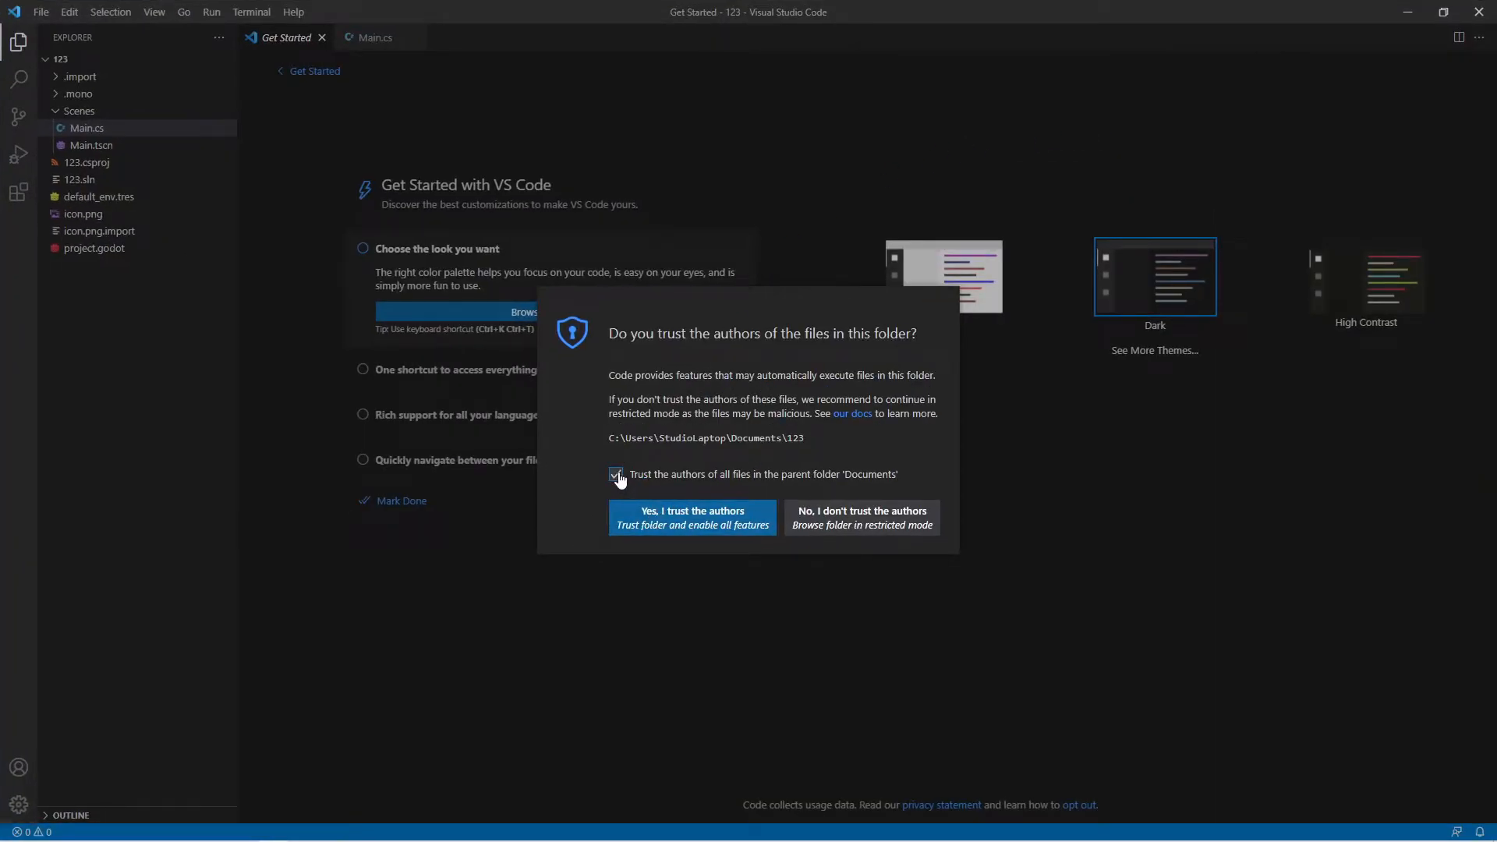
left_click(692, 517)
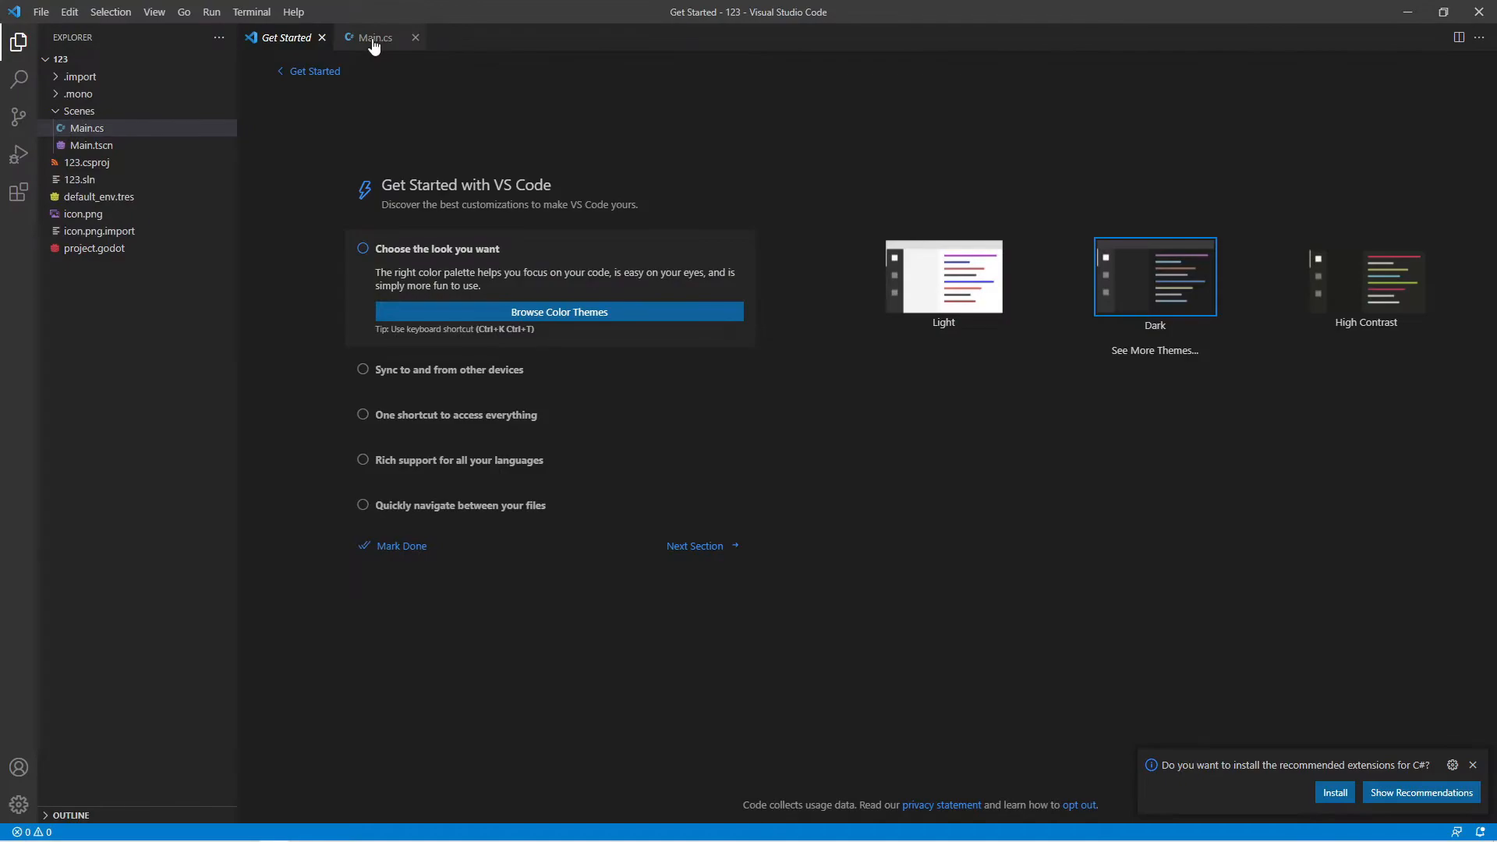
left_click(372, 37)
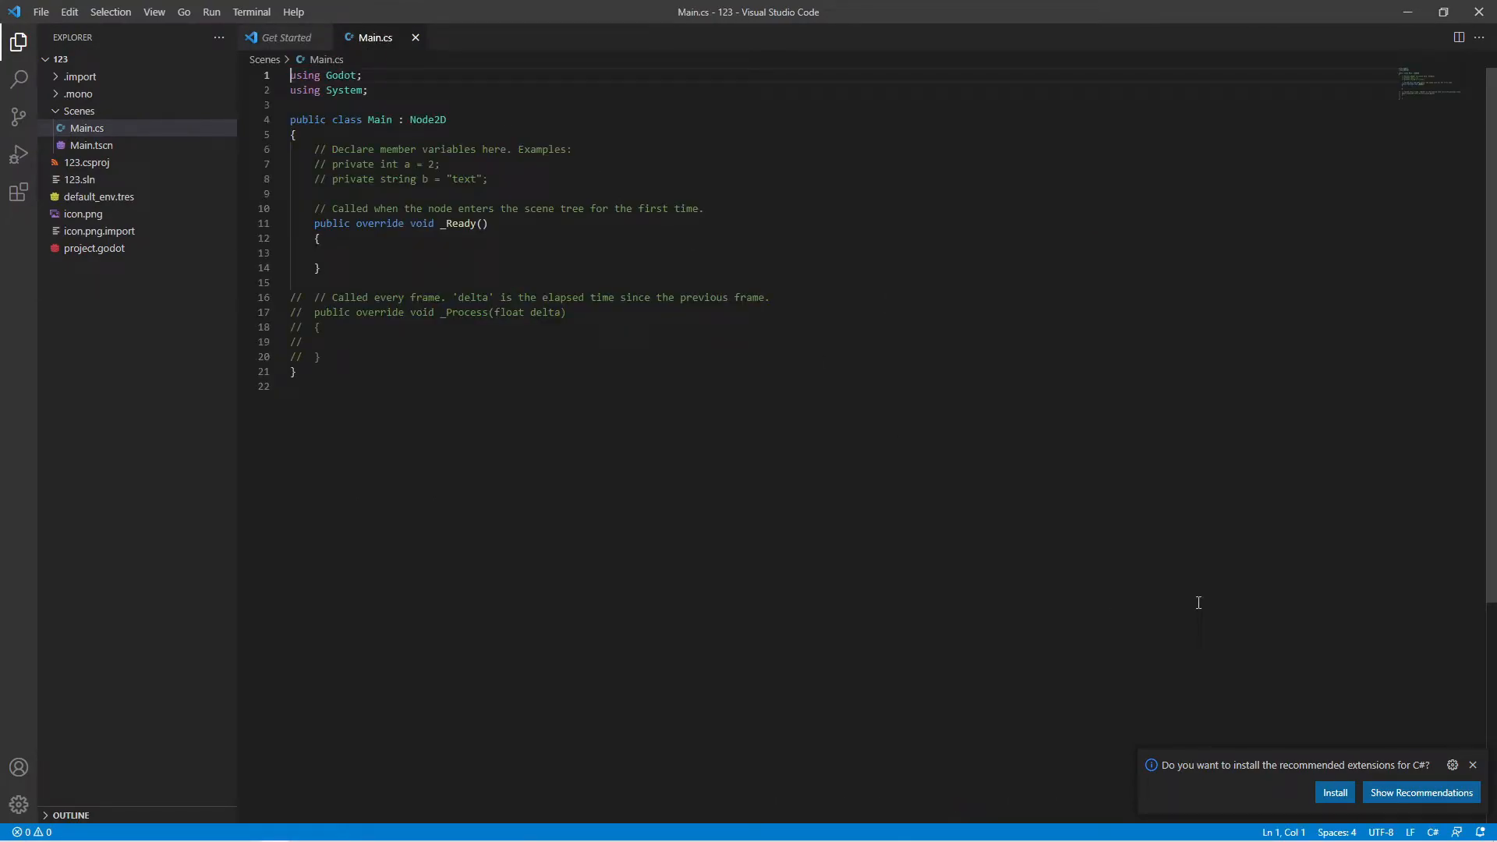
mouse_move(1255, 777)
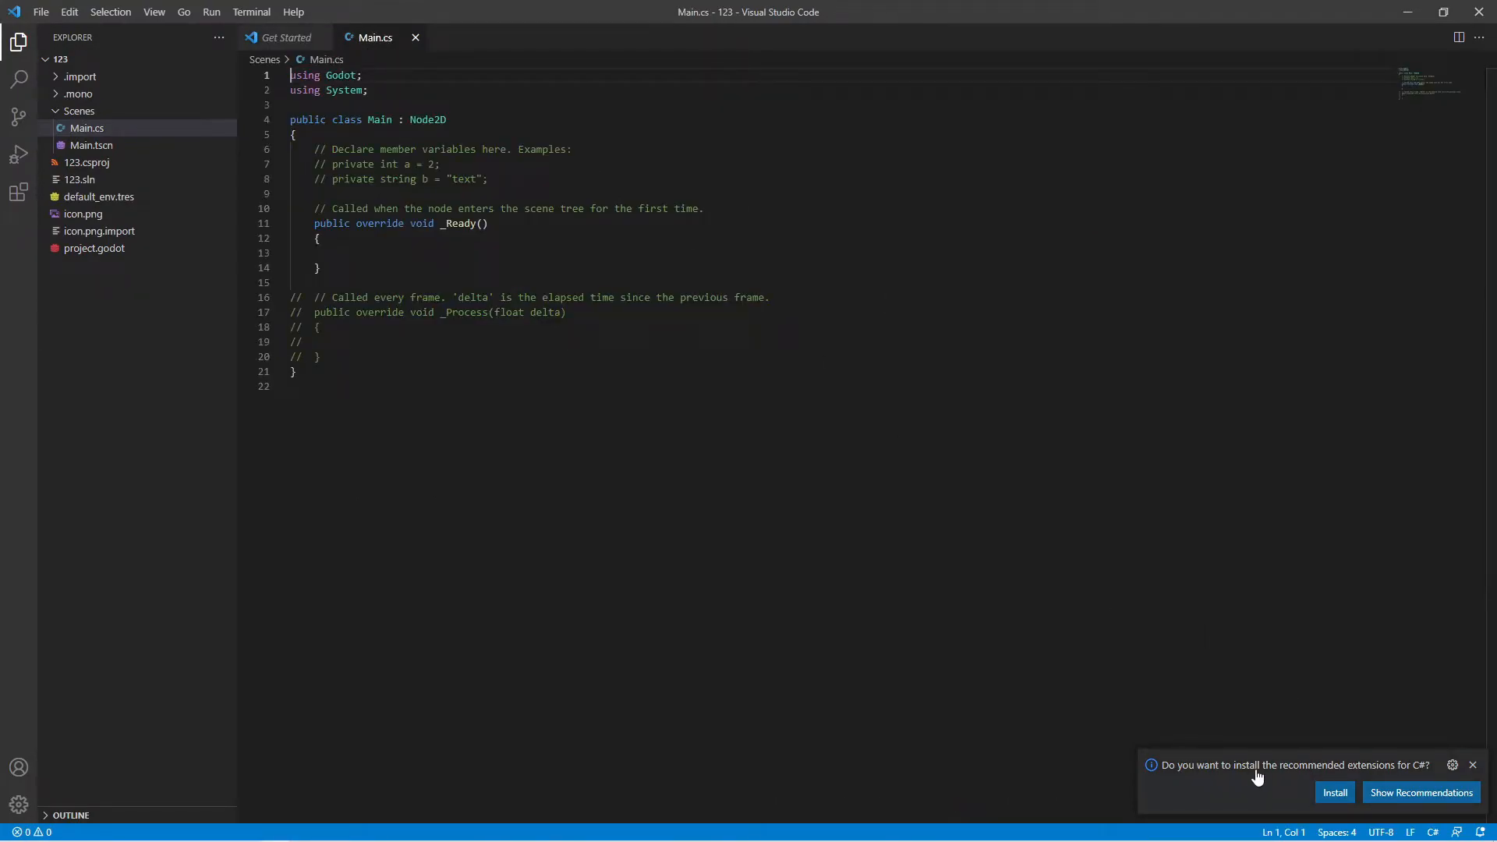
mouse_move(1459, 770)
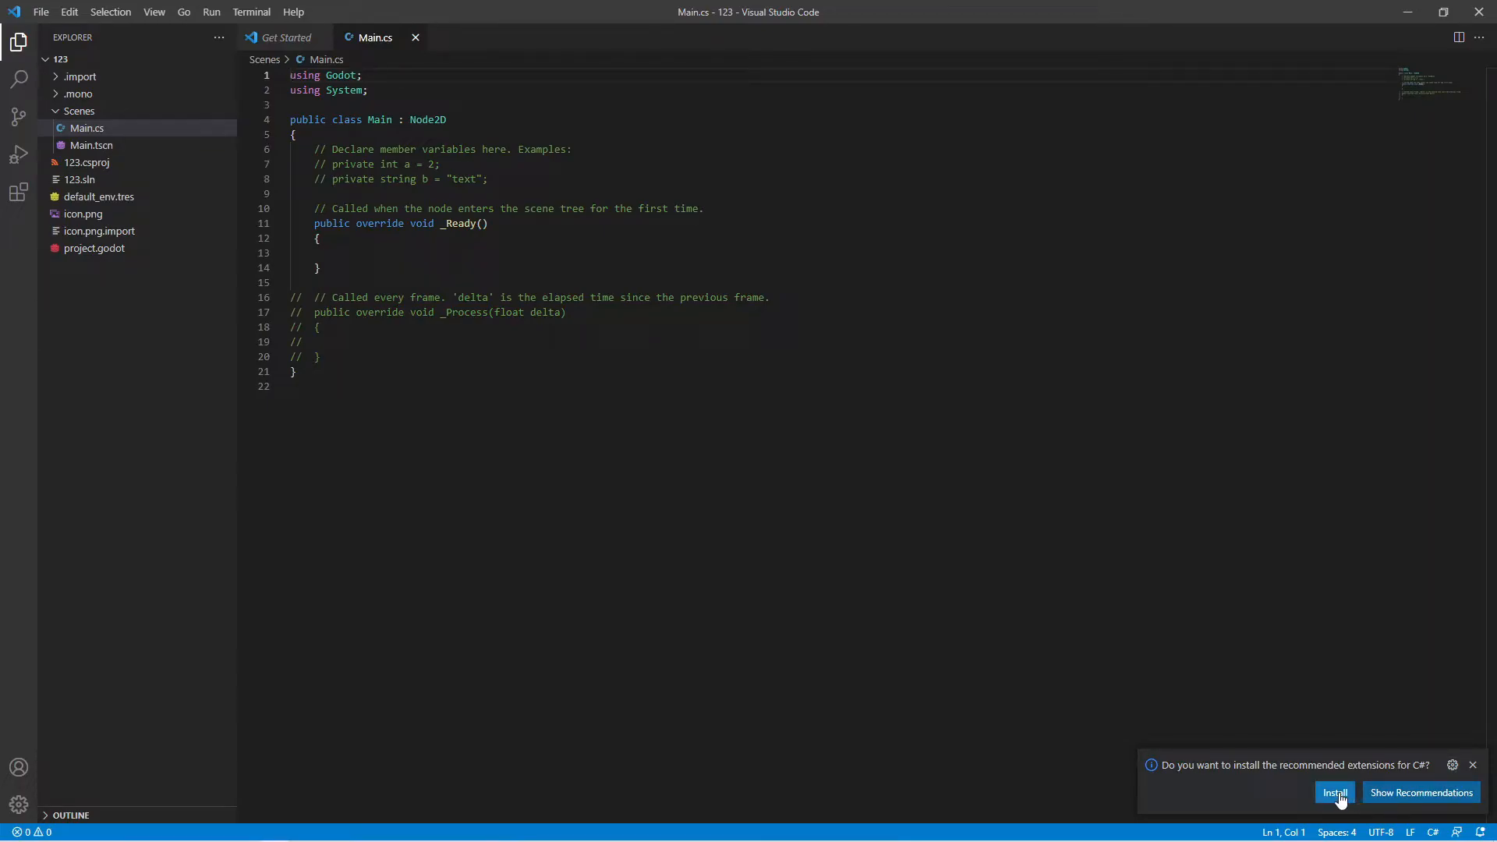
Install the C# extension, then download and run the x64 .NET 6.0 SDK installer.
left_click(1335, 792)
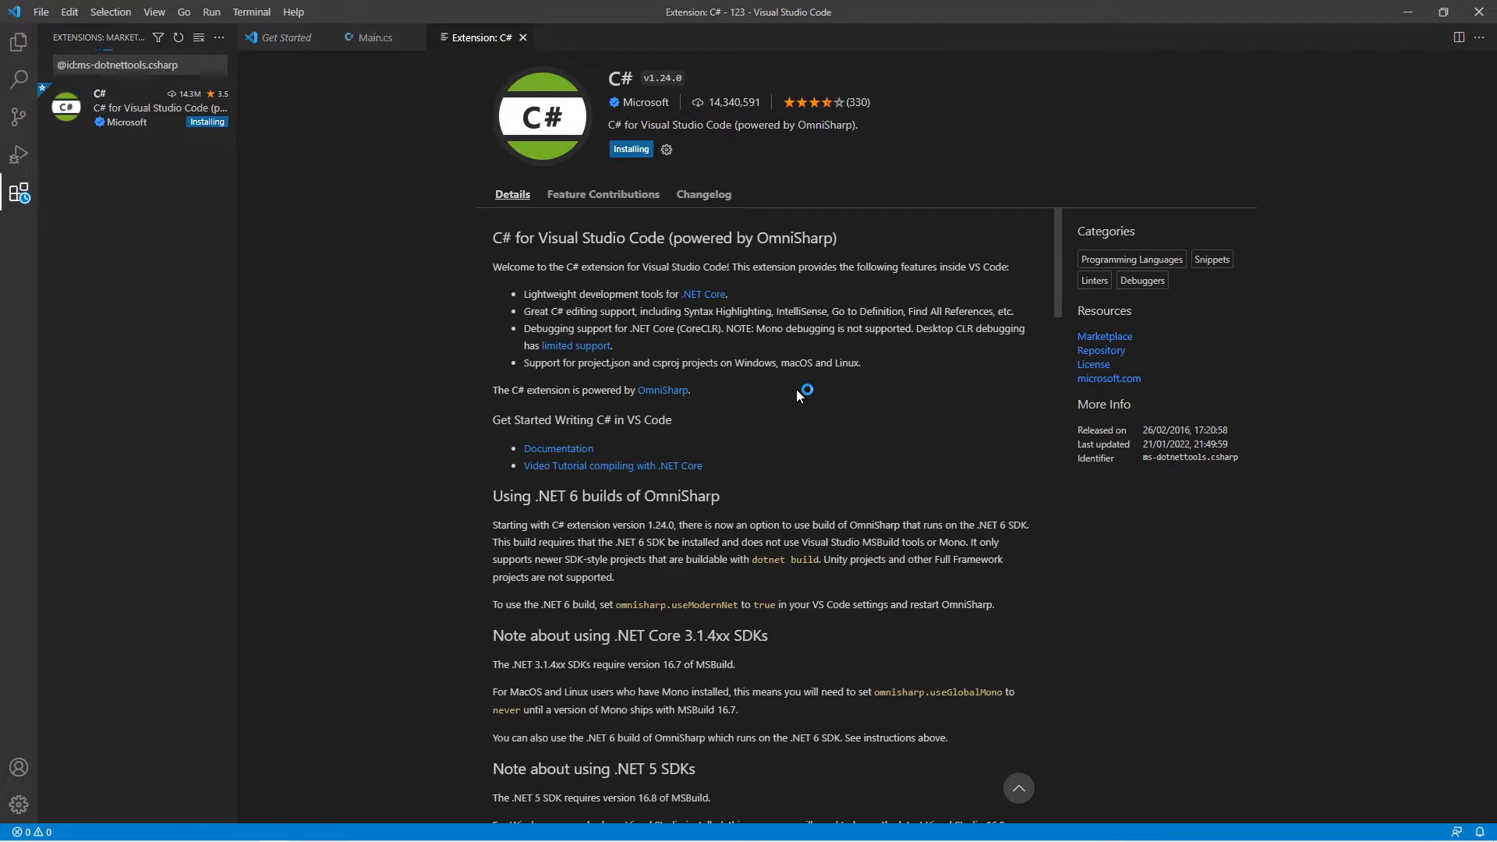
mouse_move(599, 133)
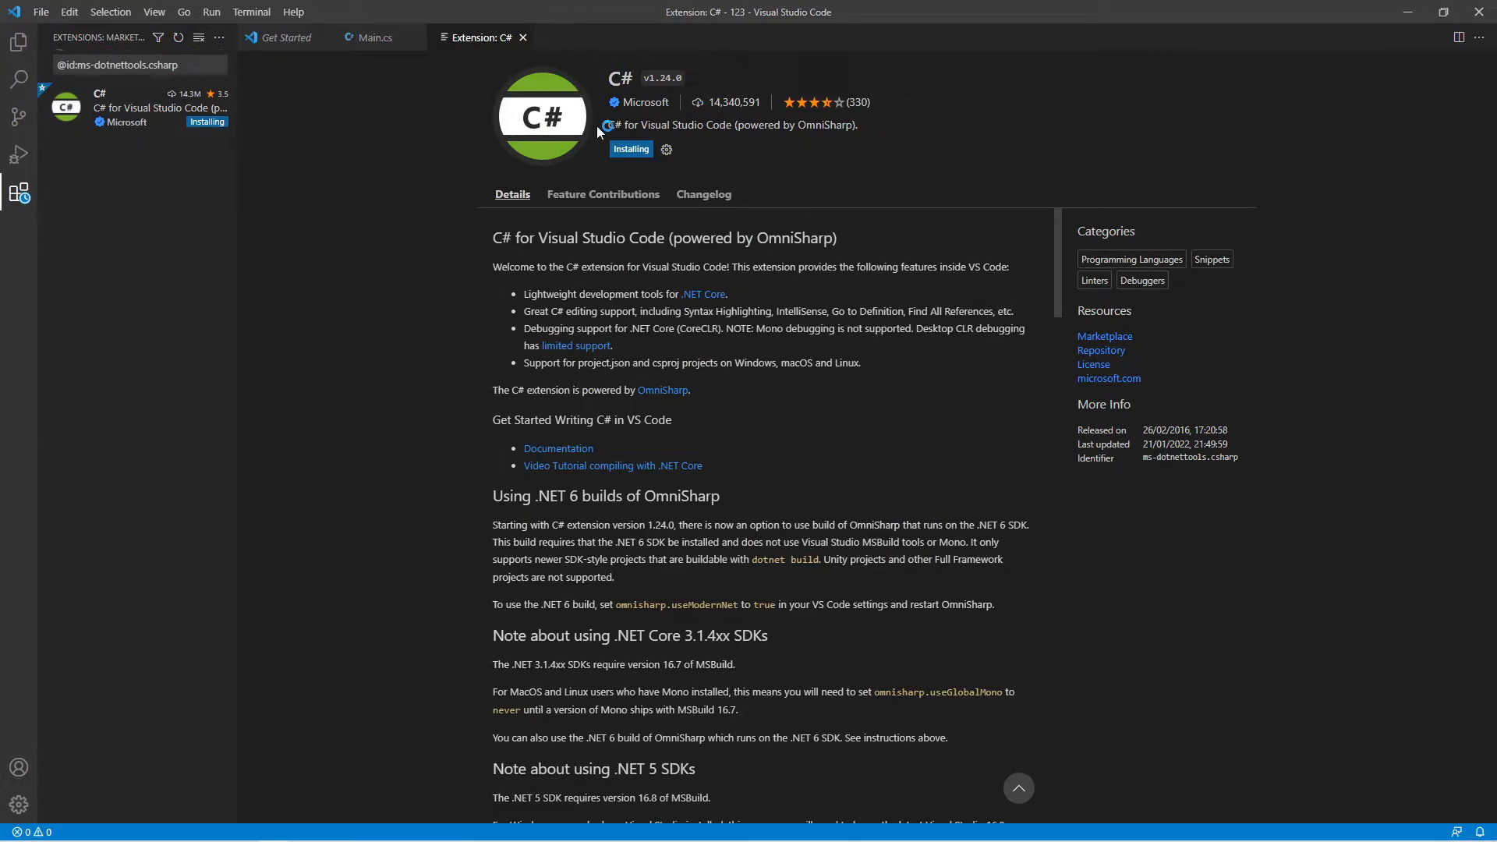
mouse_move(733, 158)
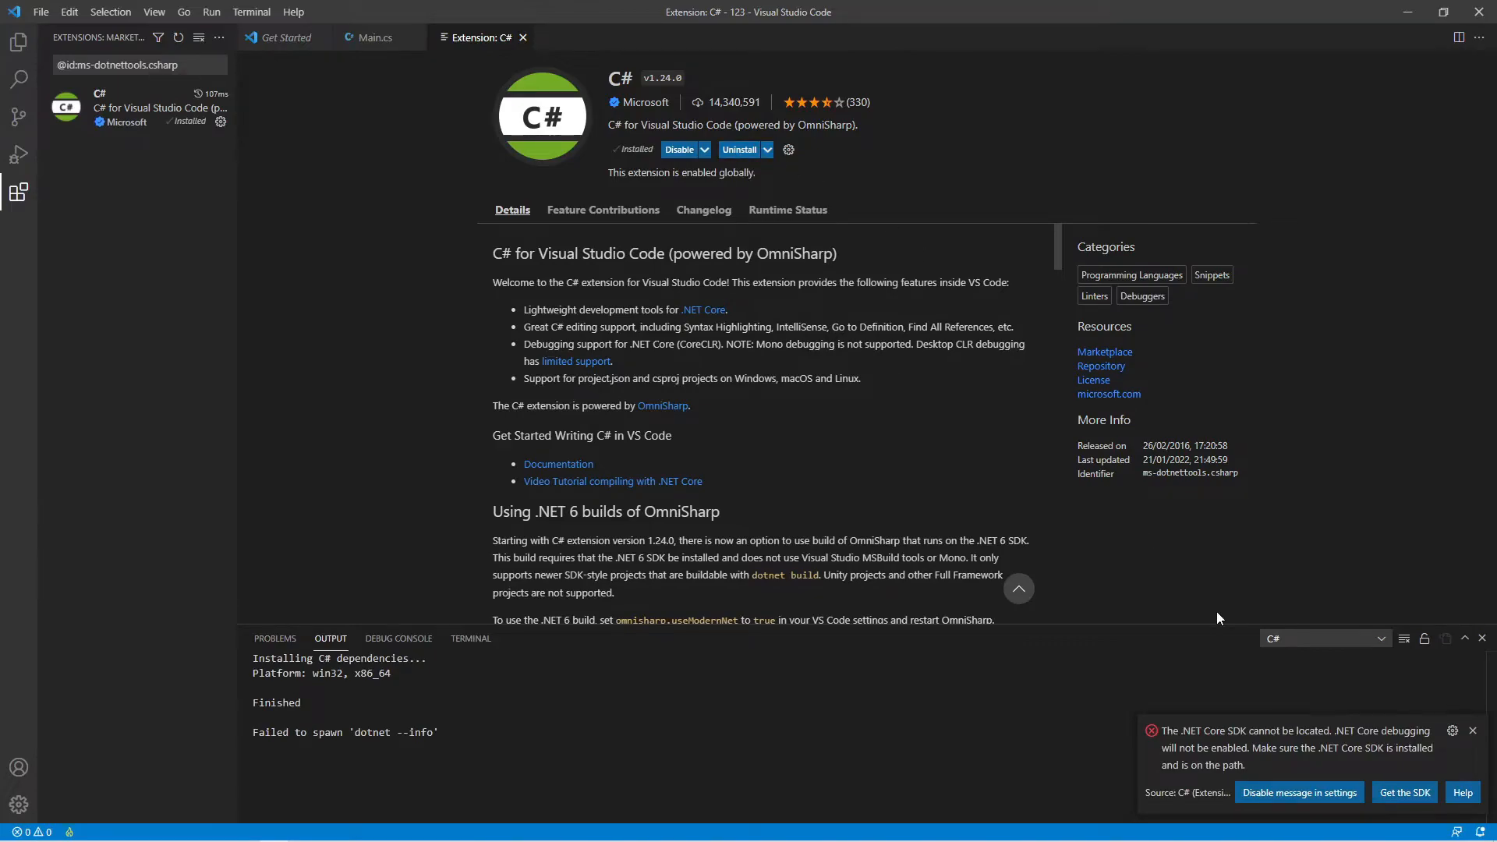
mouse_move(1203, 748)
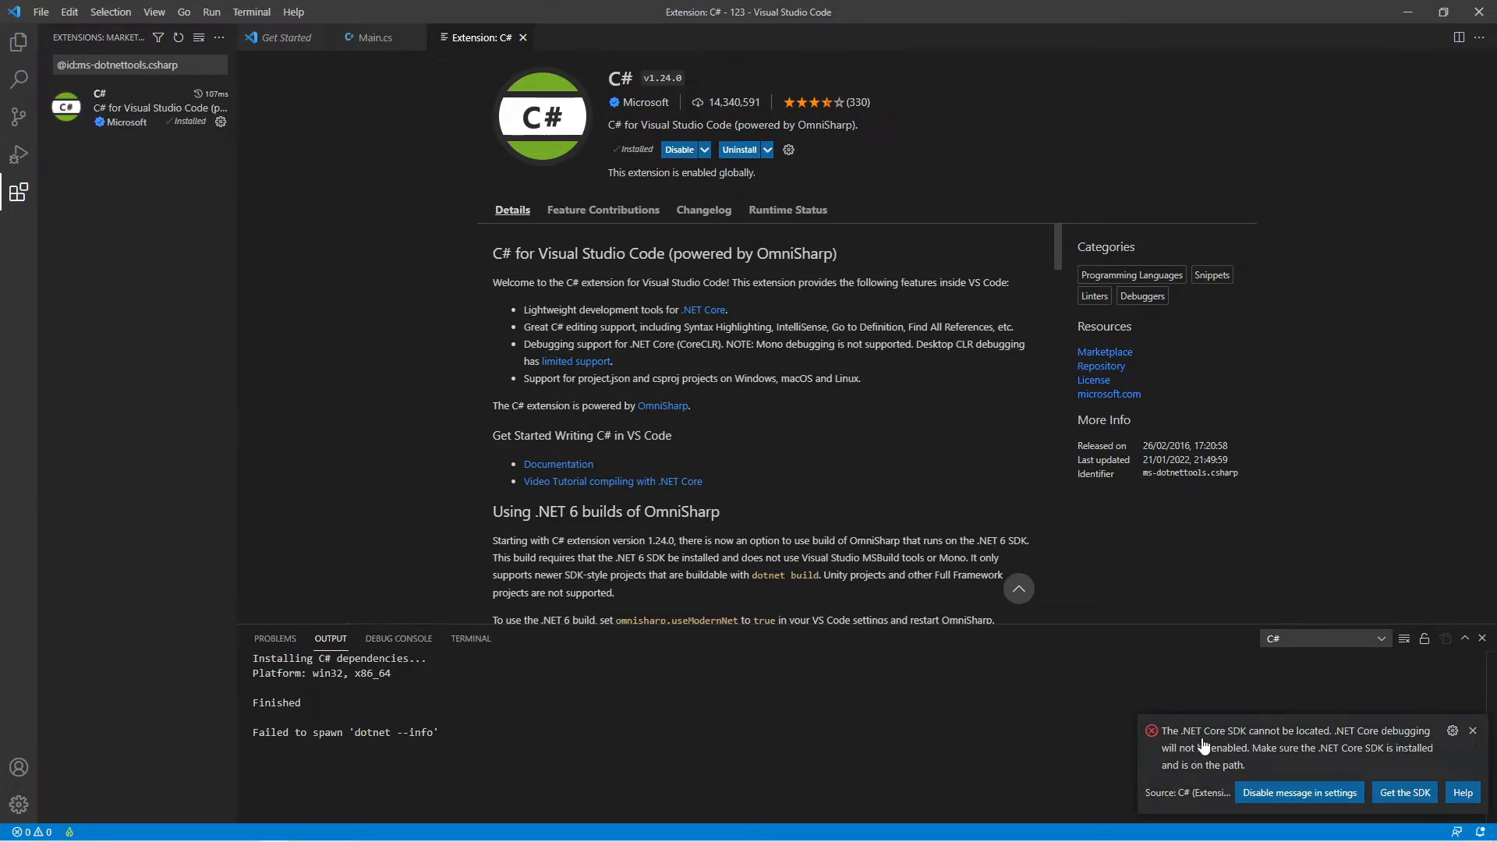
left_click(1323, 638)
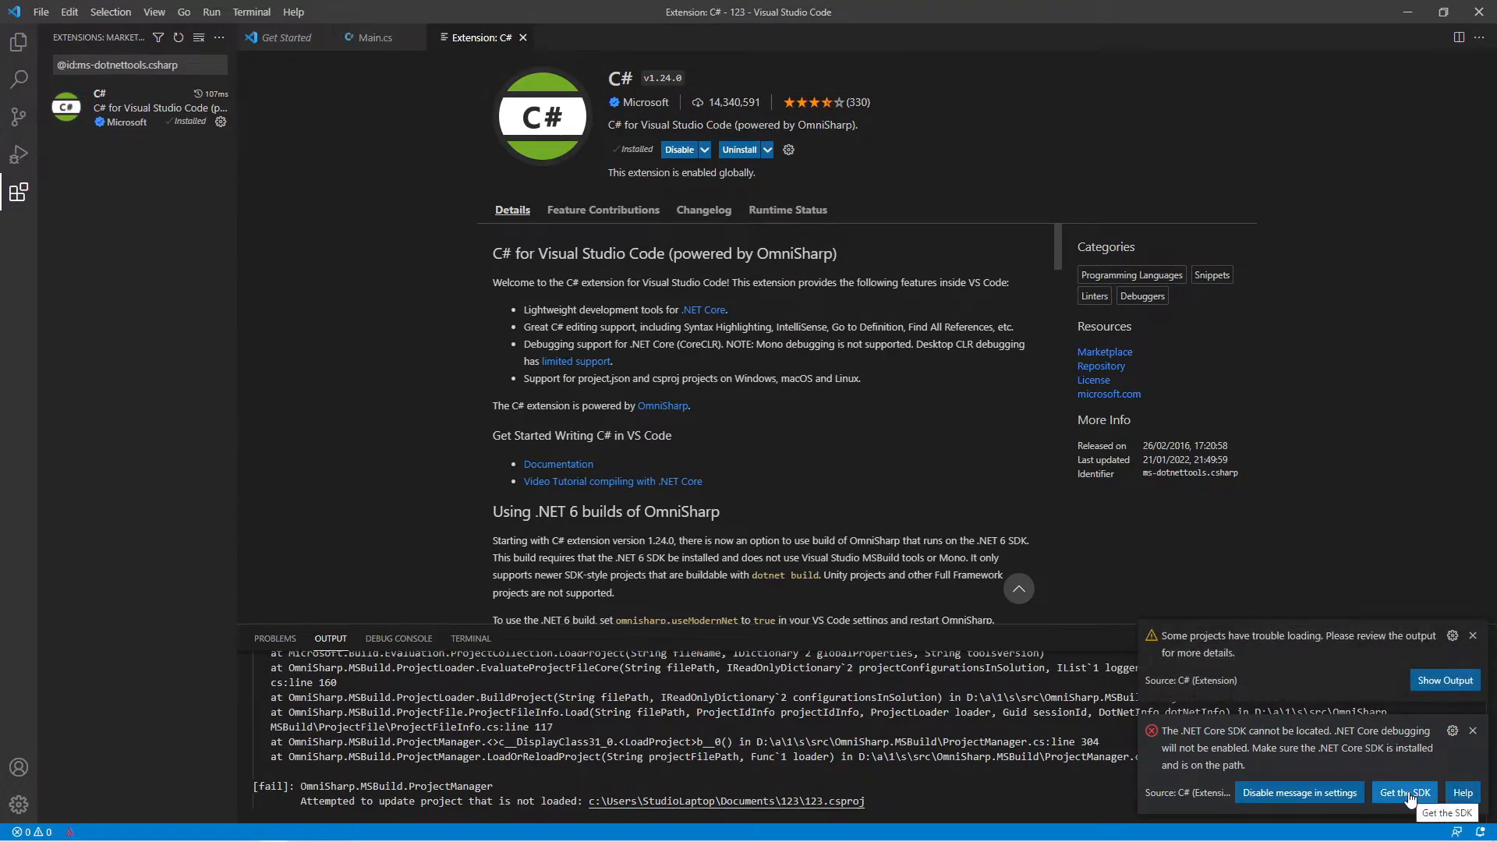
left_click(1404, 792)
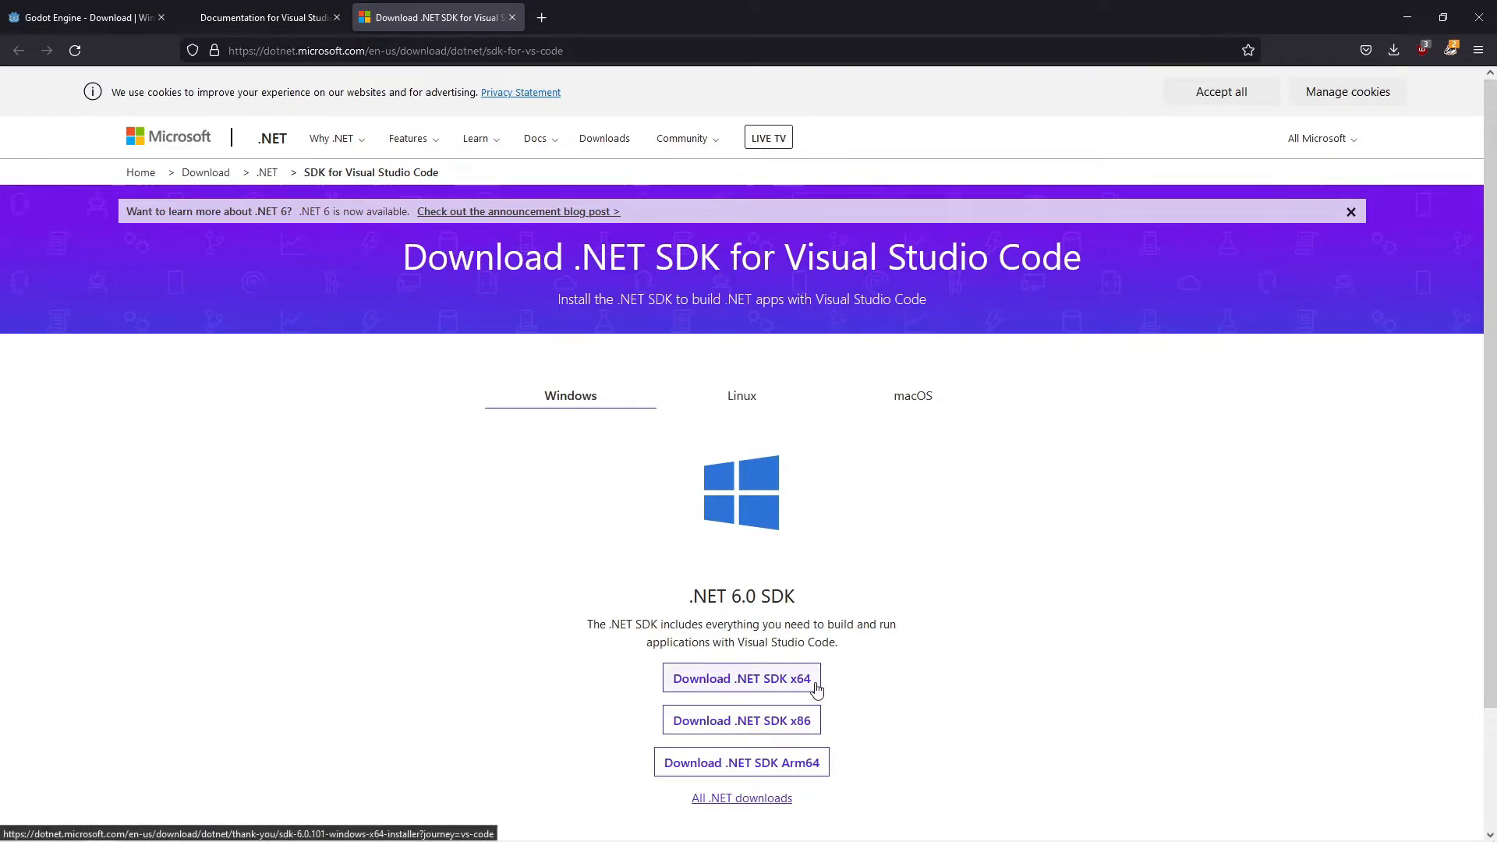
left_click(742, 679)
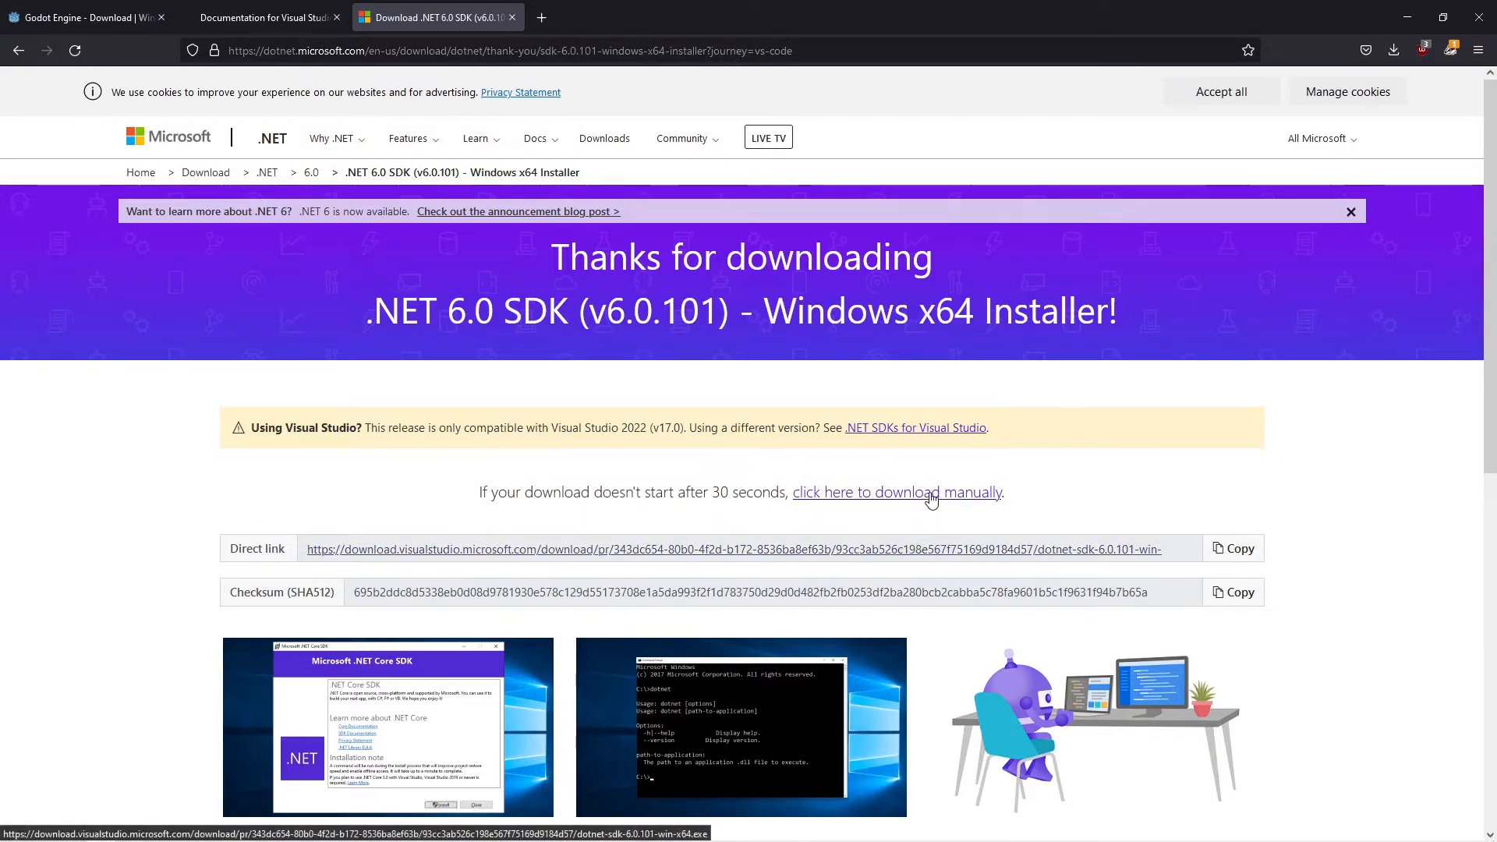
left_click(897, 491)
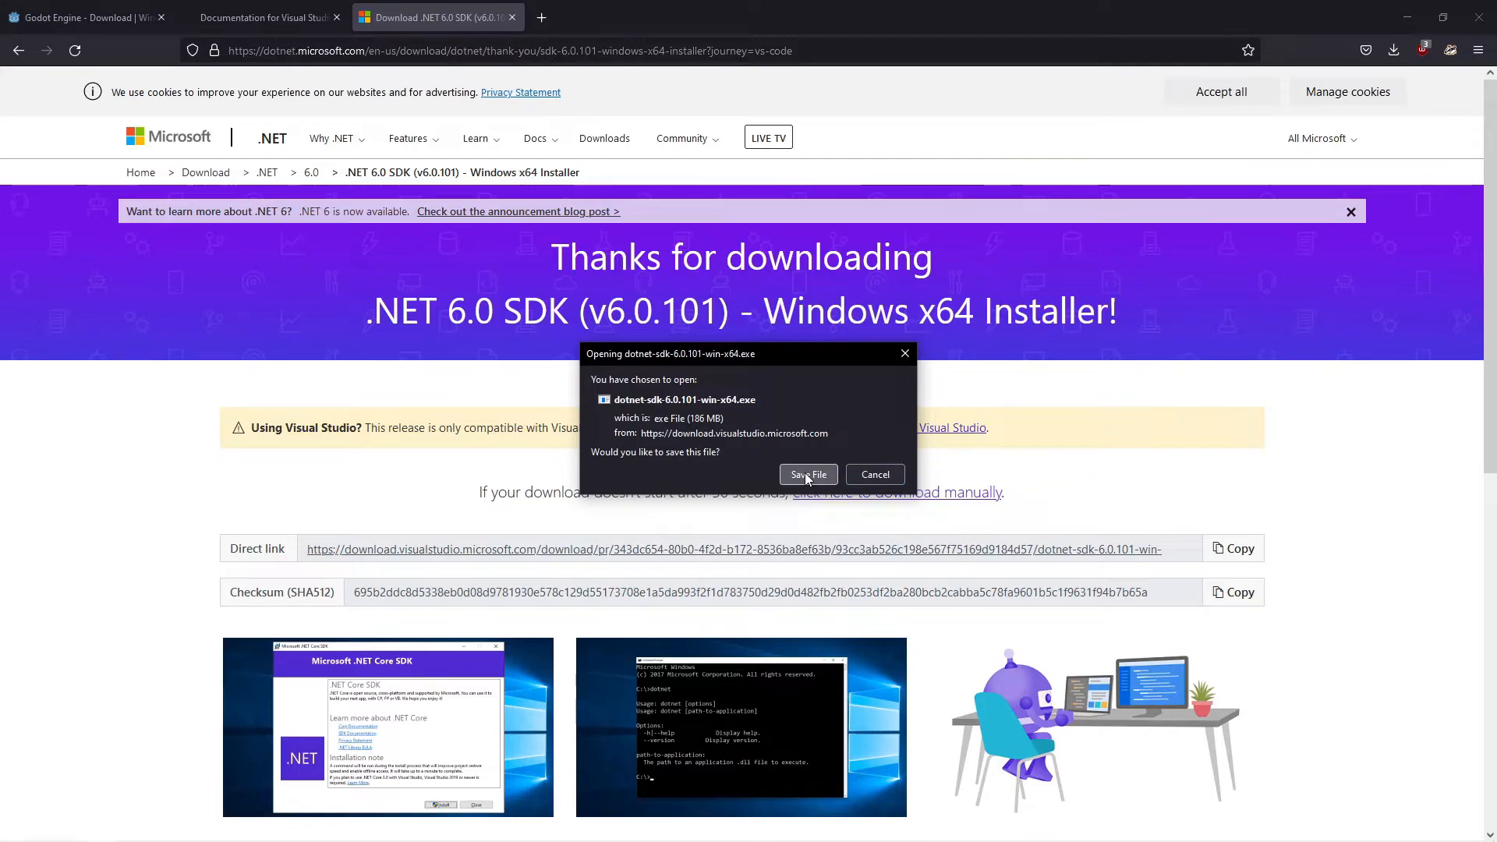
left_click(808, 474)
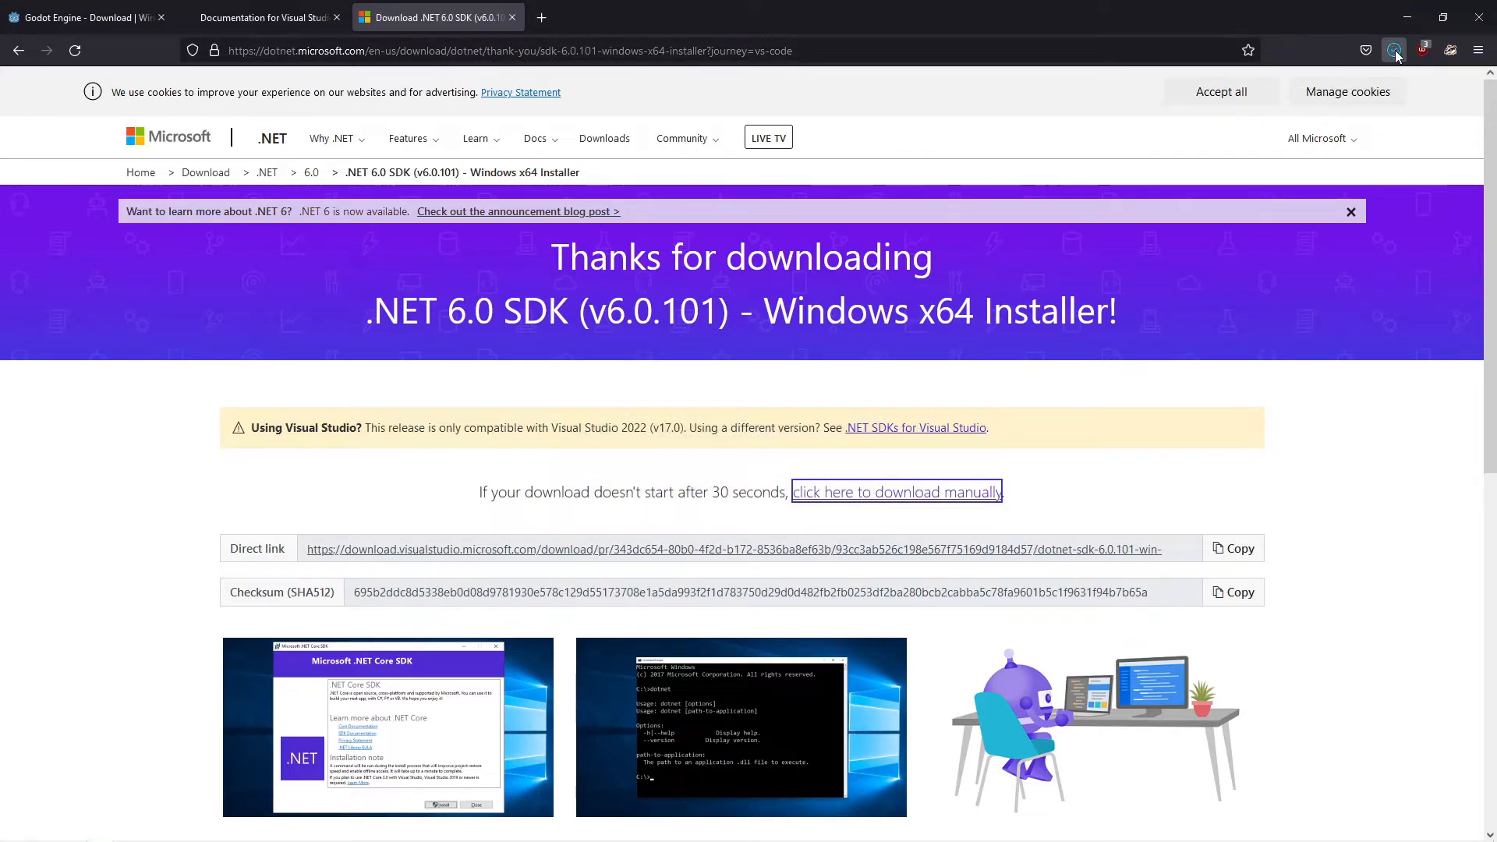
left_click(1393, 50)
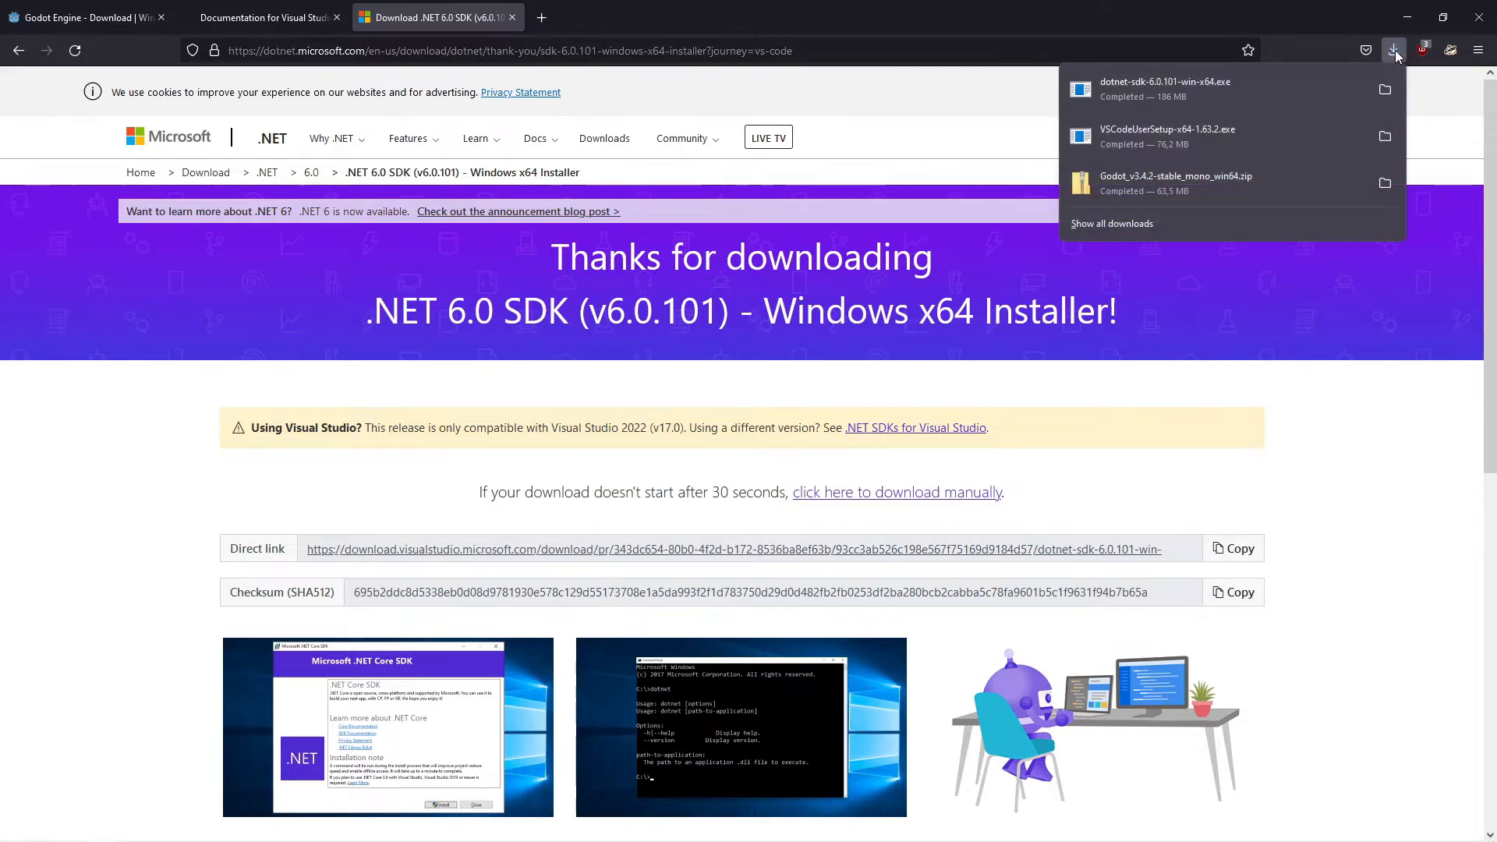
left_click(1392, 50)
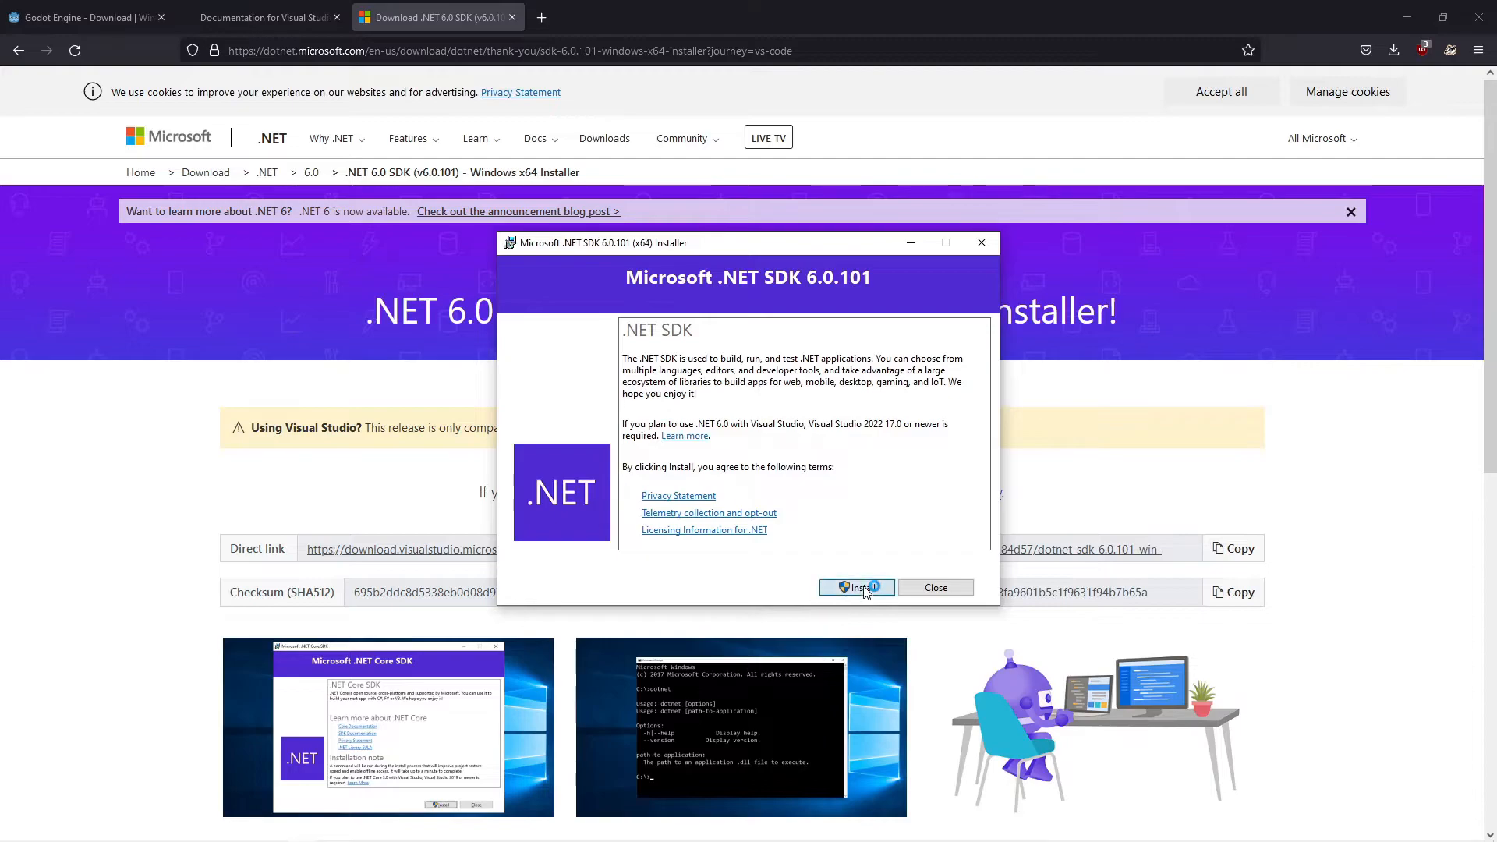
Start the Microsoft .NET SDK 6.0.101 installation.
left_click(856, 587)
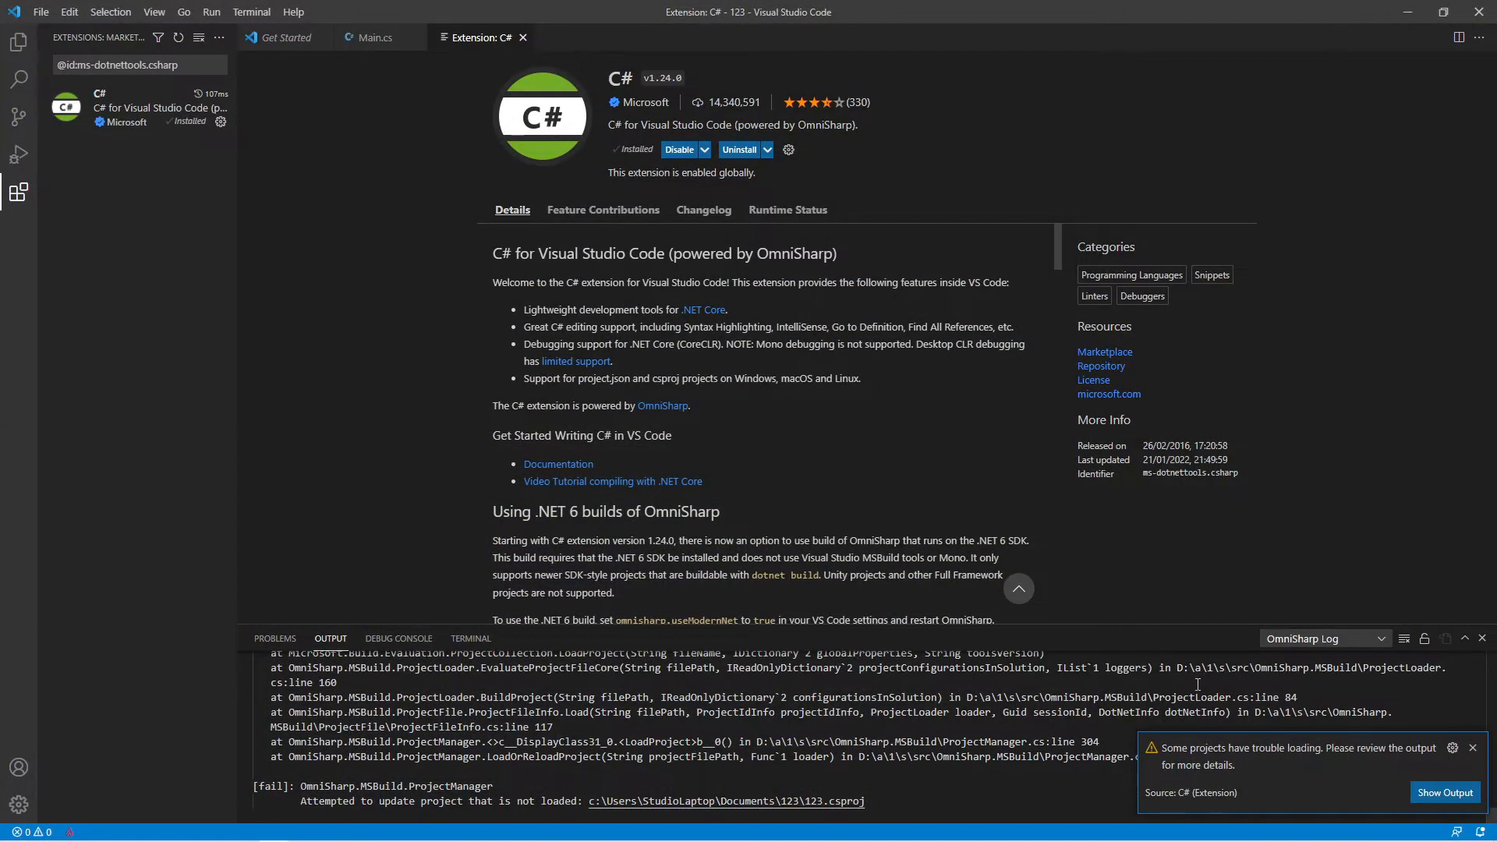
mouse_move(557, 189)
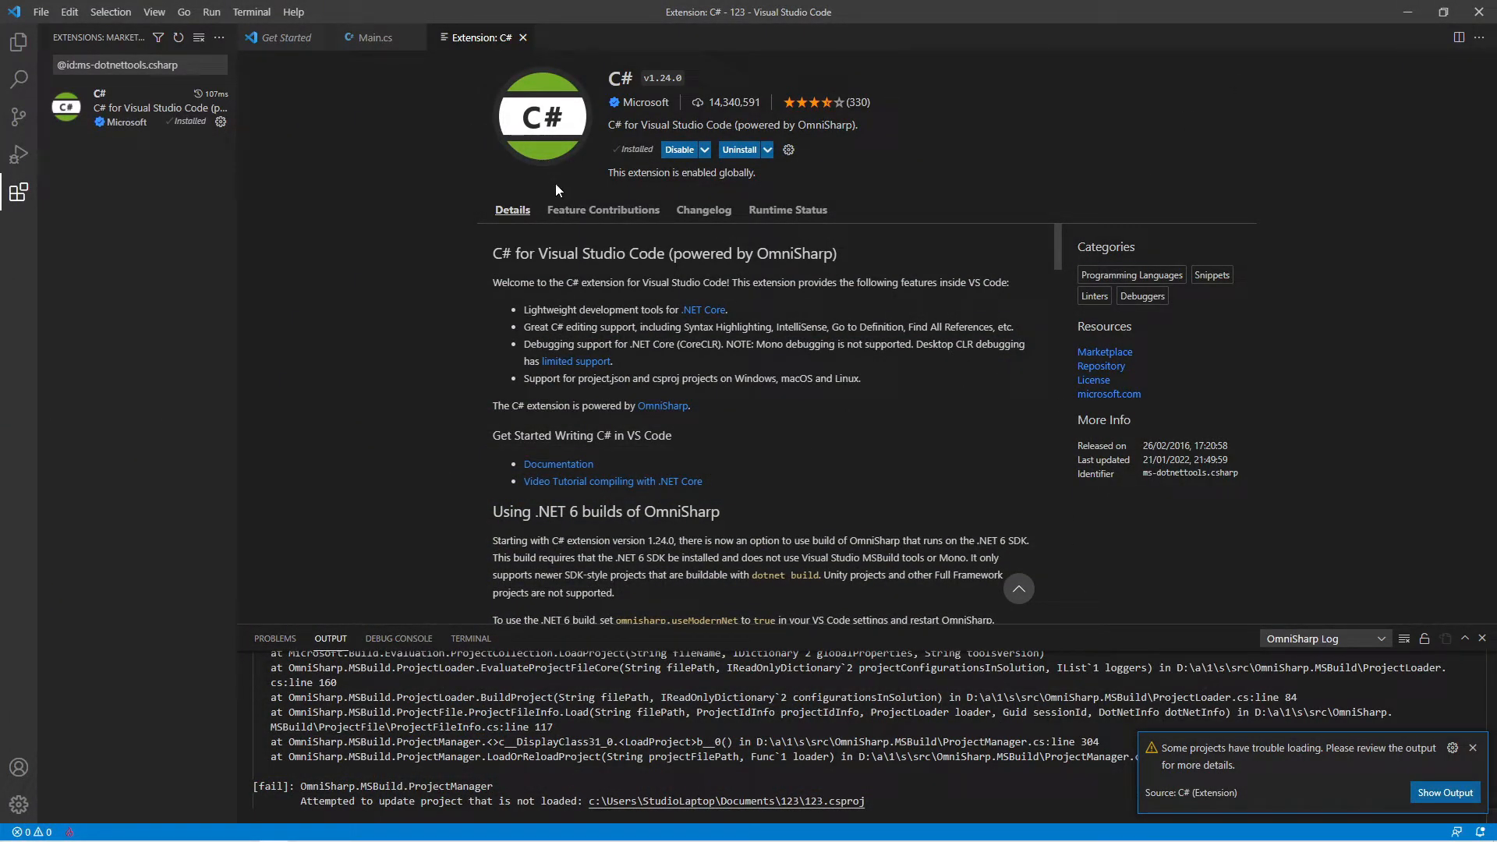
Run 'OmniSharp: Restart OmniSharp' from the Command Palette to reload project 123.
left_click(375, 38)
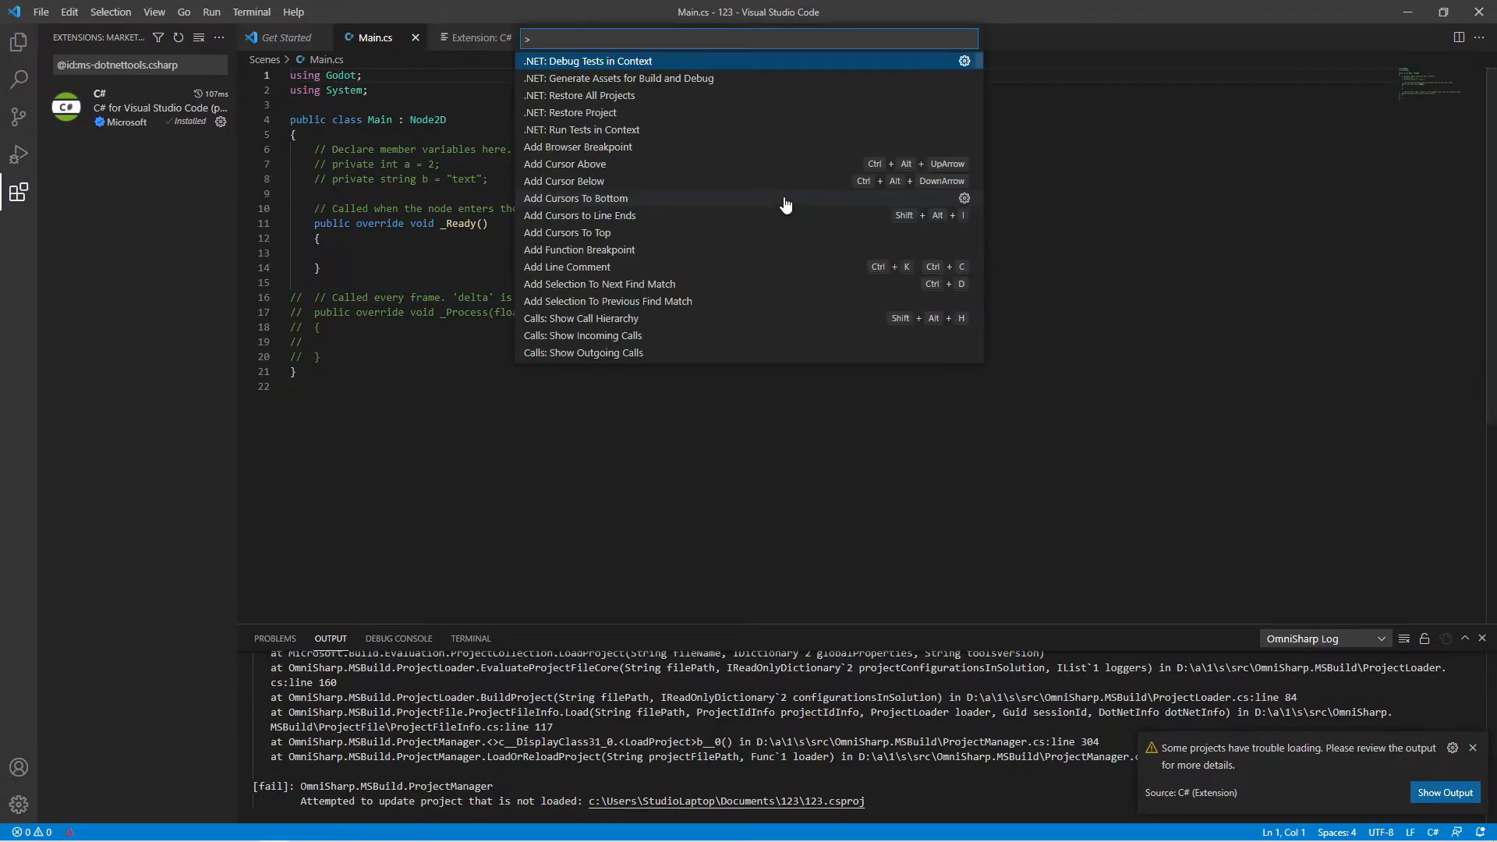
type("omni")
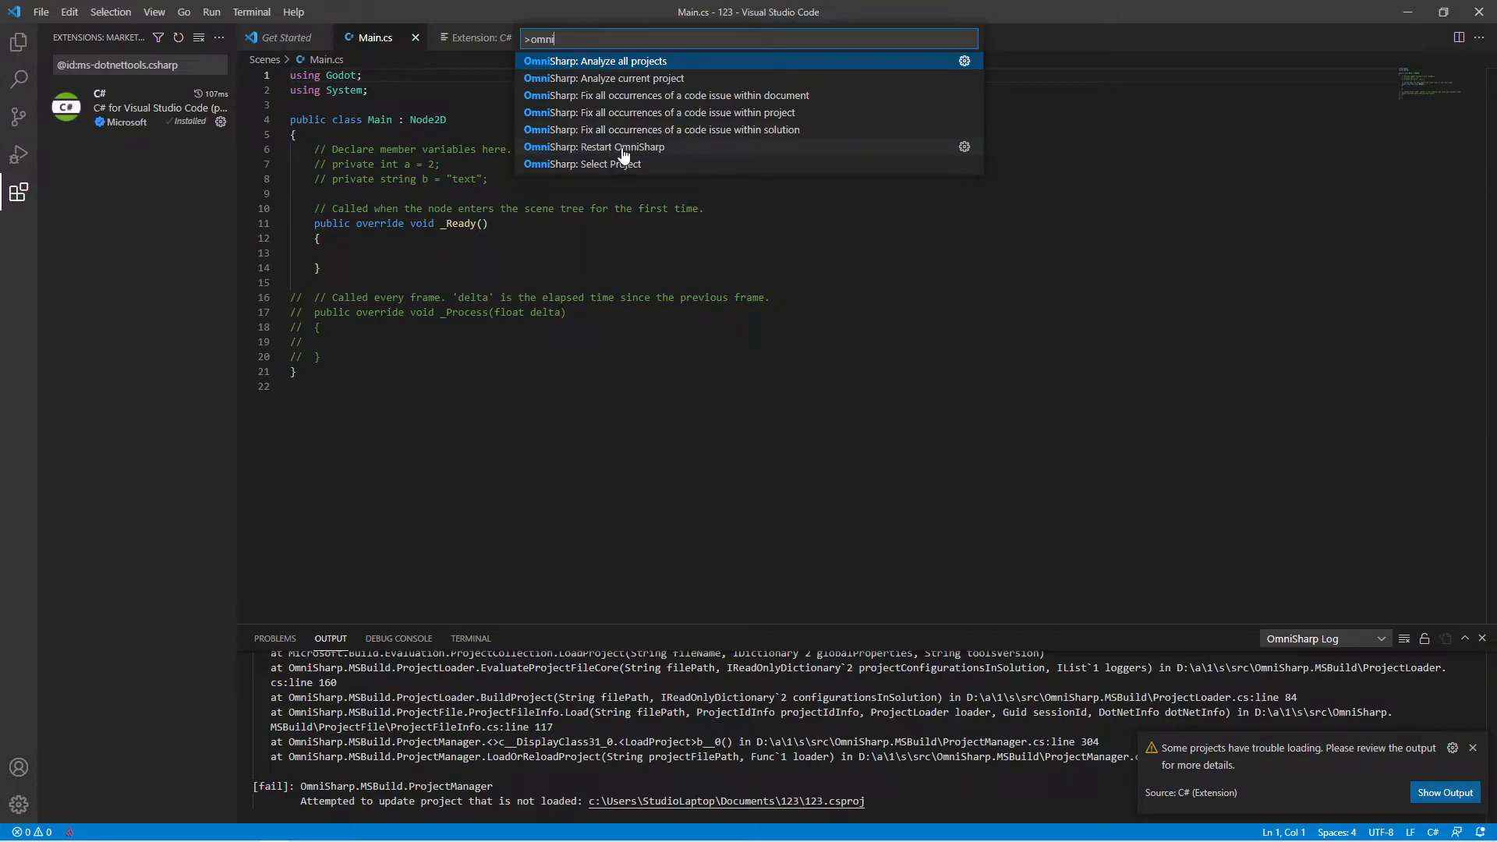
mouse_move(655, 156)
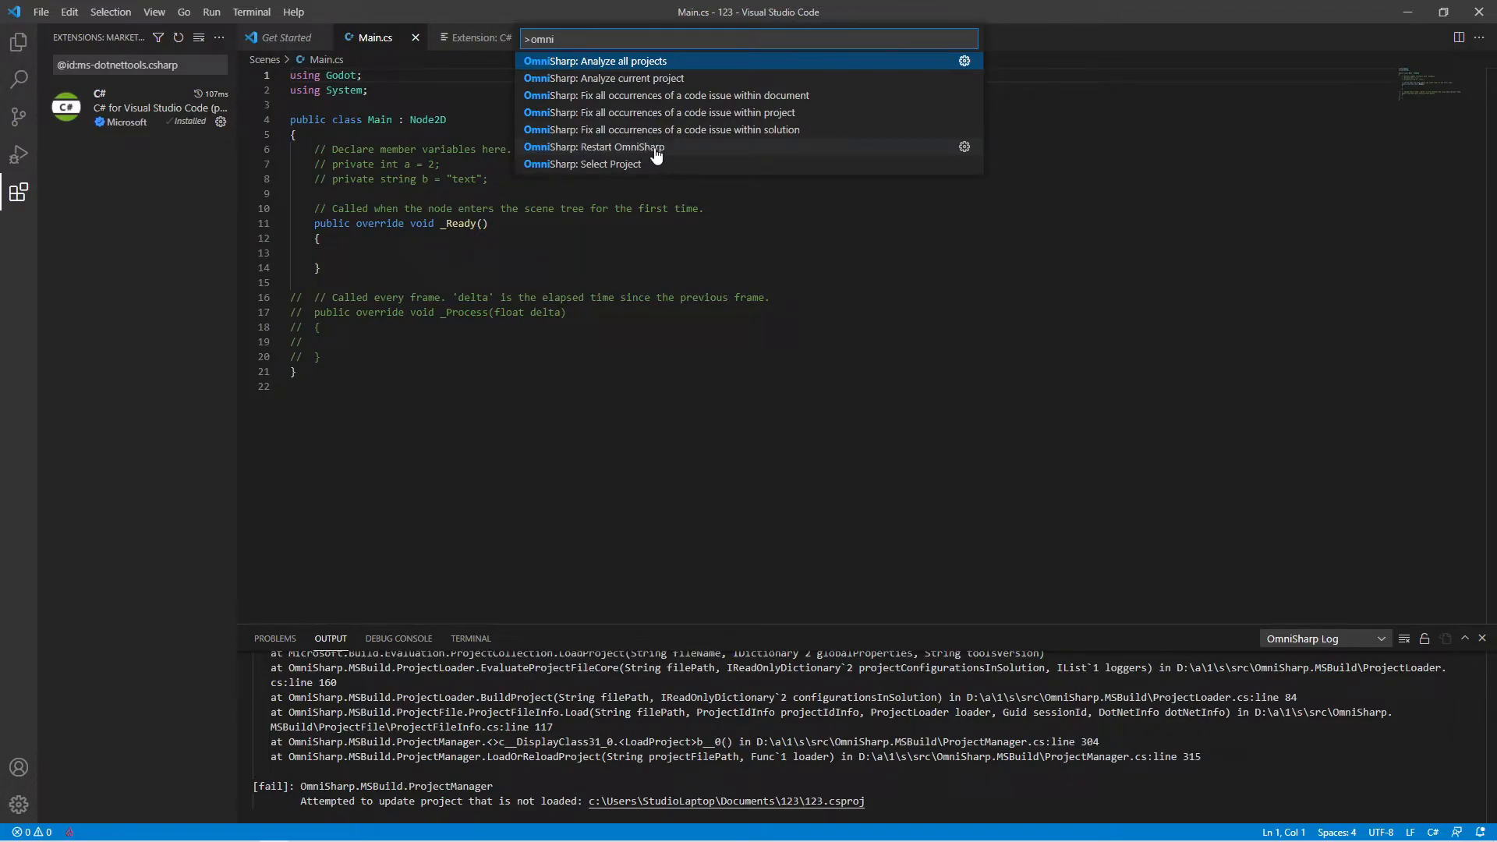
left_click(611, 146)
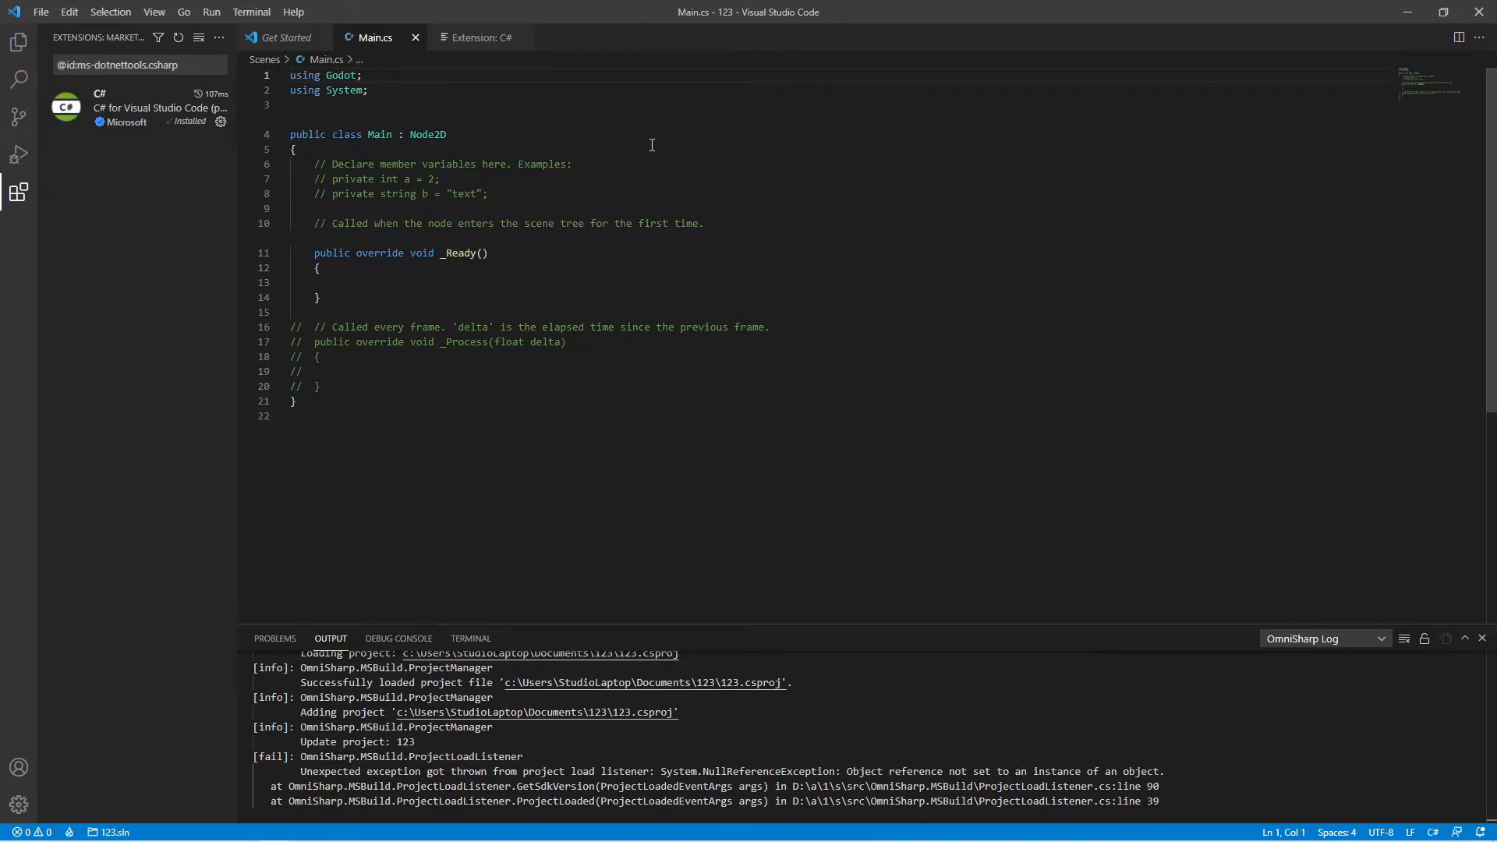
Add GD.Print("Hello!"); inside the _Ready method of Main.cs and save.
left_click(338, 282)
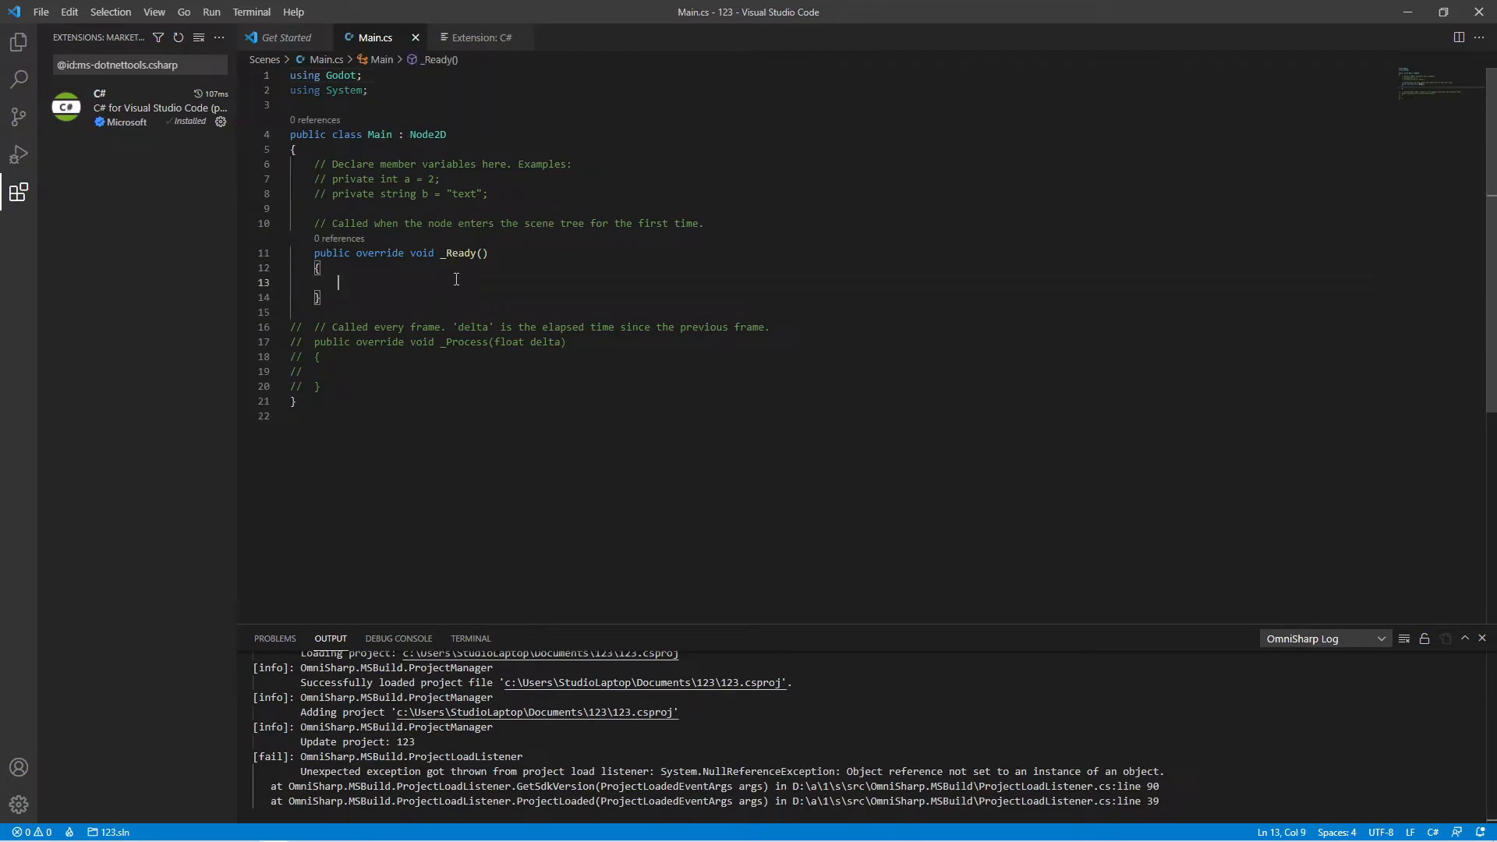
type("GD.Print(\"")
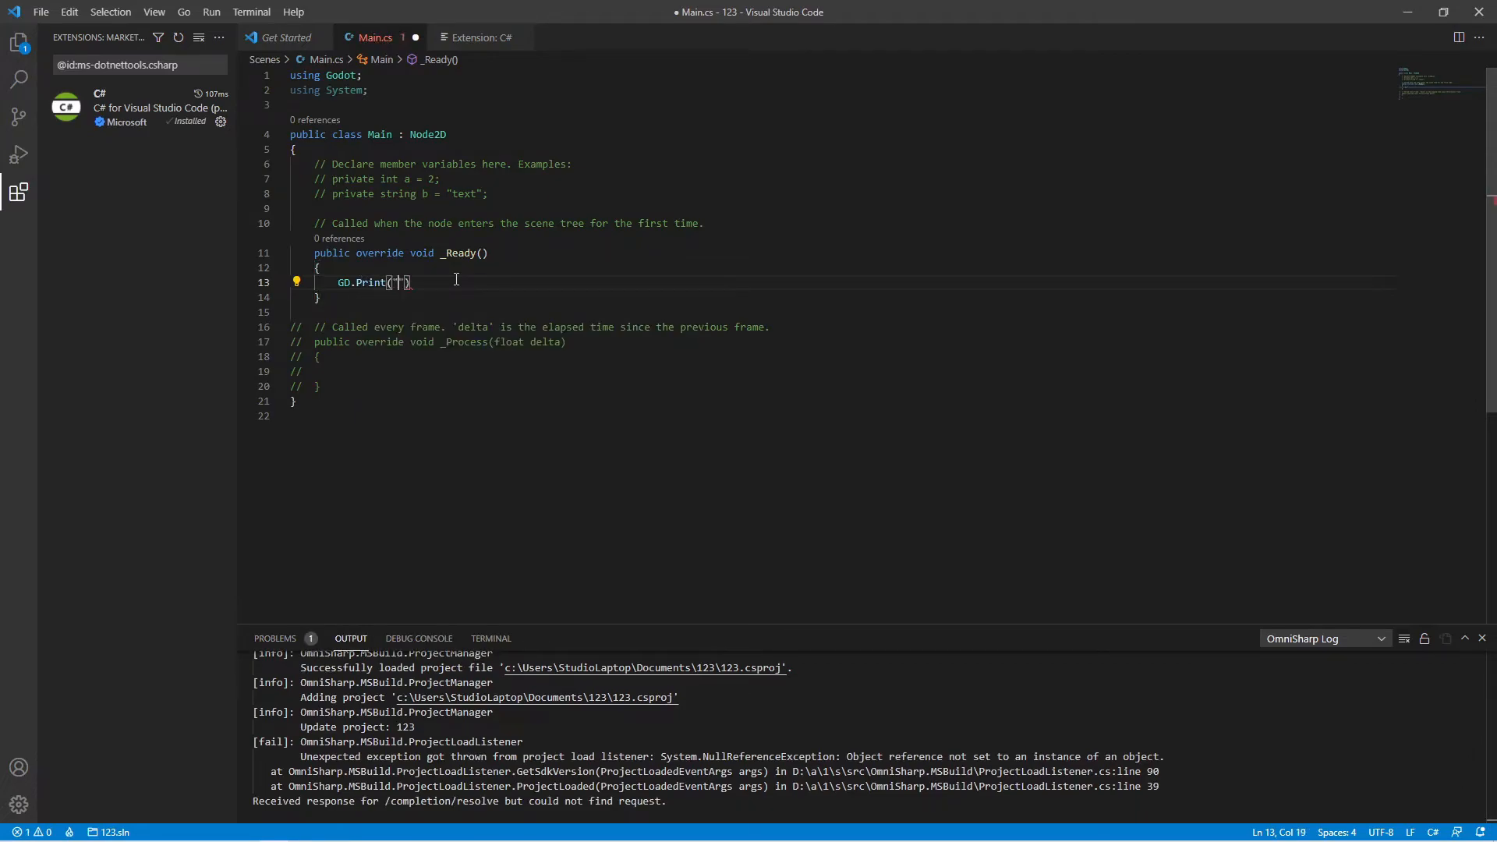
type("\"Hello!\"")
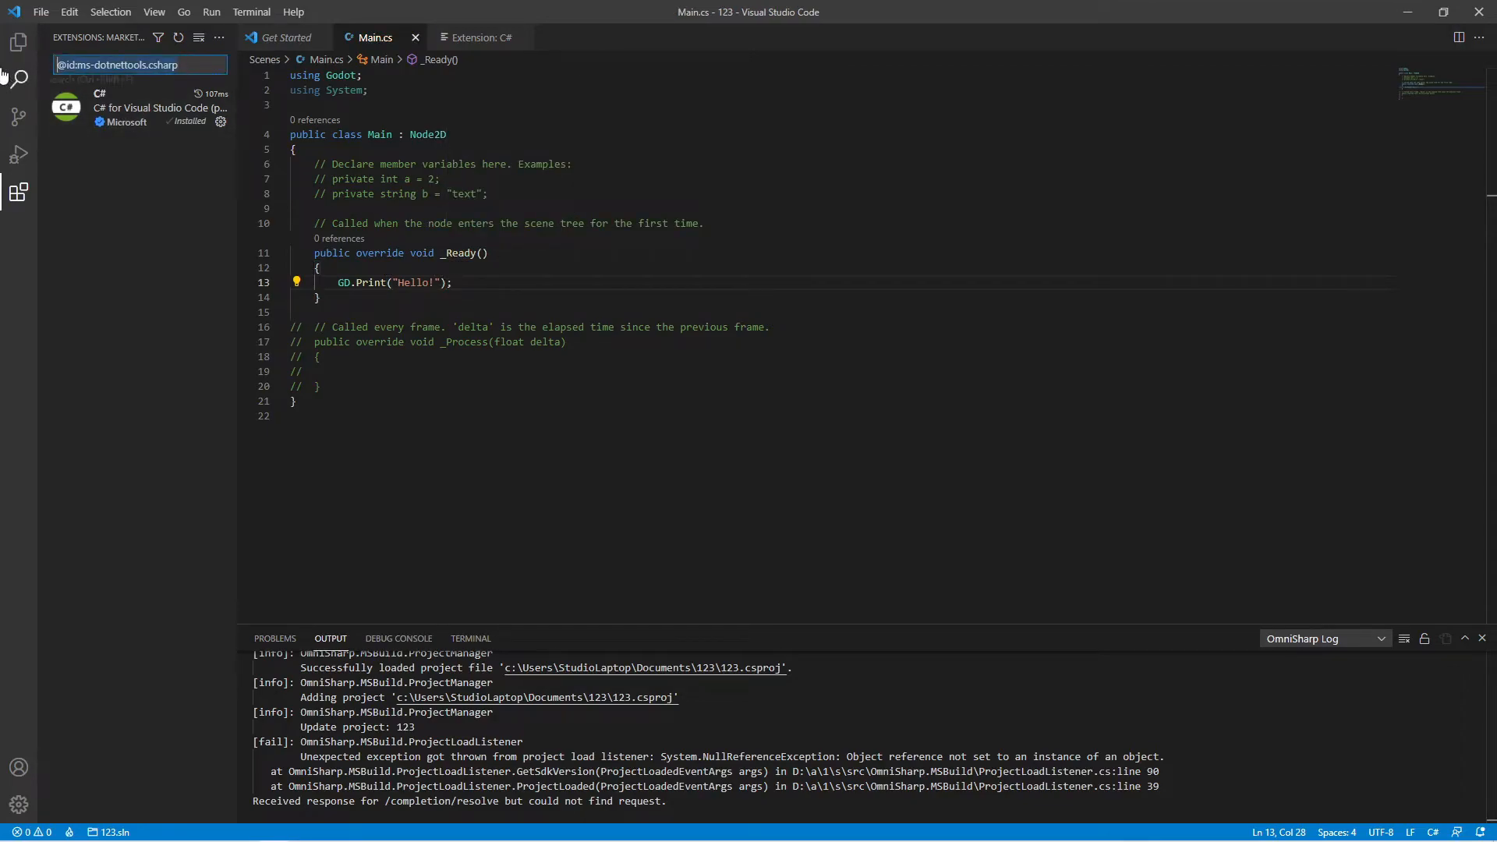
Search extensions for 'godot', install C# Tools for Godot, and clear the search.
type("godot C#")
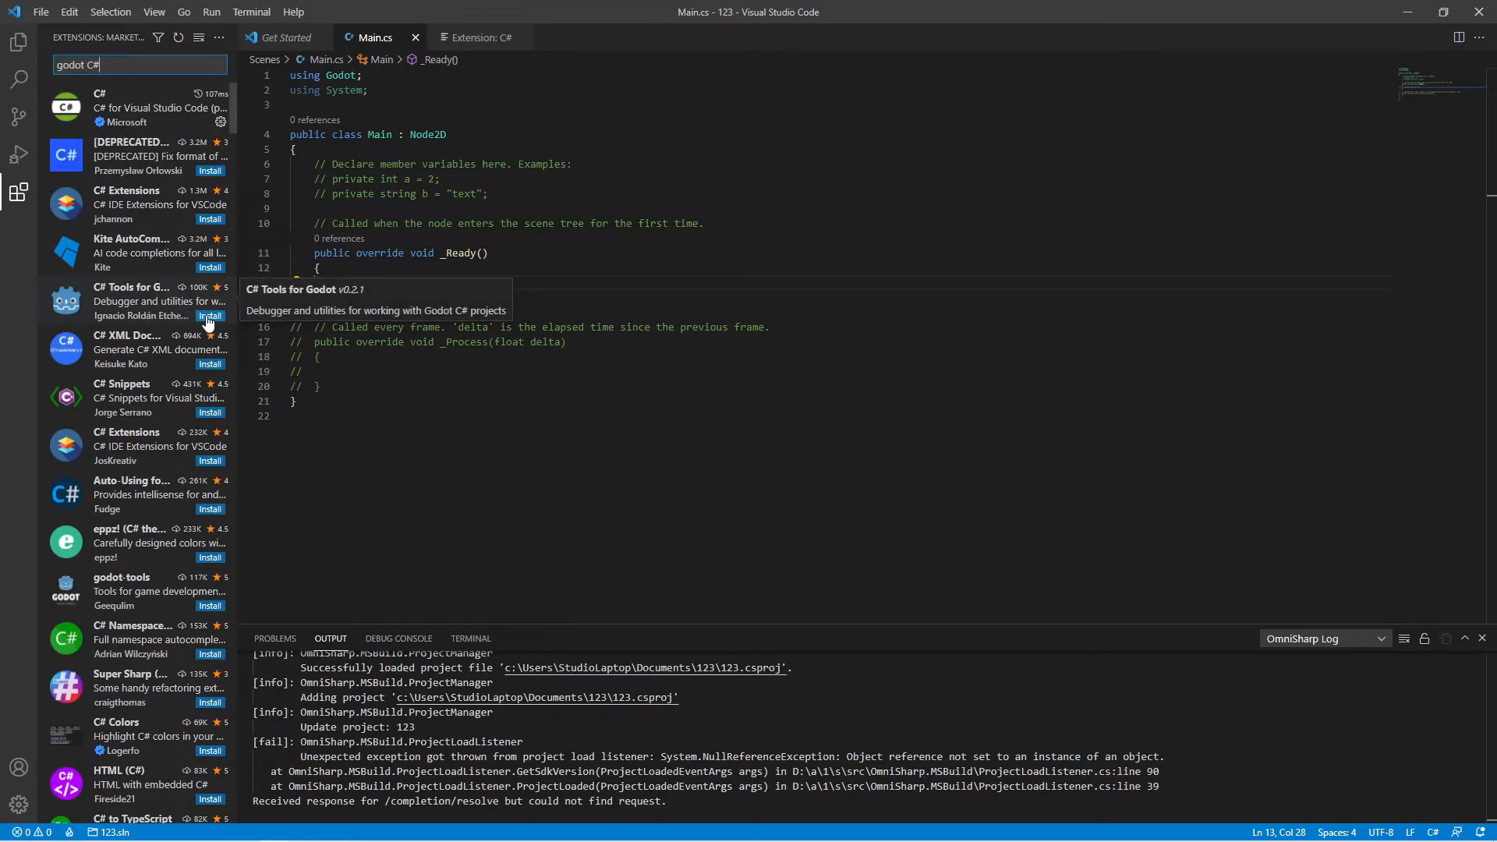
left_click(210, 315)
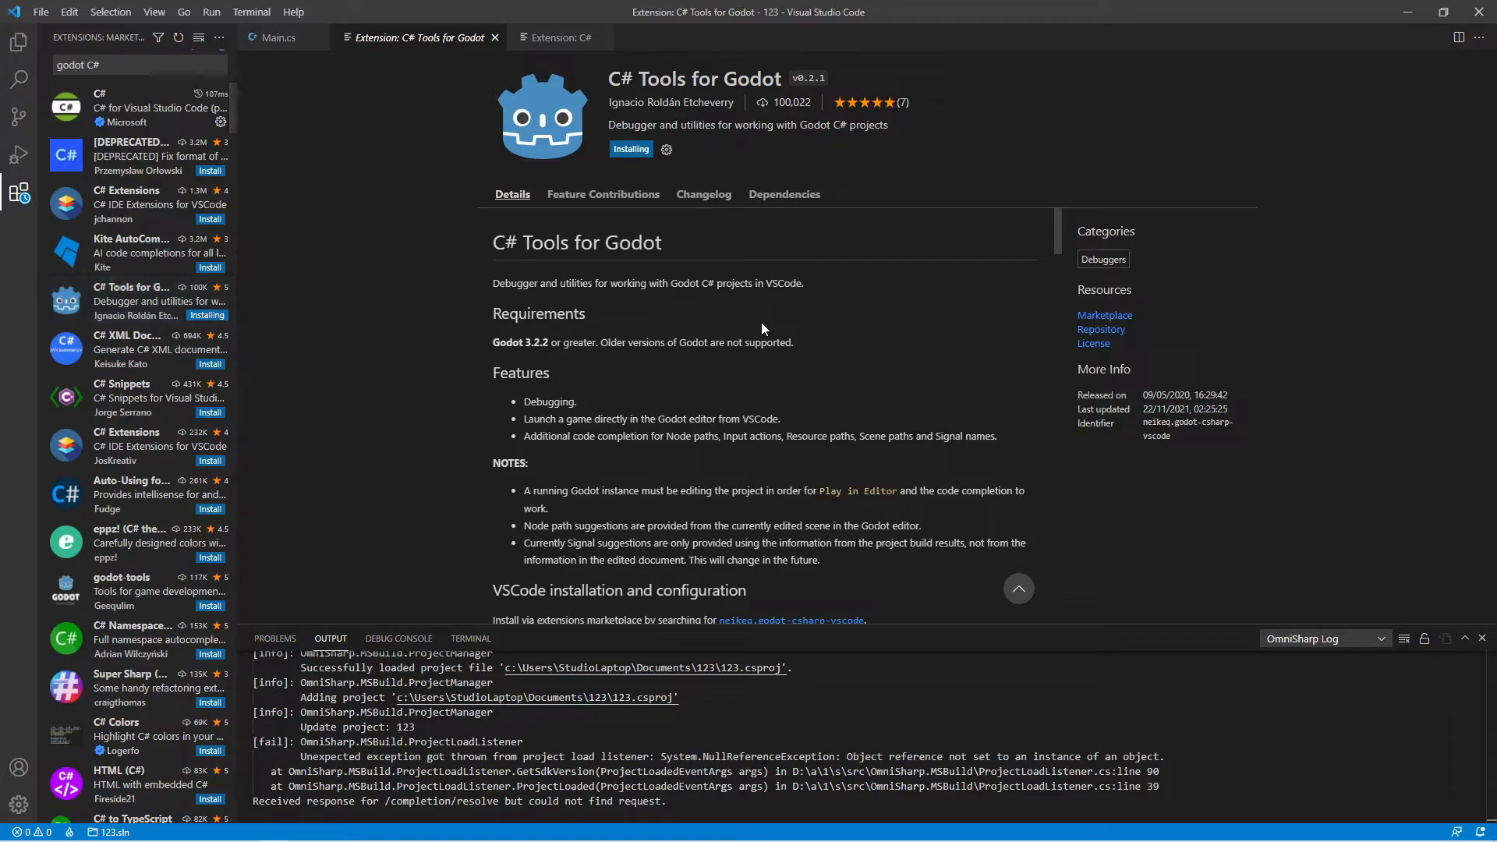
mouse_move(697, 316)
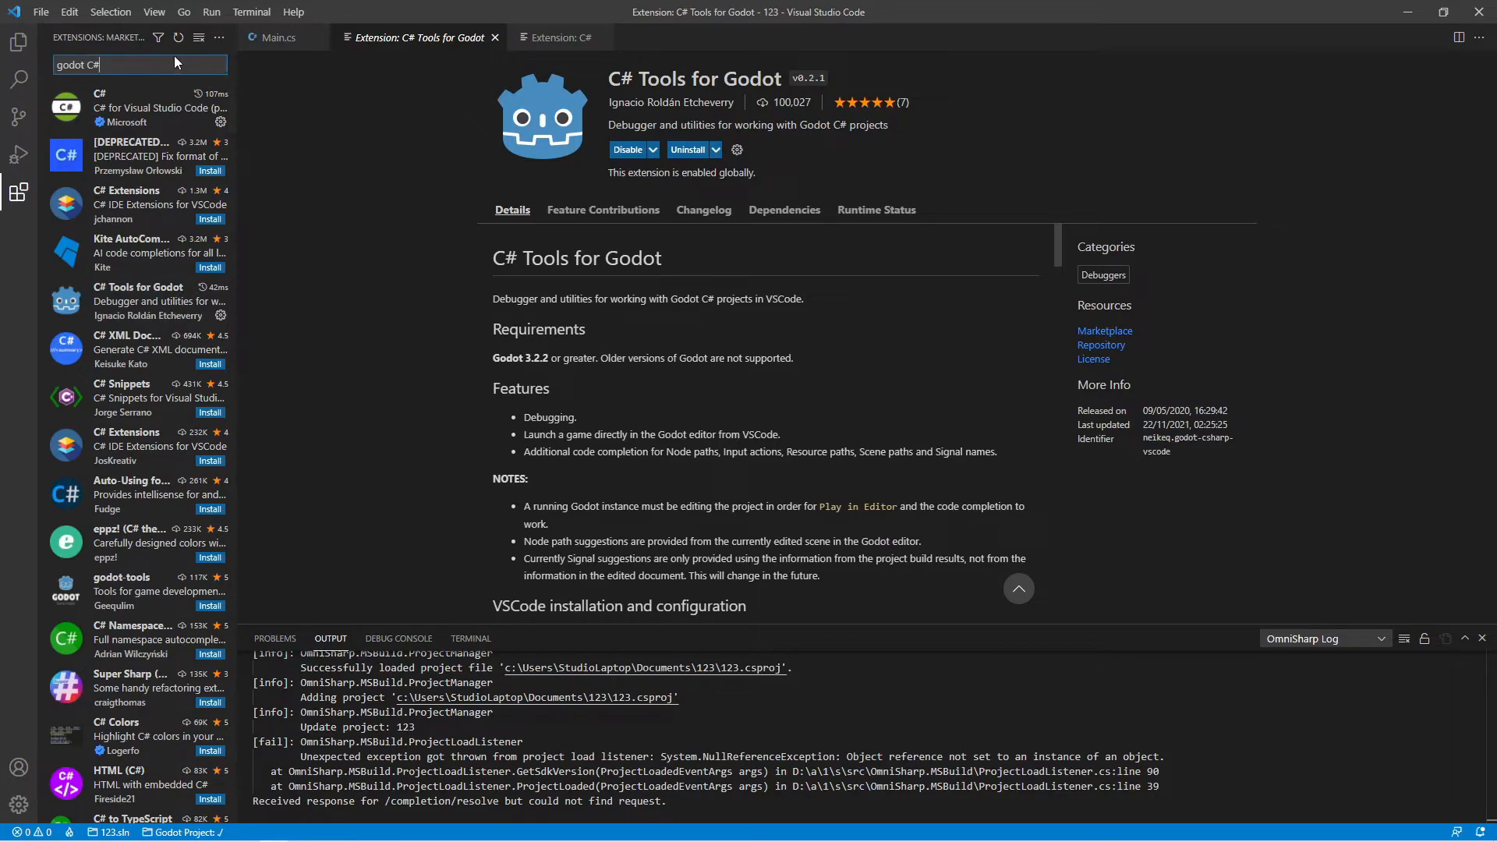
left_click(176, 64)
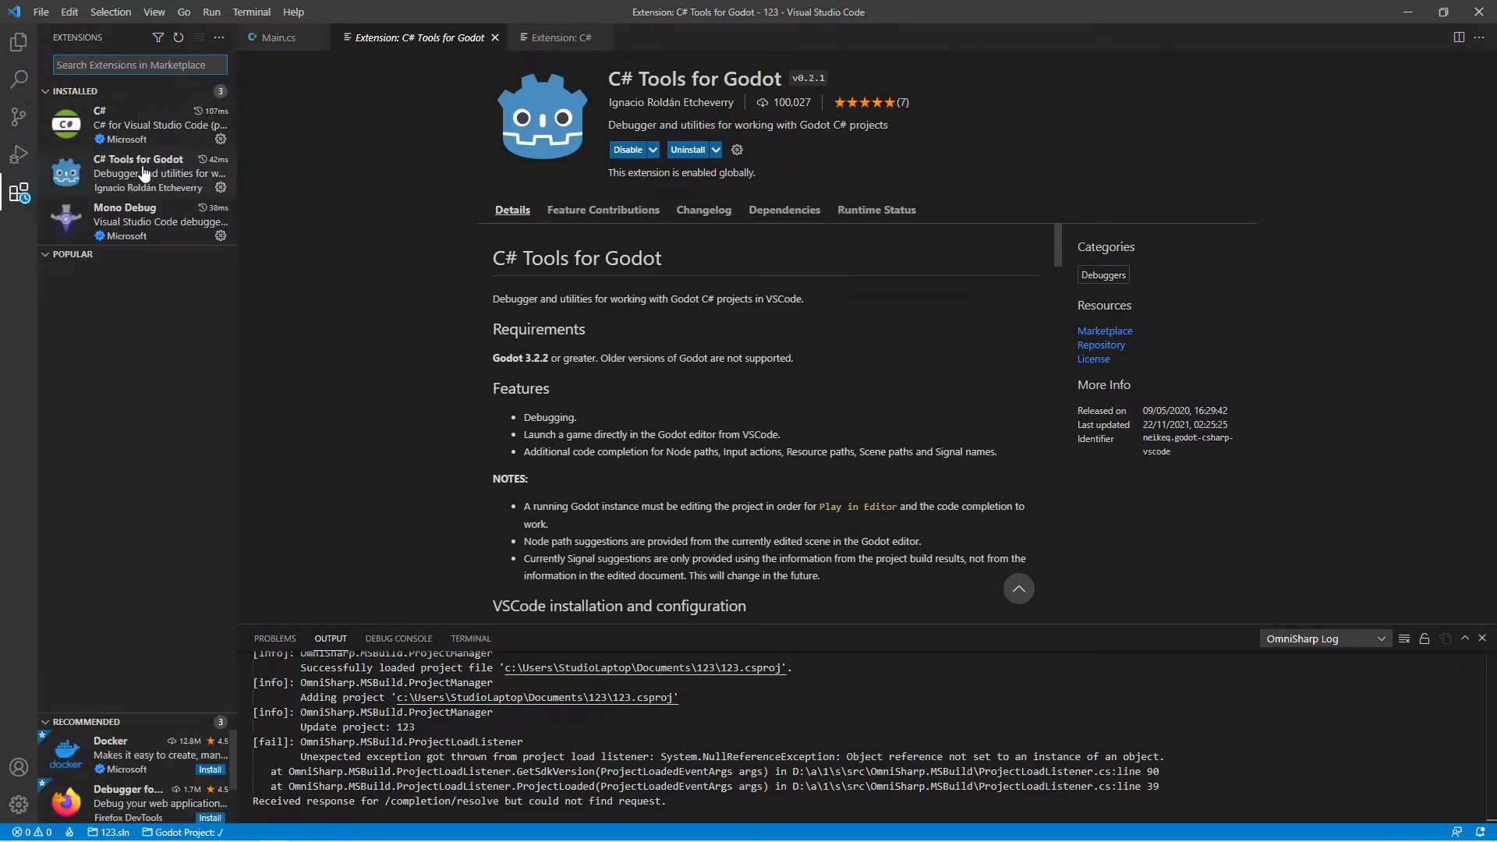
mouse_move(153, 225)
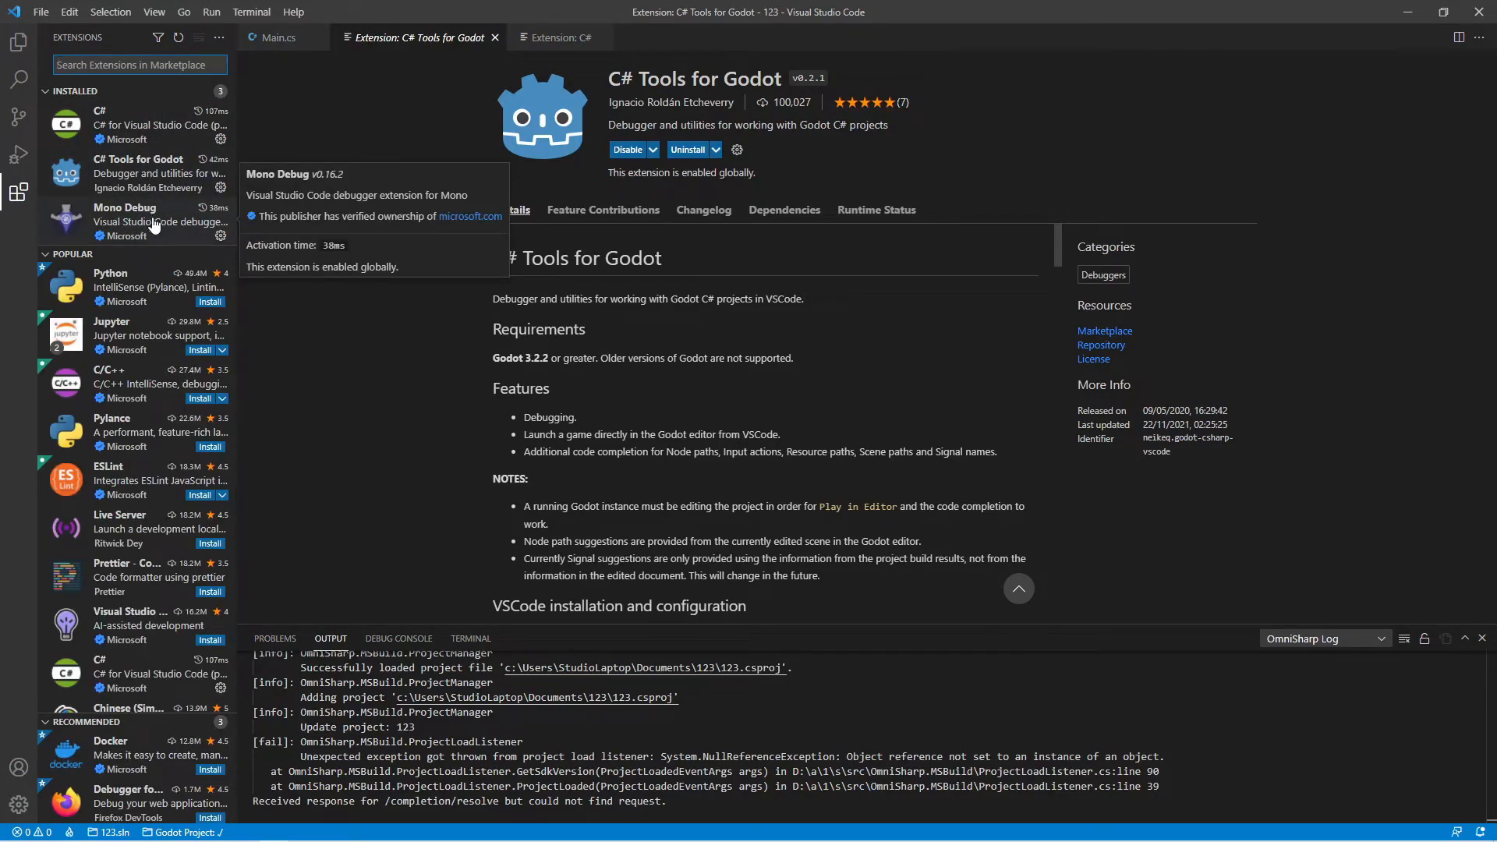
mouse_move(13, 158)
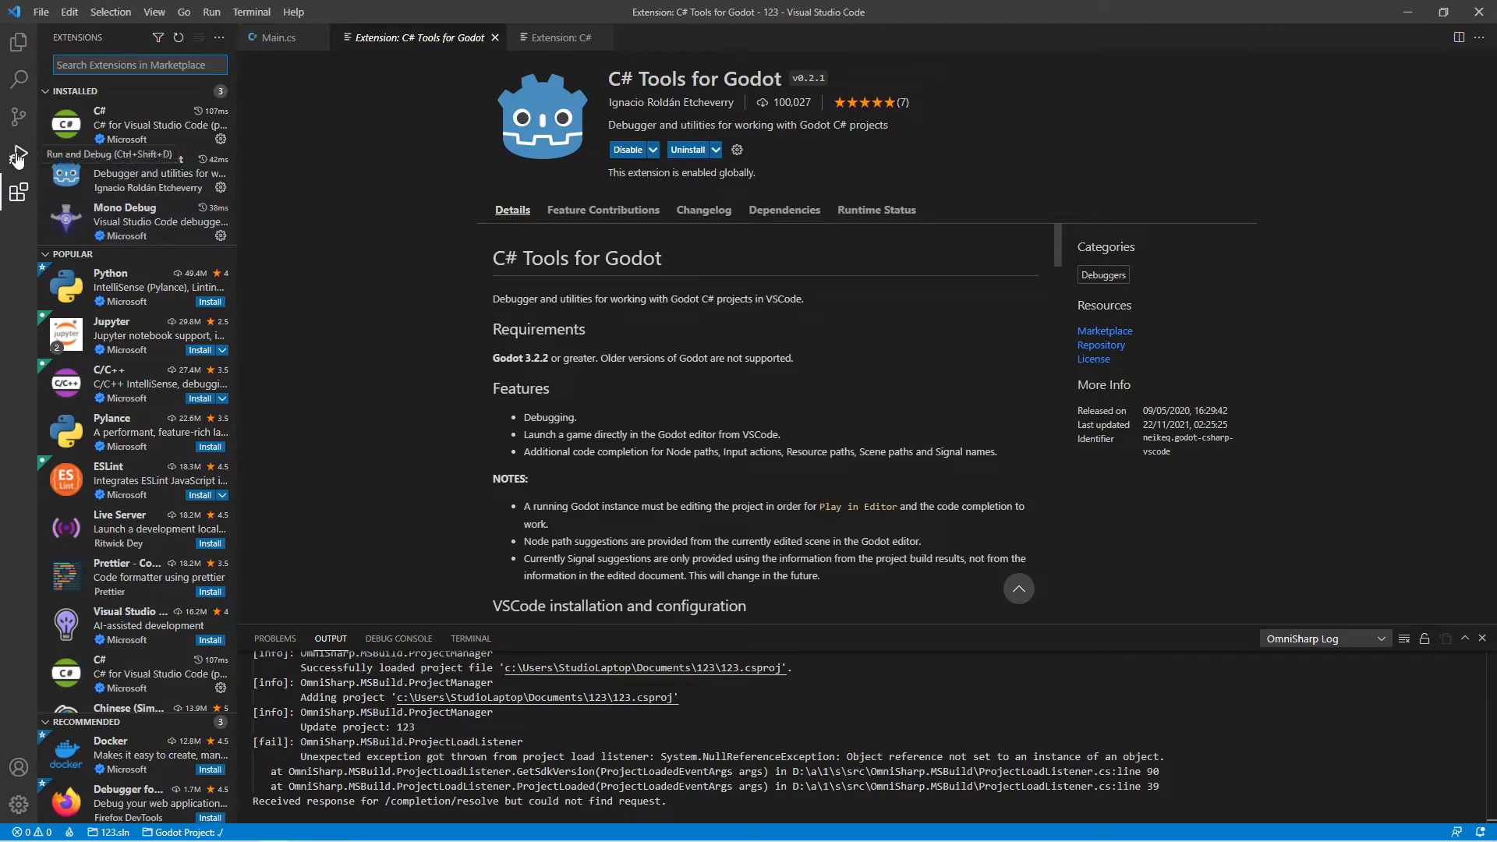
Begin creating a launch.json file from the Run and Debug view.
left_click(17, 152)
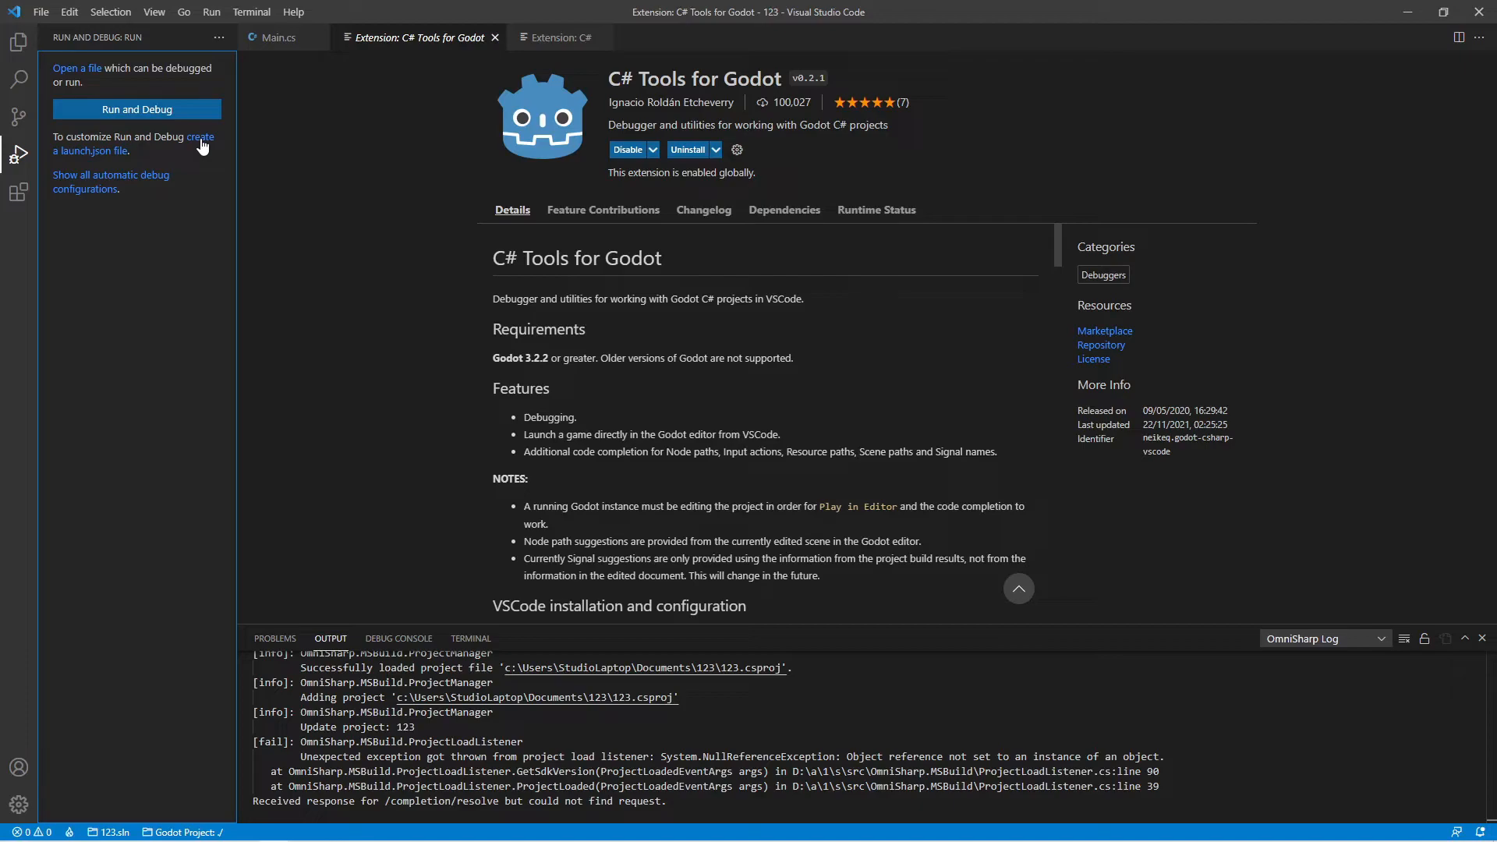
left_click(137, 109)
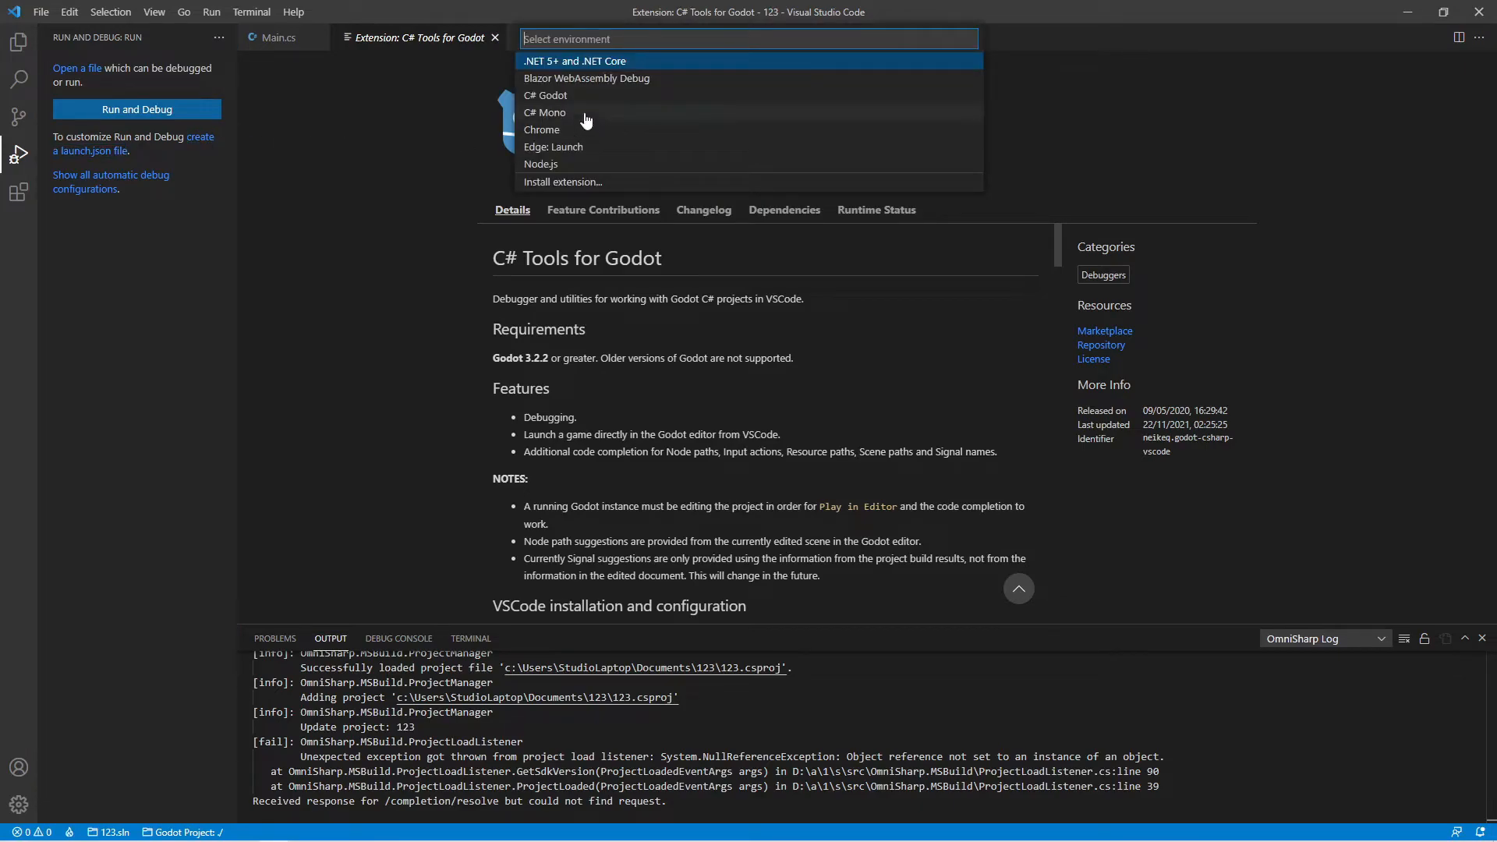
mouse_move(579, 102)
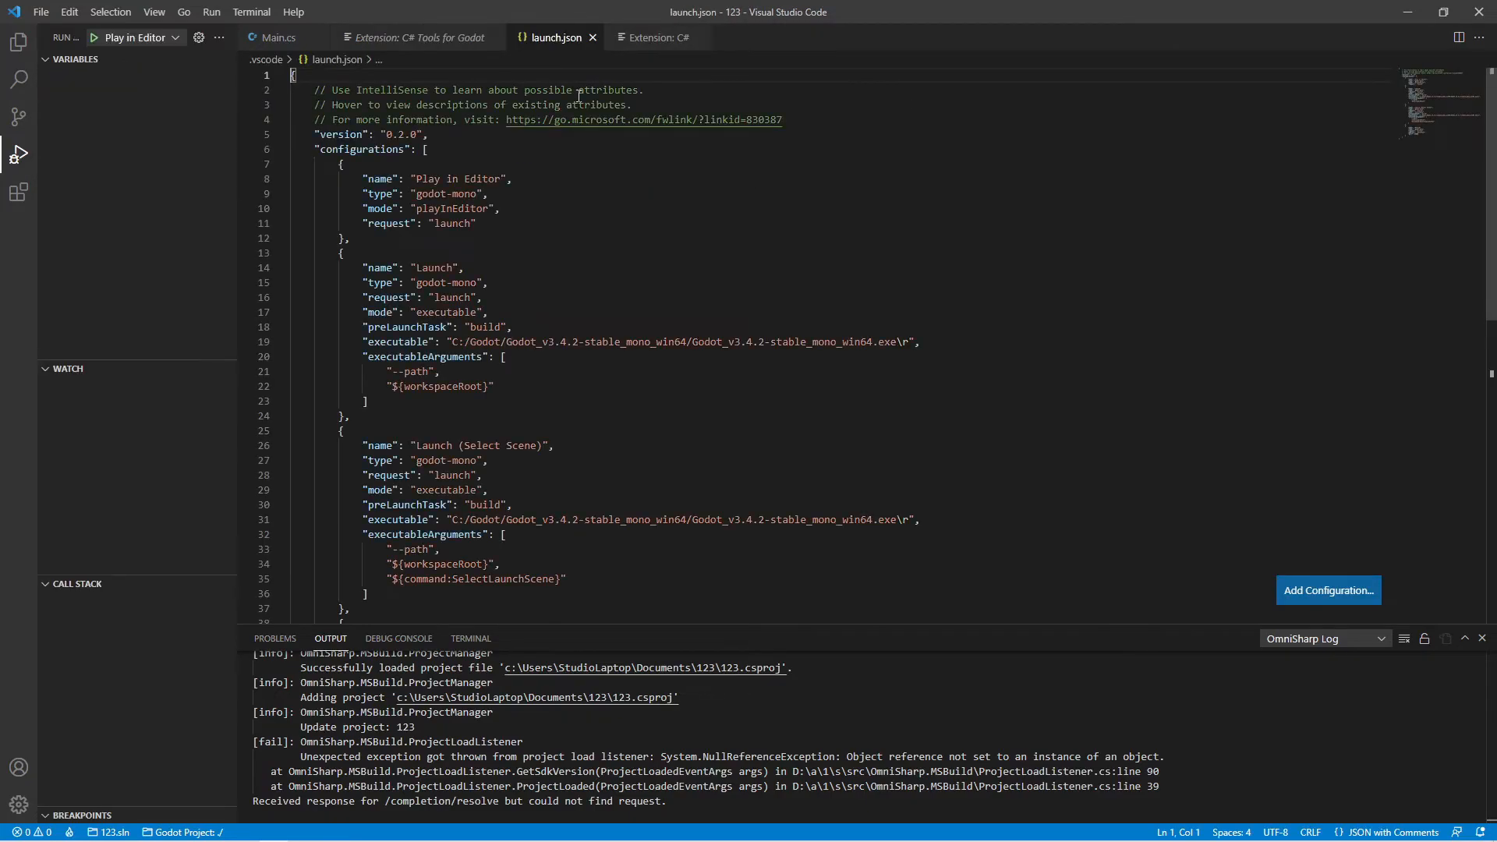
mouse_move(93, 42)
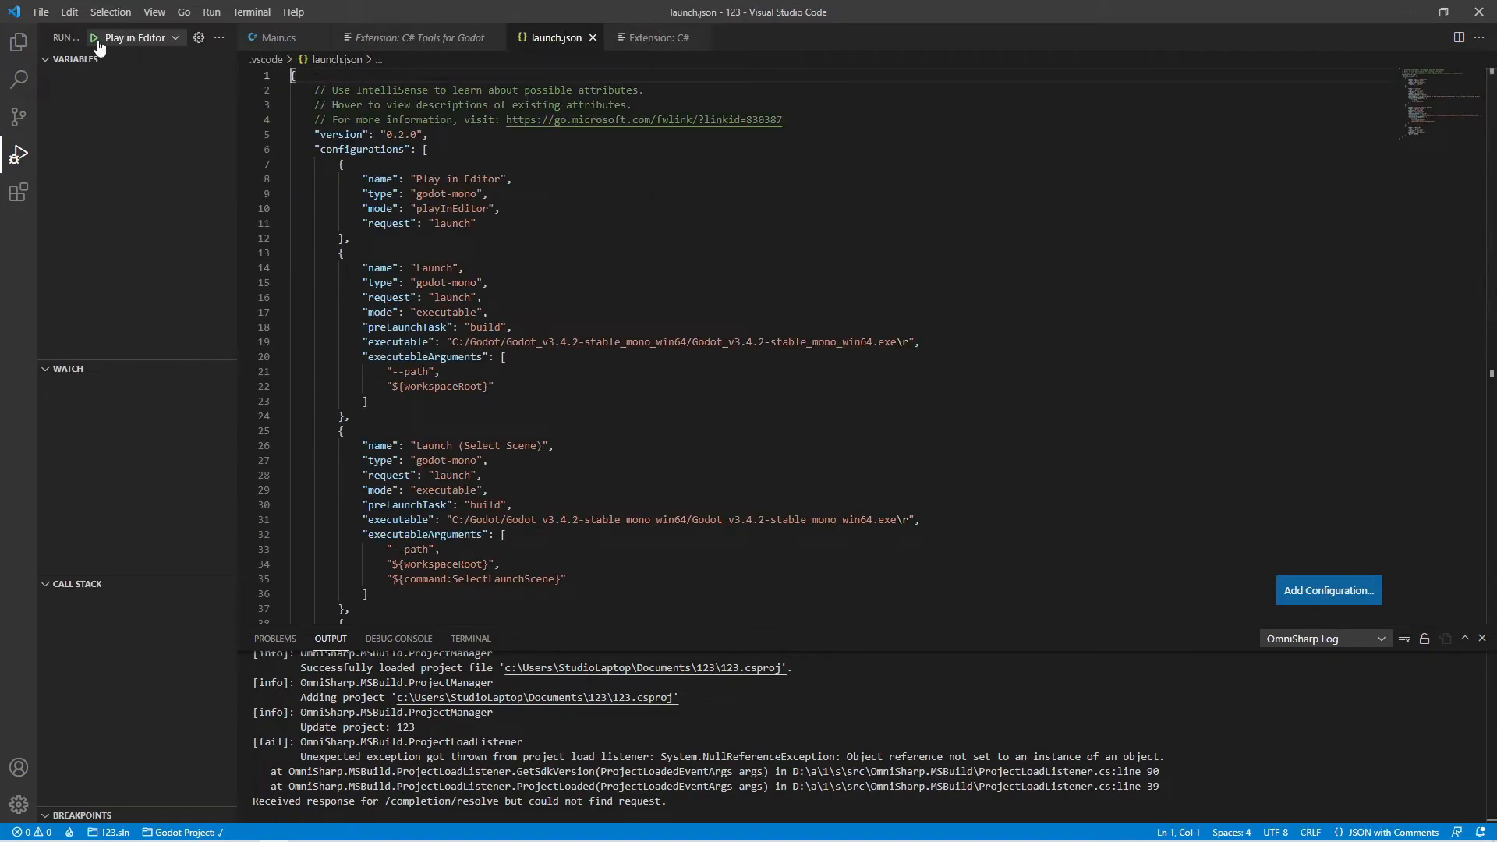
Run Play in Editor and dismiss Godot's build error dialog.
left_click(92, 38)
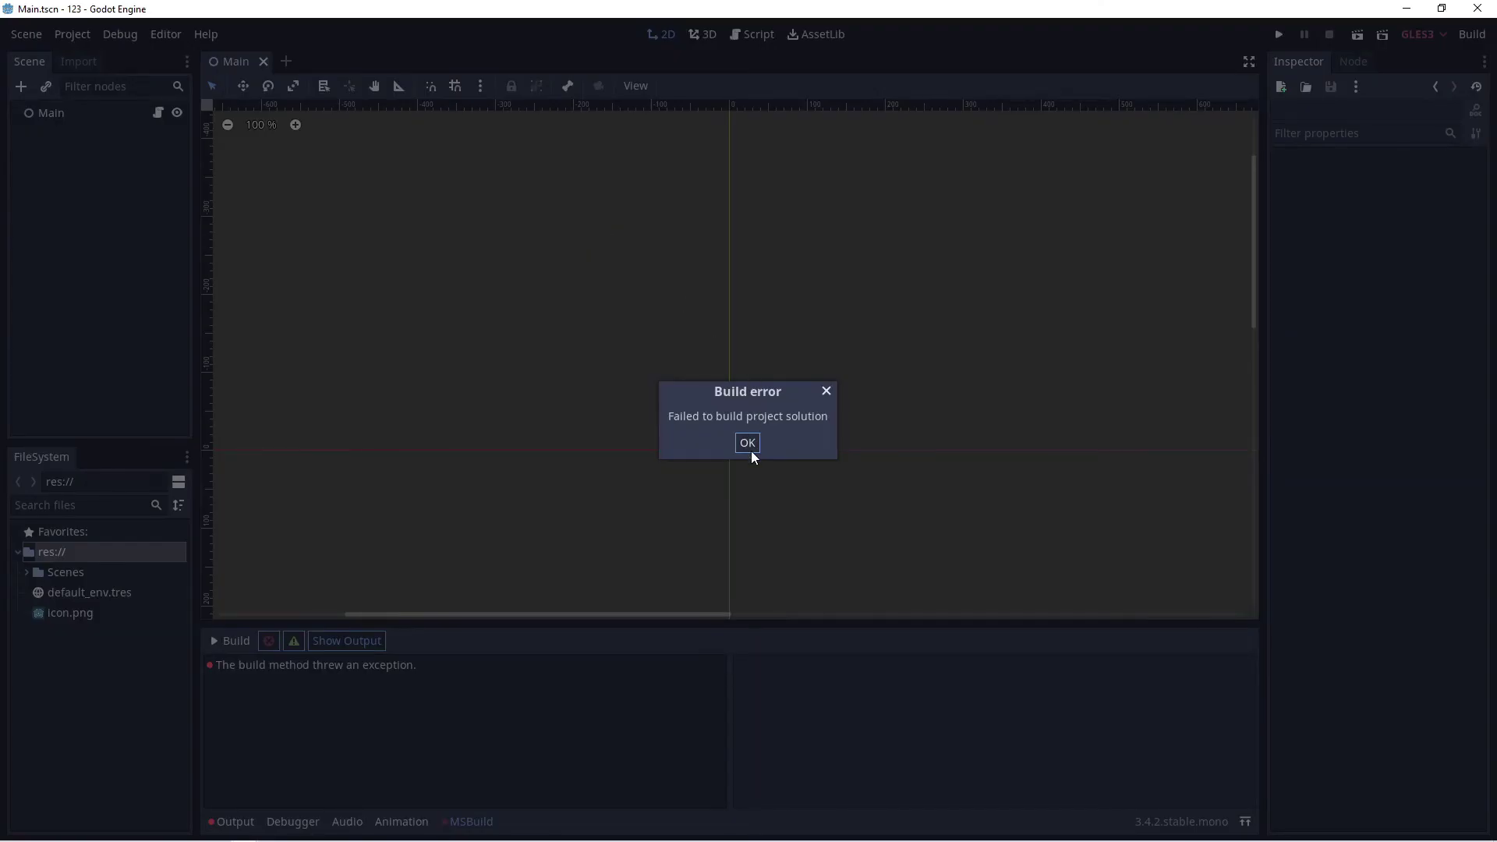
left_click(27, 34)
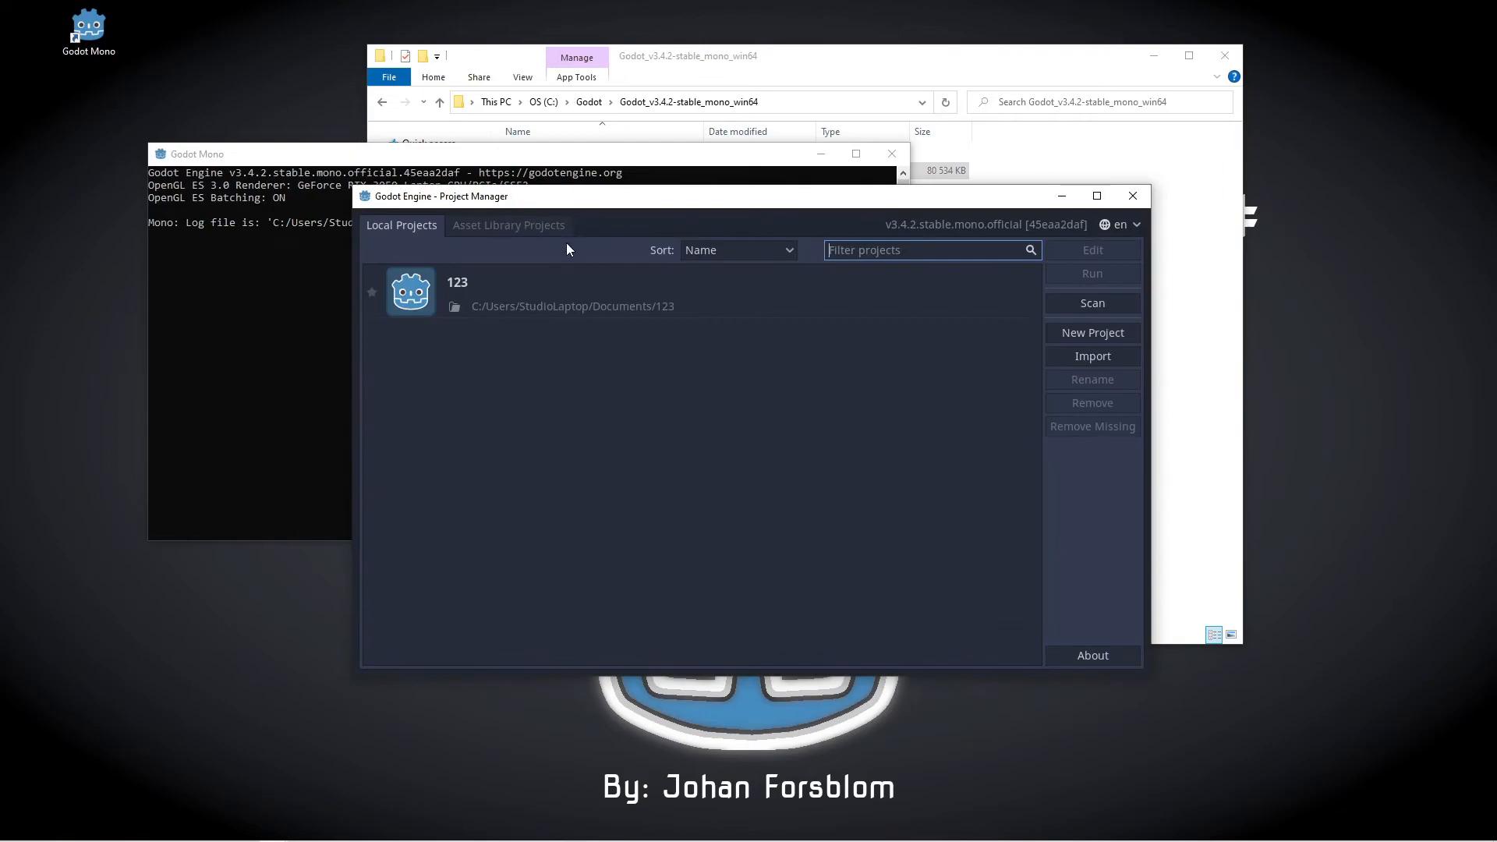
Open project 123, confirm Output shows Hello!, and close the game window.
left_click(543, 293)
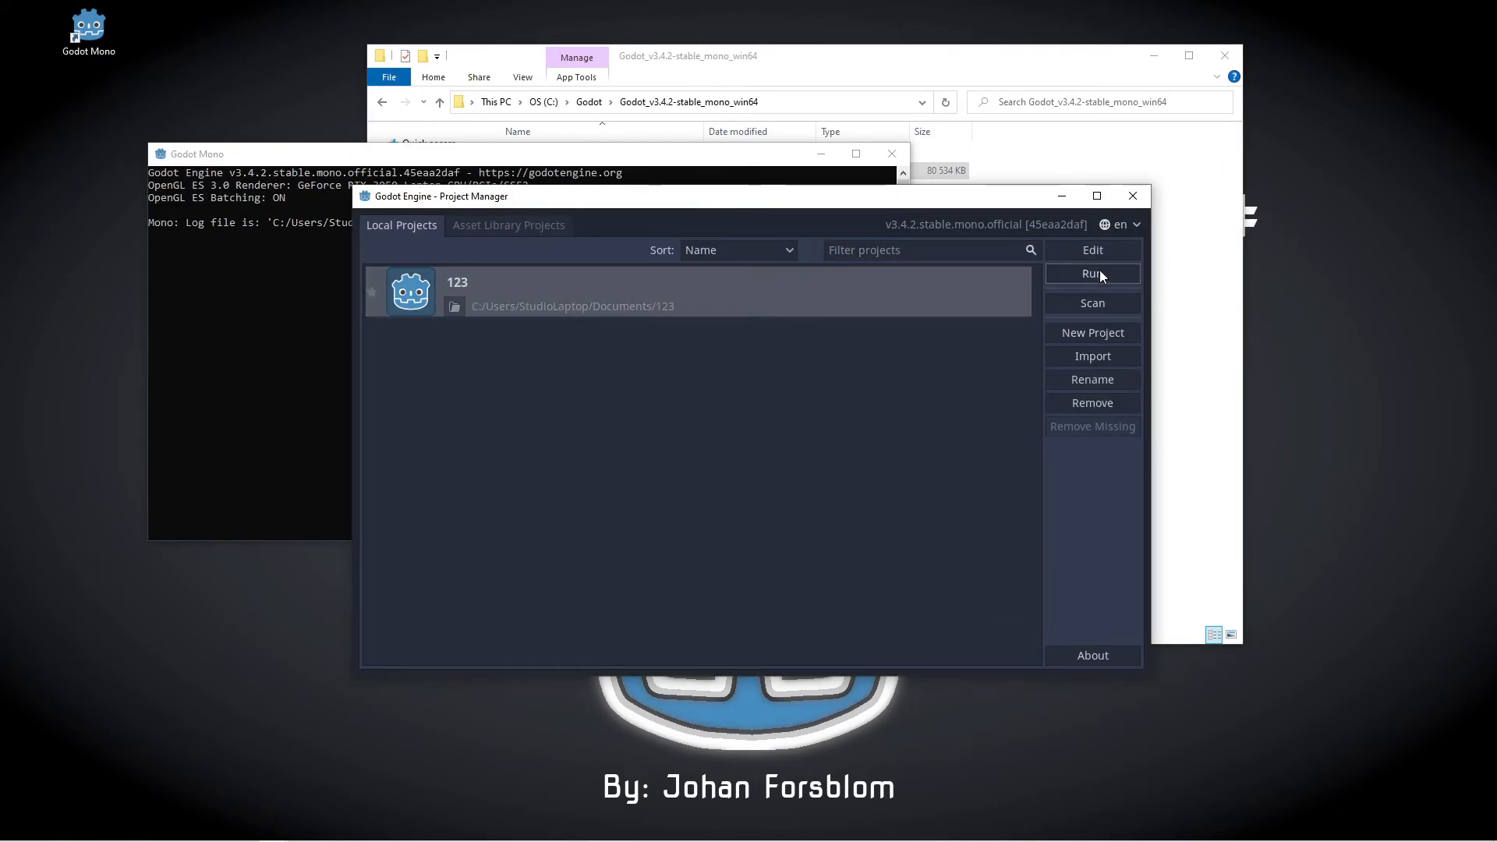
left_click(1092, 273)
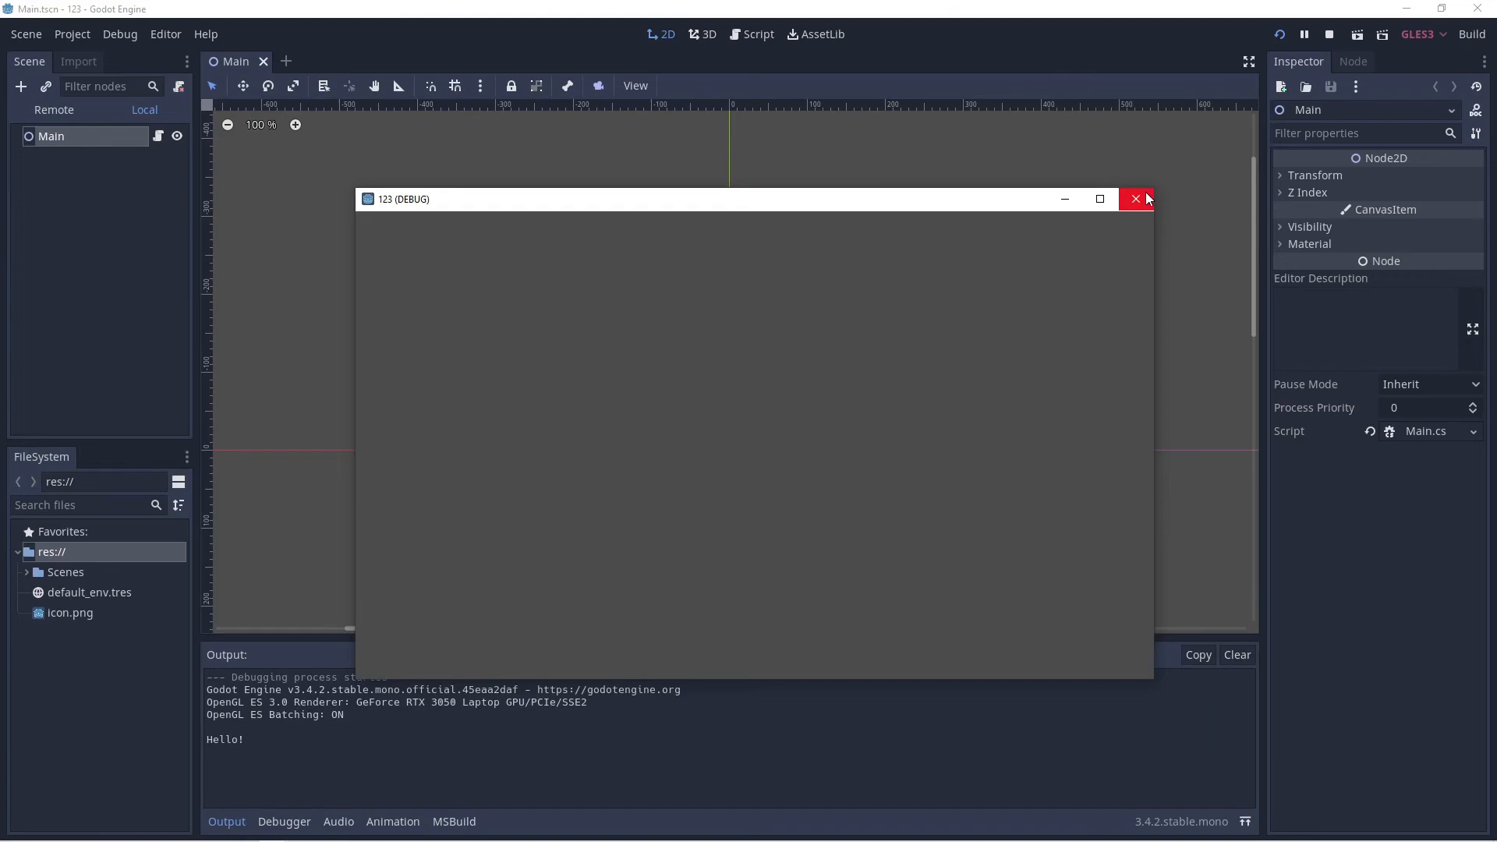
mouse_move(1136, 199)
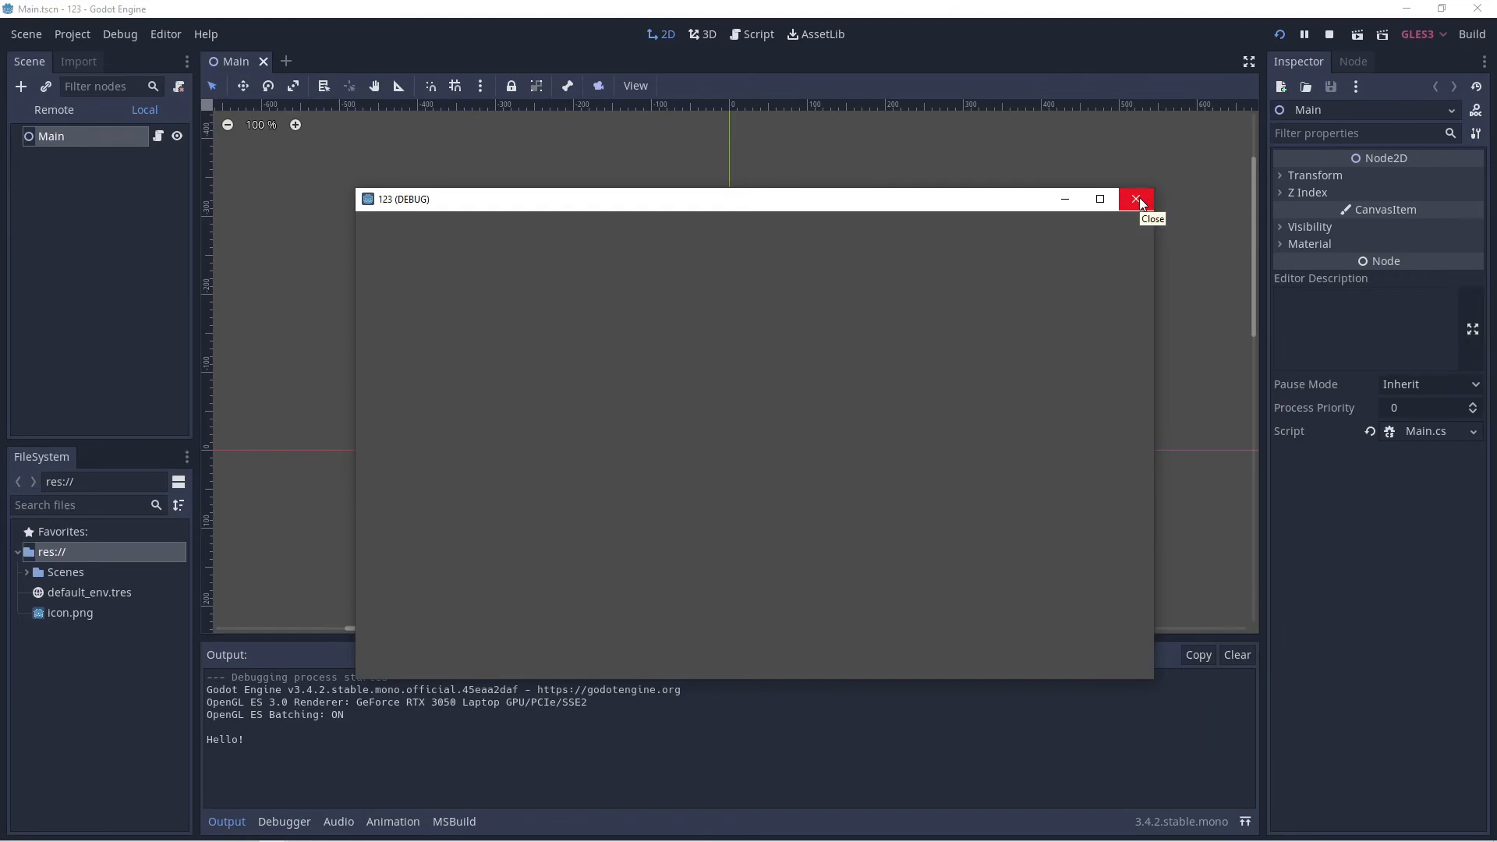
left_click(1135, 199)
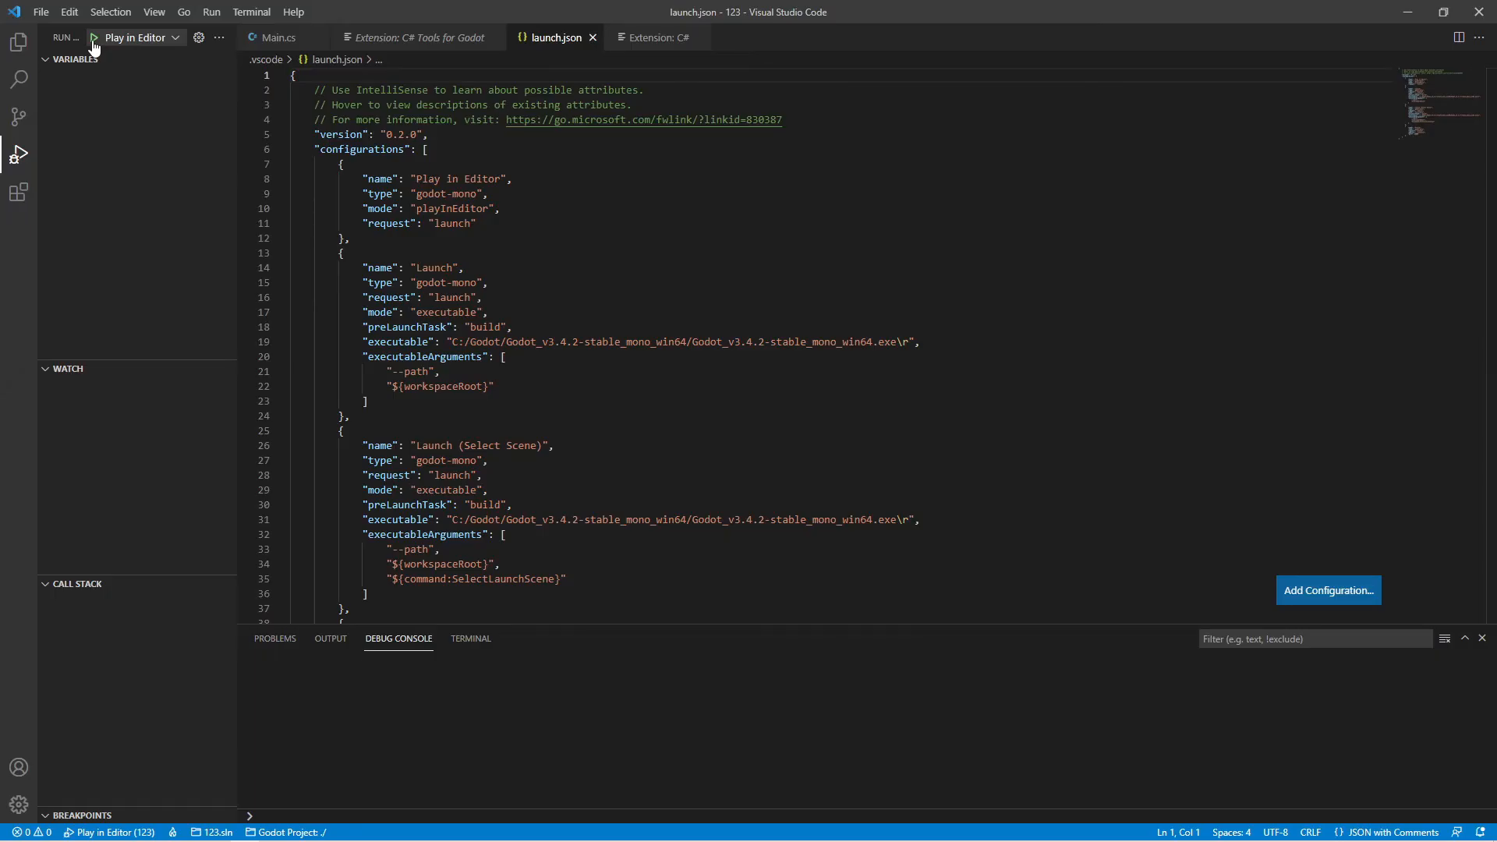
mouse_move(82, 41)
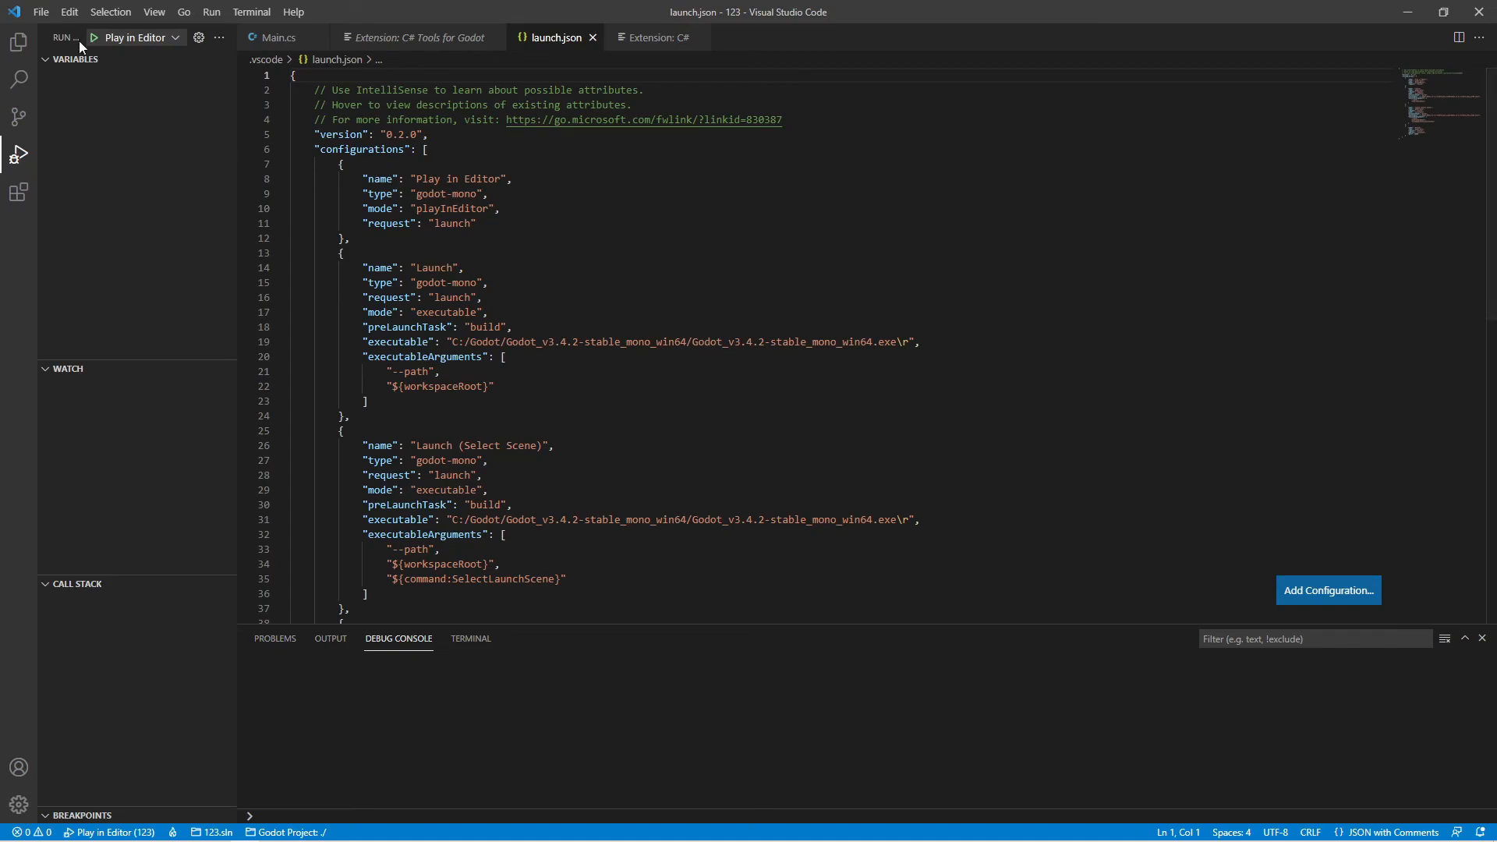
Launch the Play in Editor debug configuration for project 123.
left_click(88, 38)
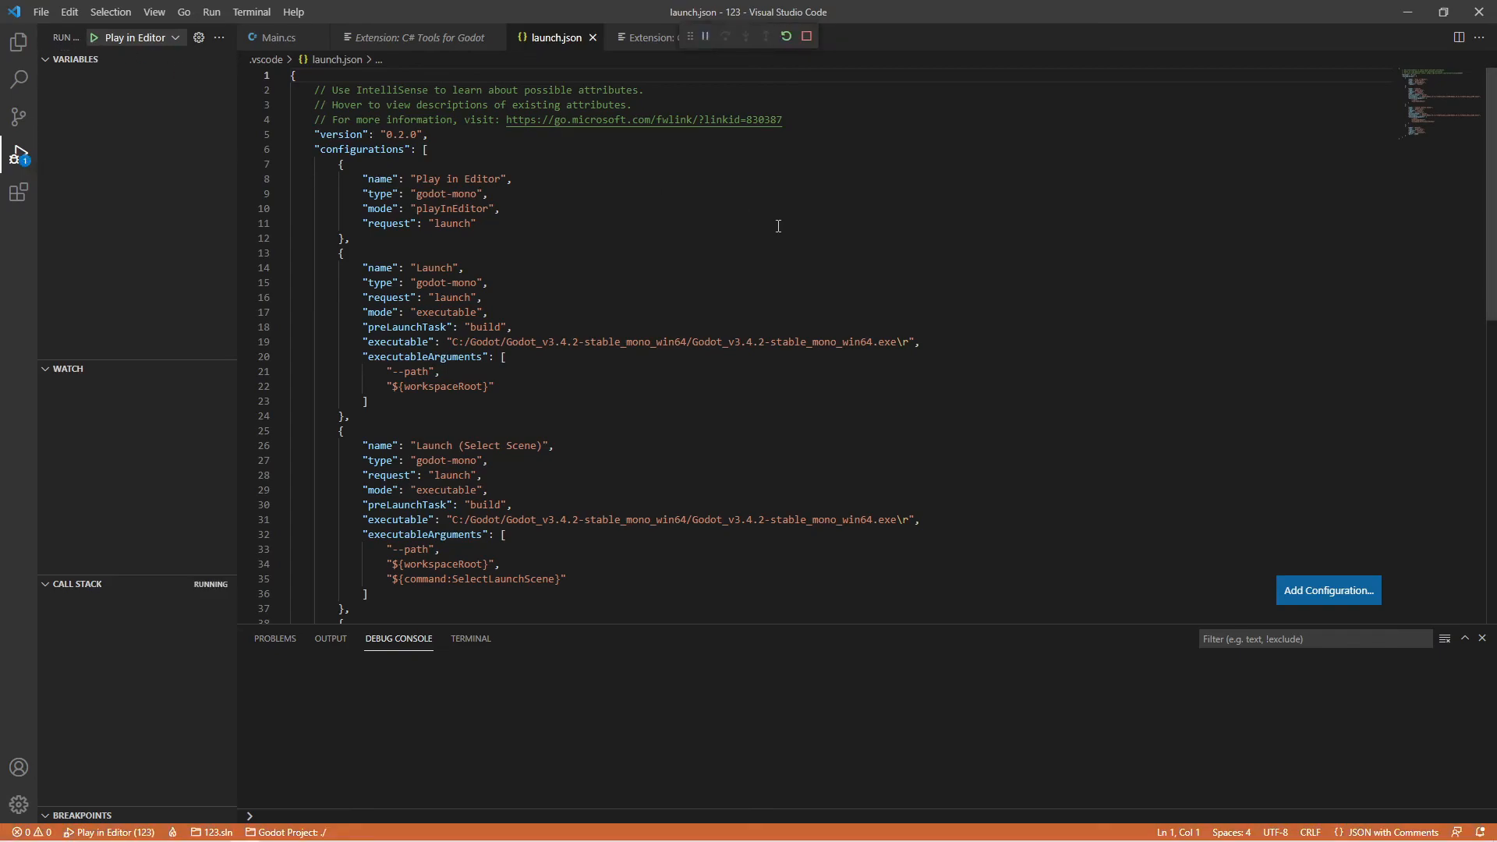